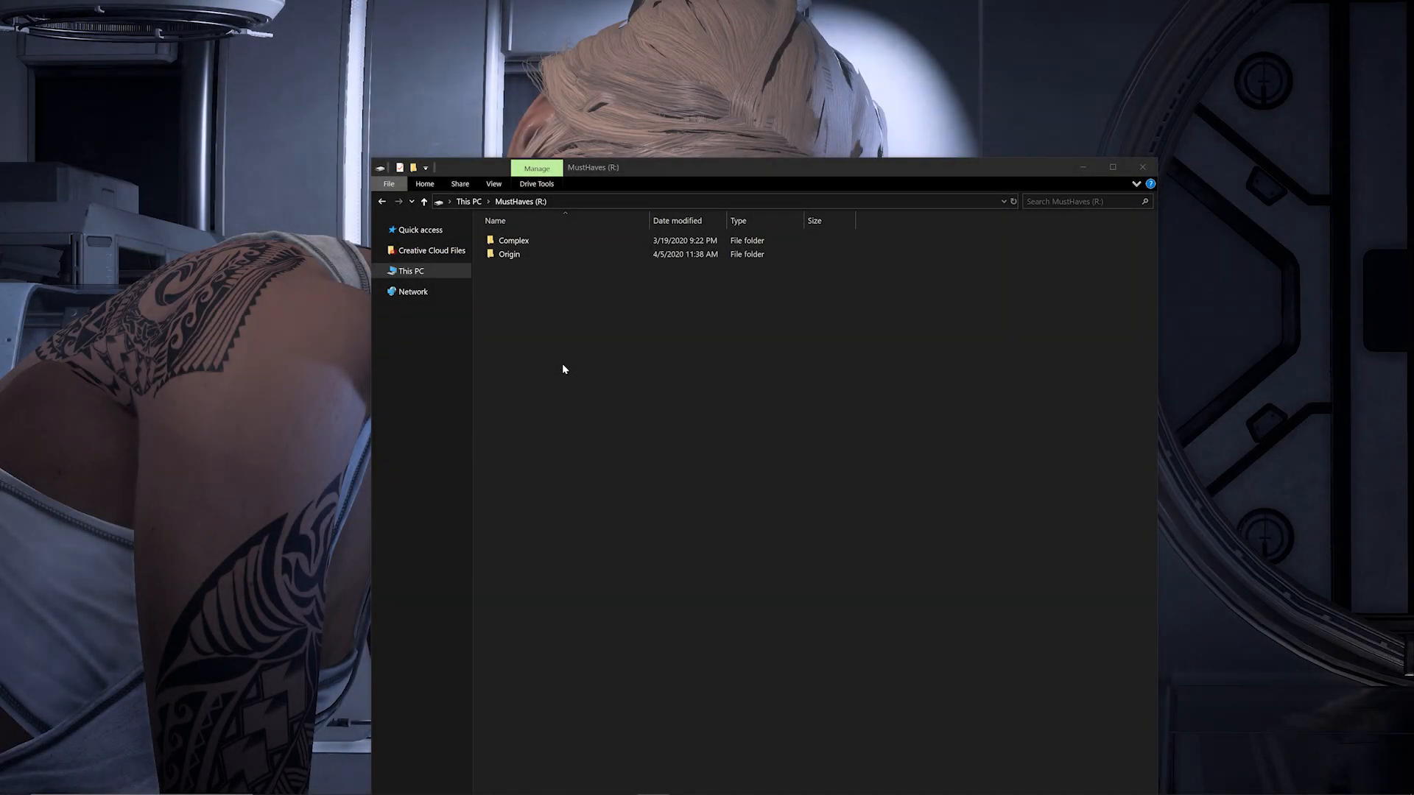
pyautogui.moveTo(556, 363)
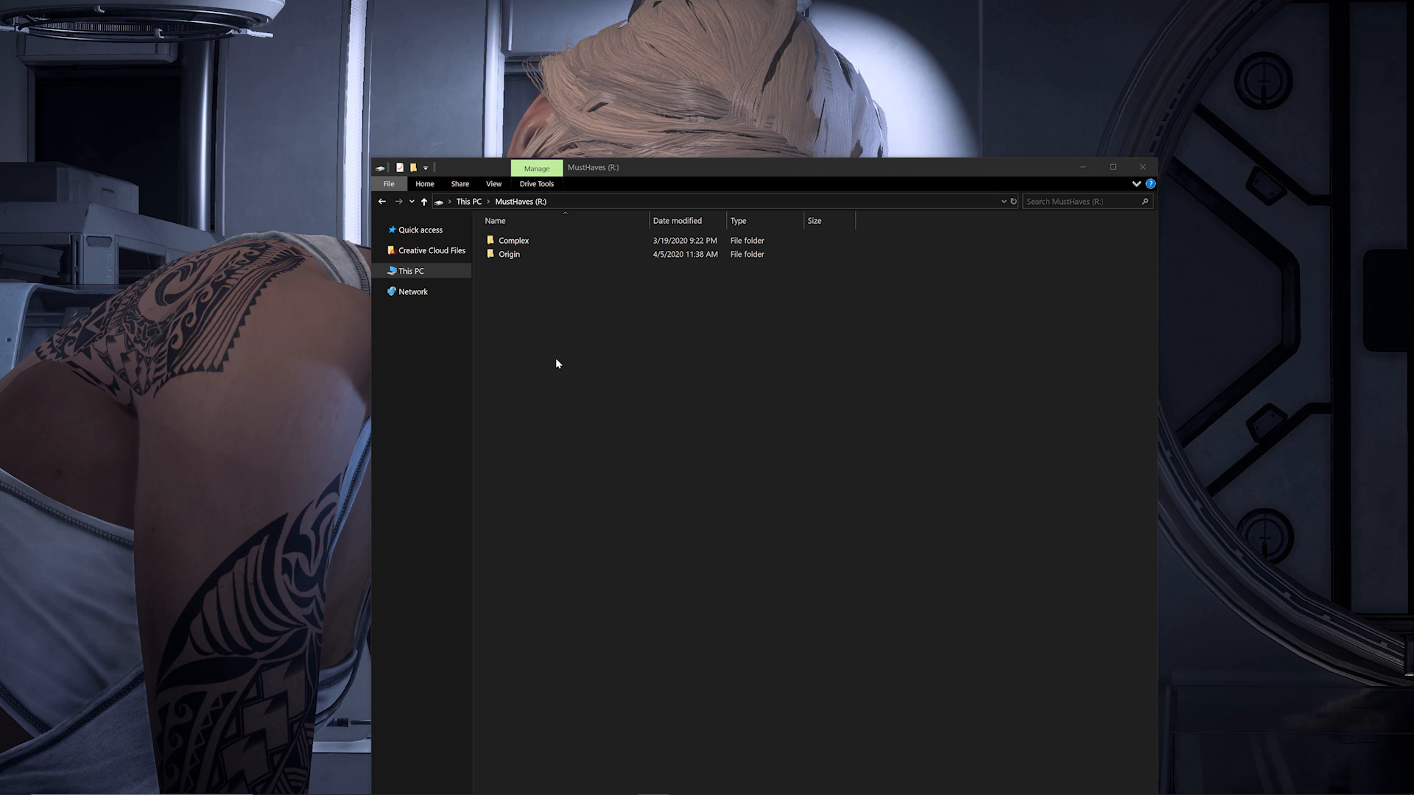
pyautogui.moveTo(632, 280)
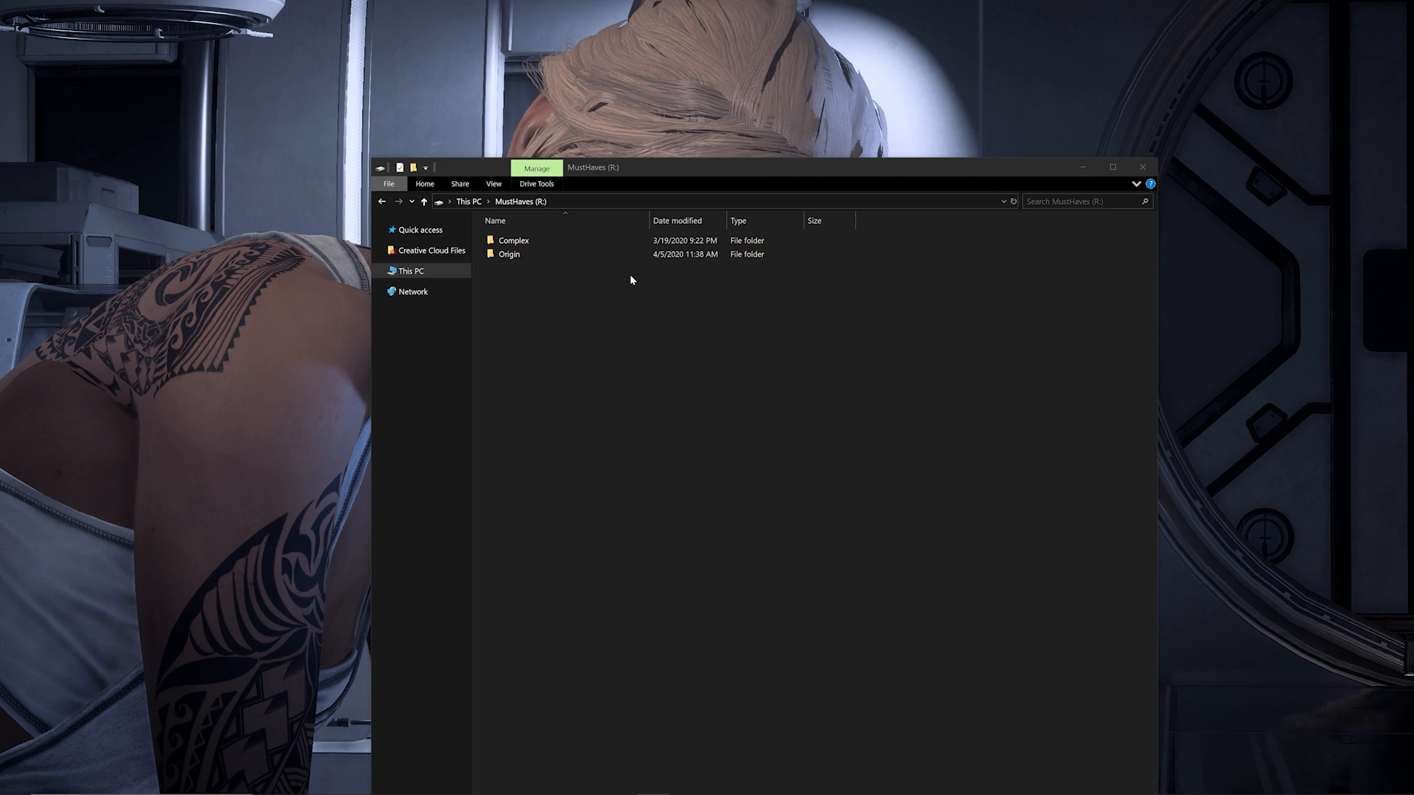
pyautogui.moveTo(625, 278)
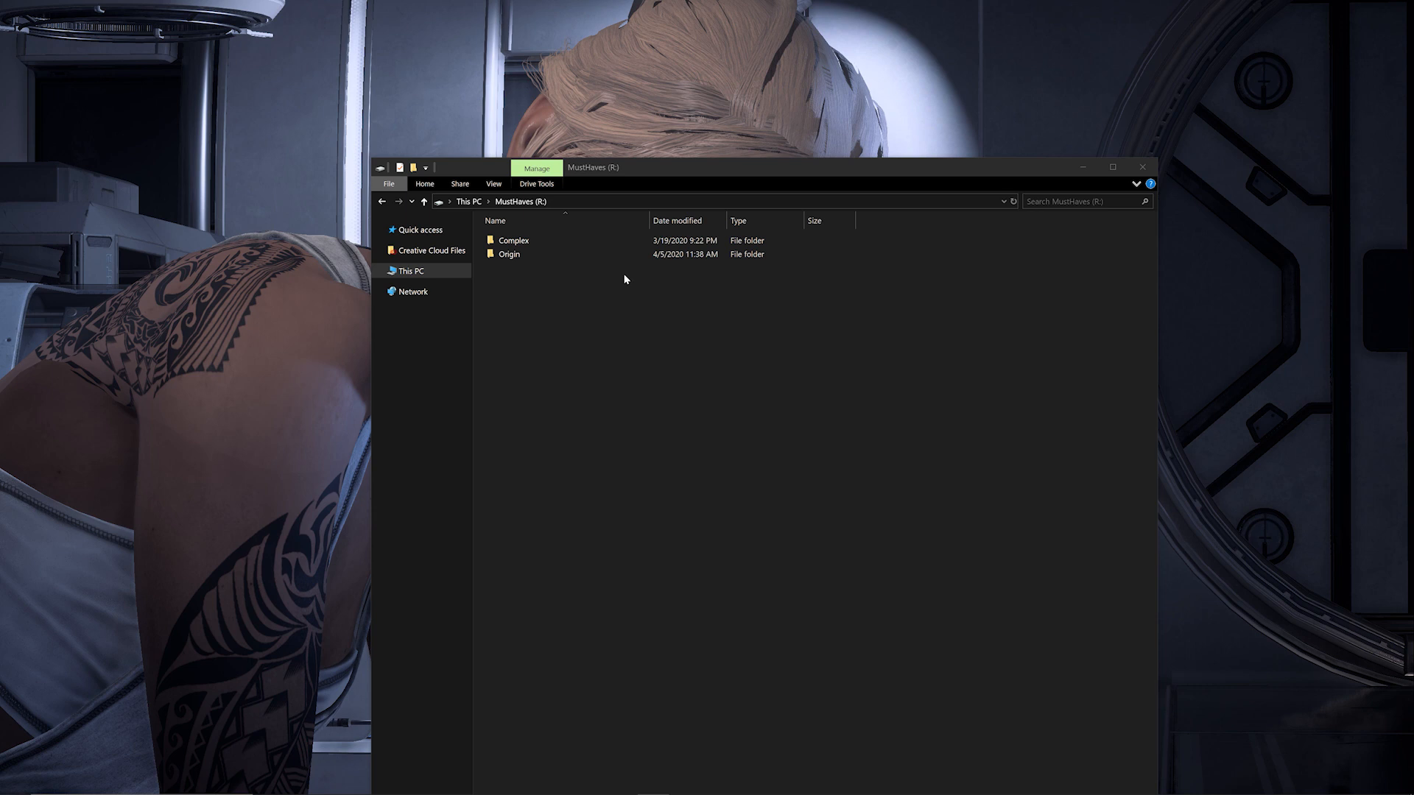
# Step: Browse into the Origin > Mass Effect Andromeda game folder and check the folder view settings
pyautogui.click(508, 253)
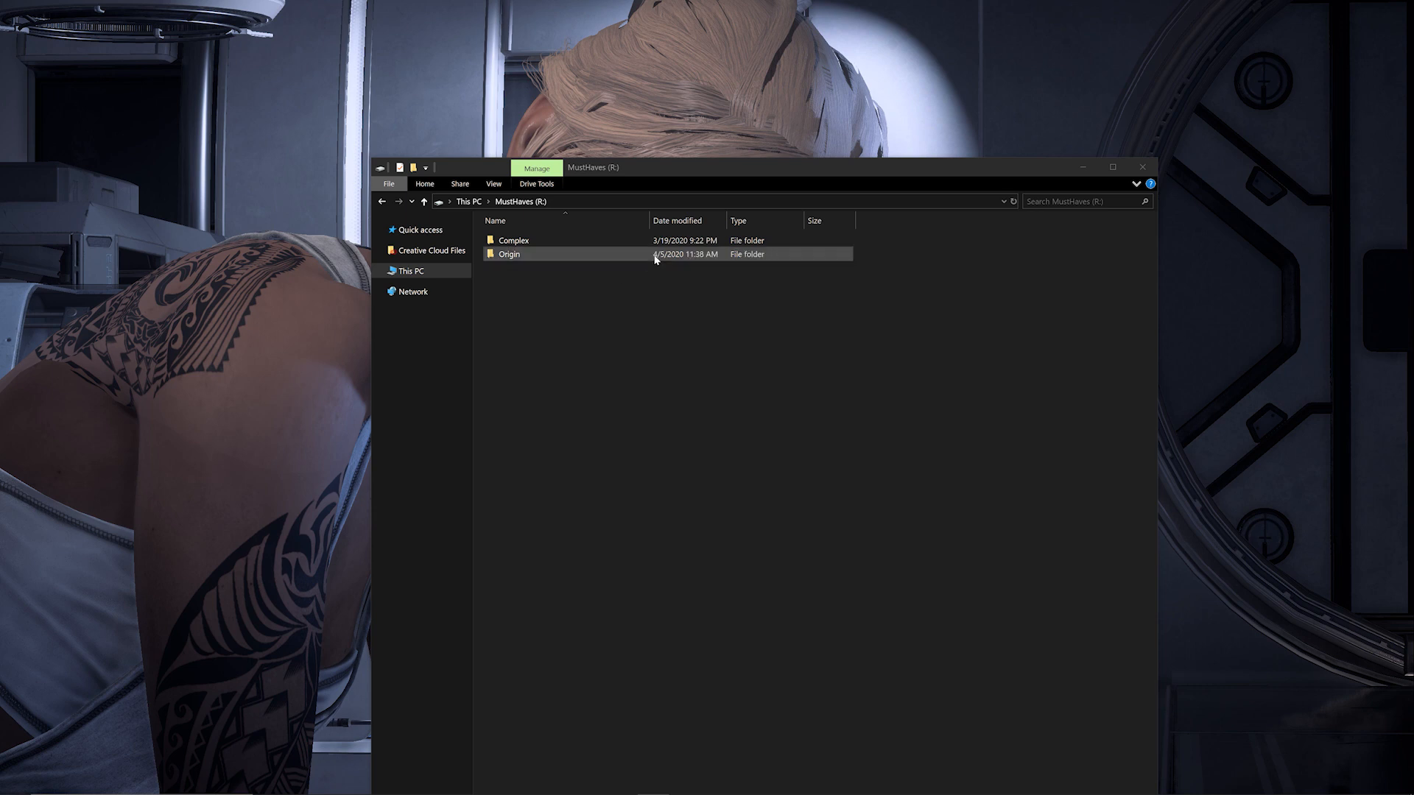
pyautogui.doubleClick(508, 253)
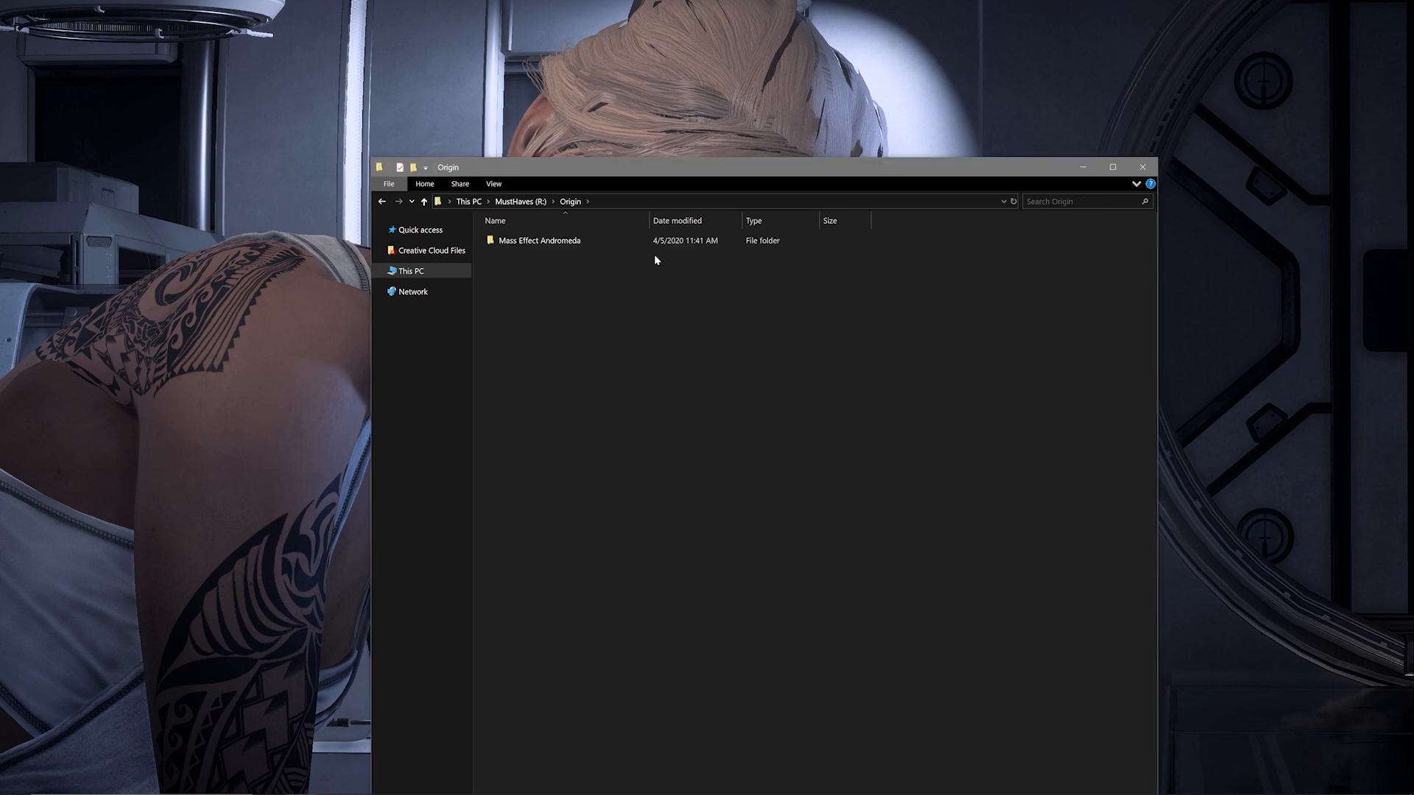
pyautogui.doubleClick(539, 240)
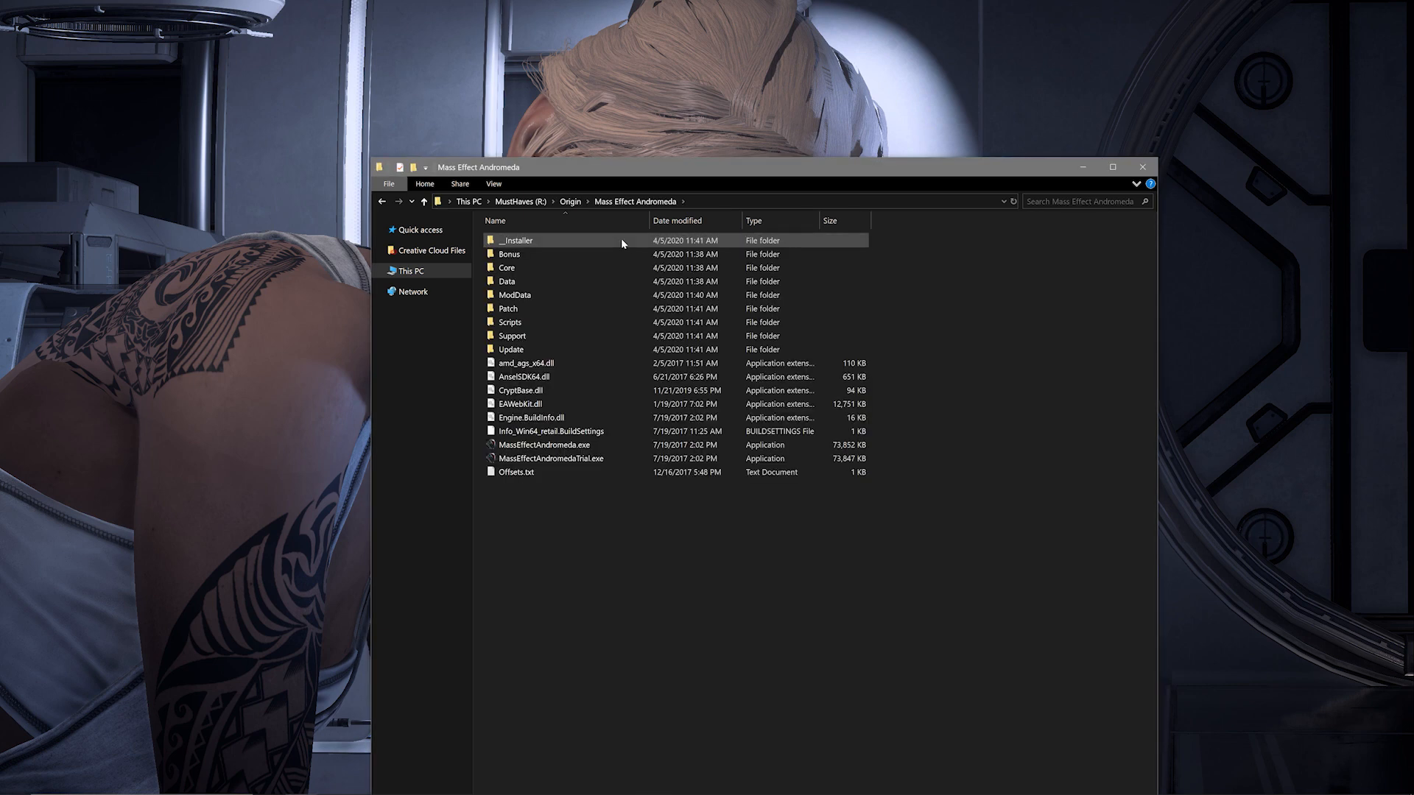
pyautogui.click(543, 445)
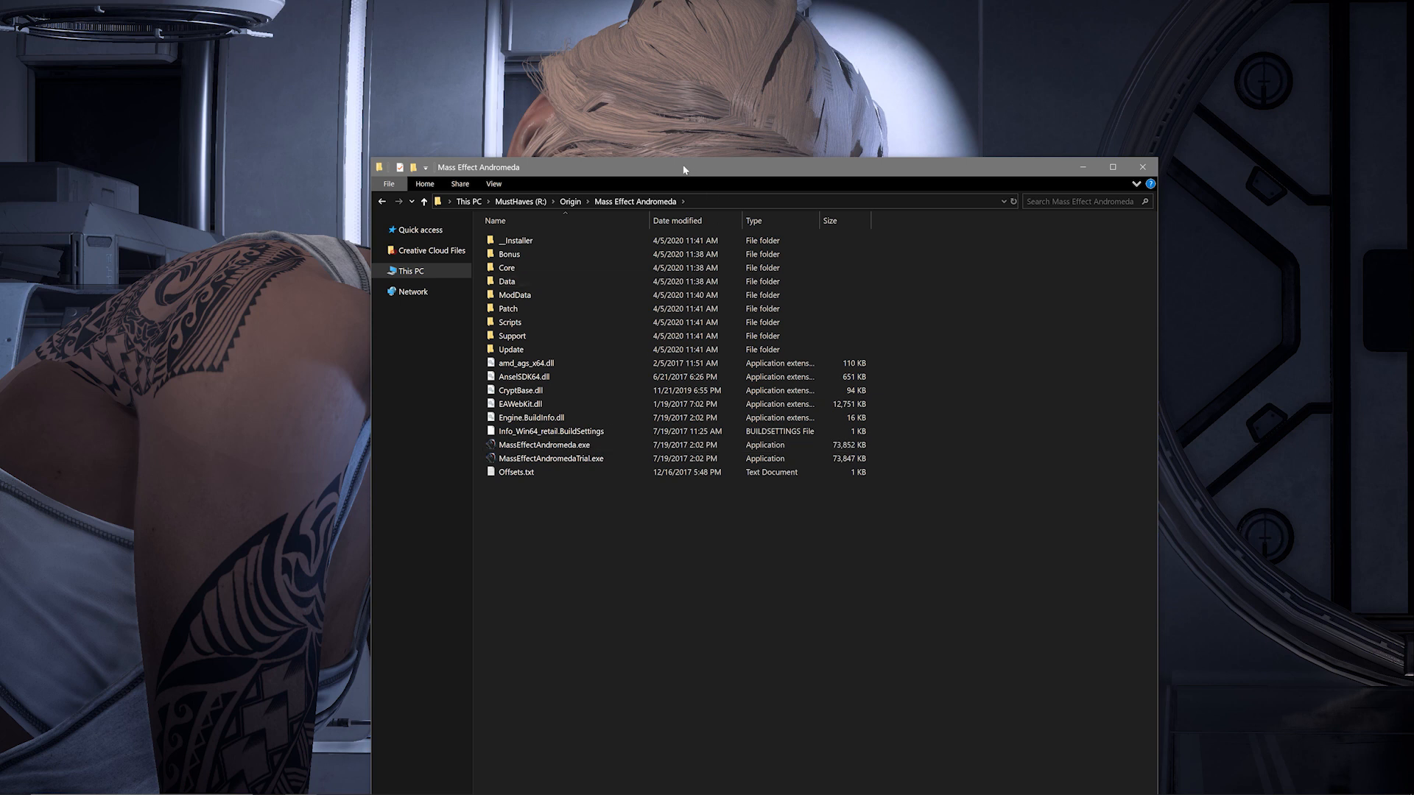
pyautogui.moveTo(517, 186)
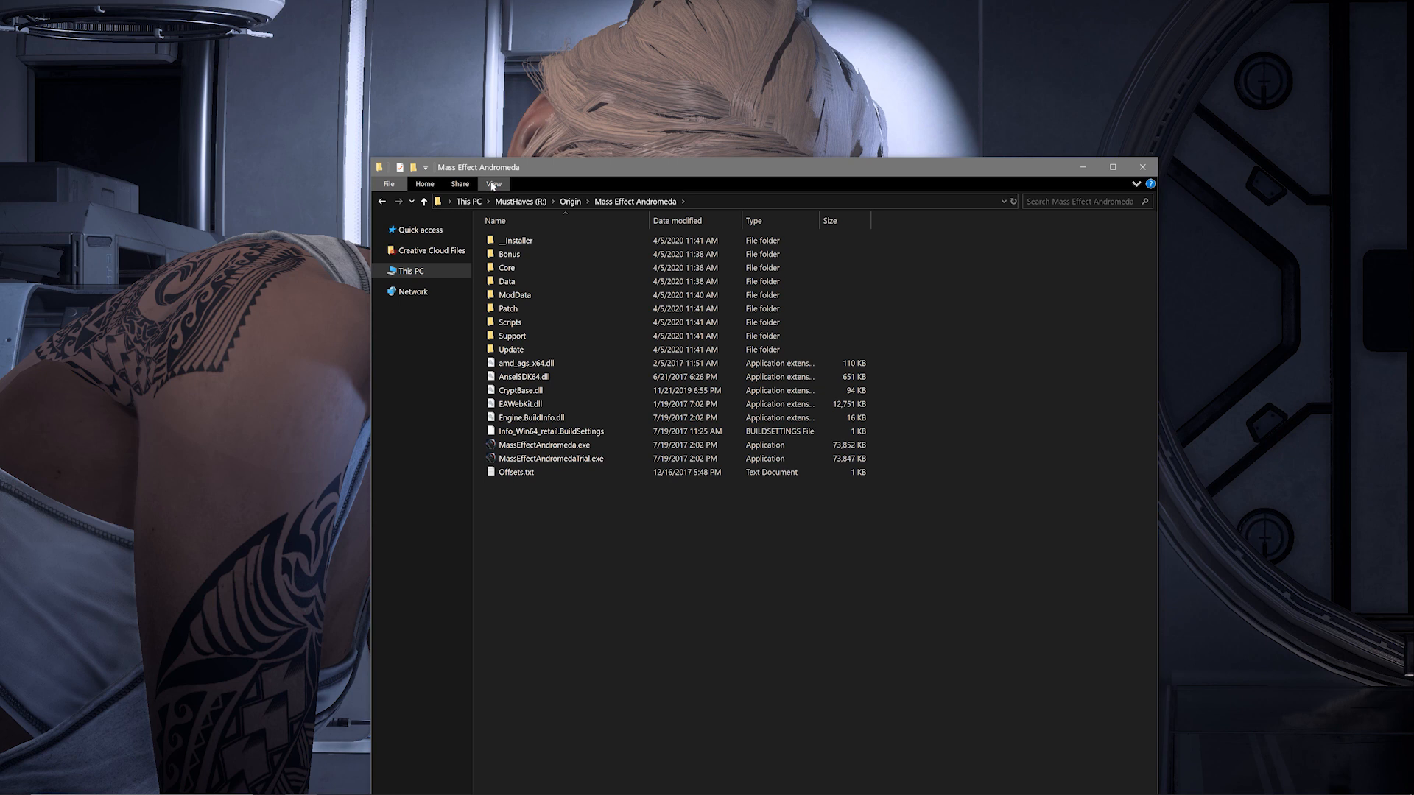
pyautogui.click(493, 184)
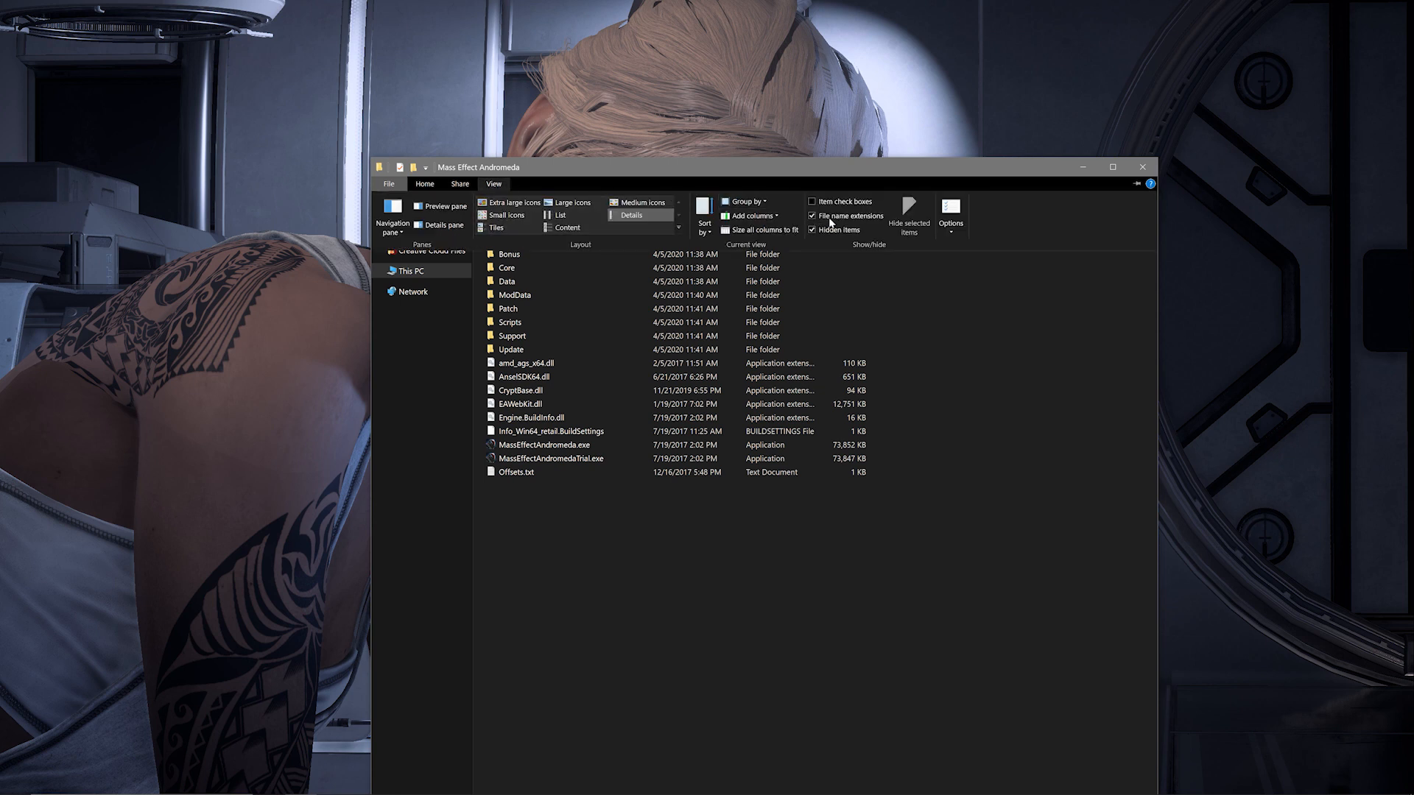
pyautogui.moveTo(842, 215)
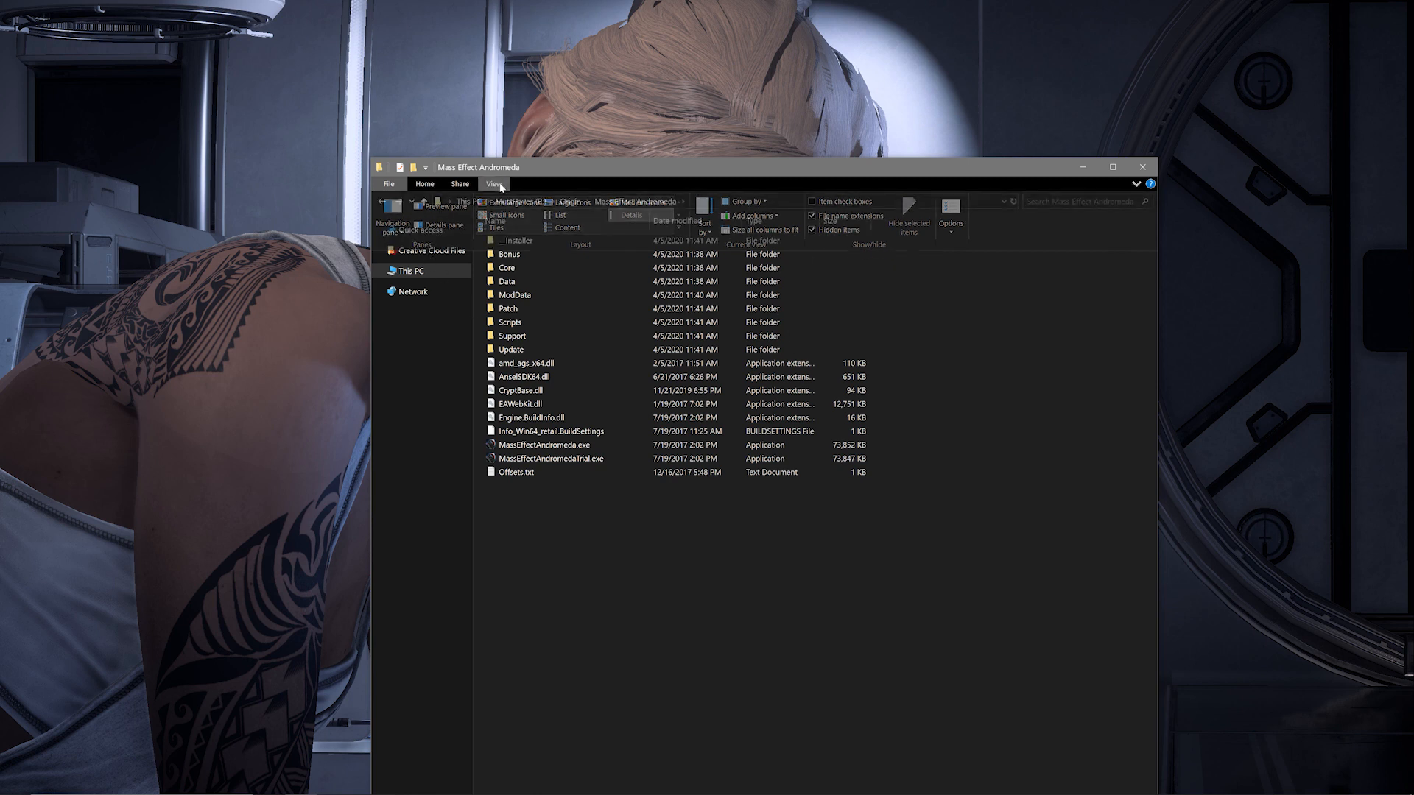
pyautogui.click(493, 185)
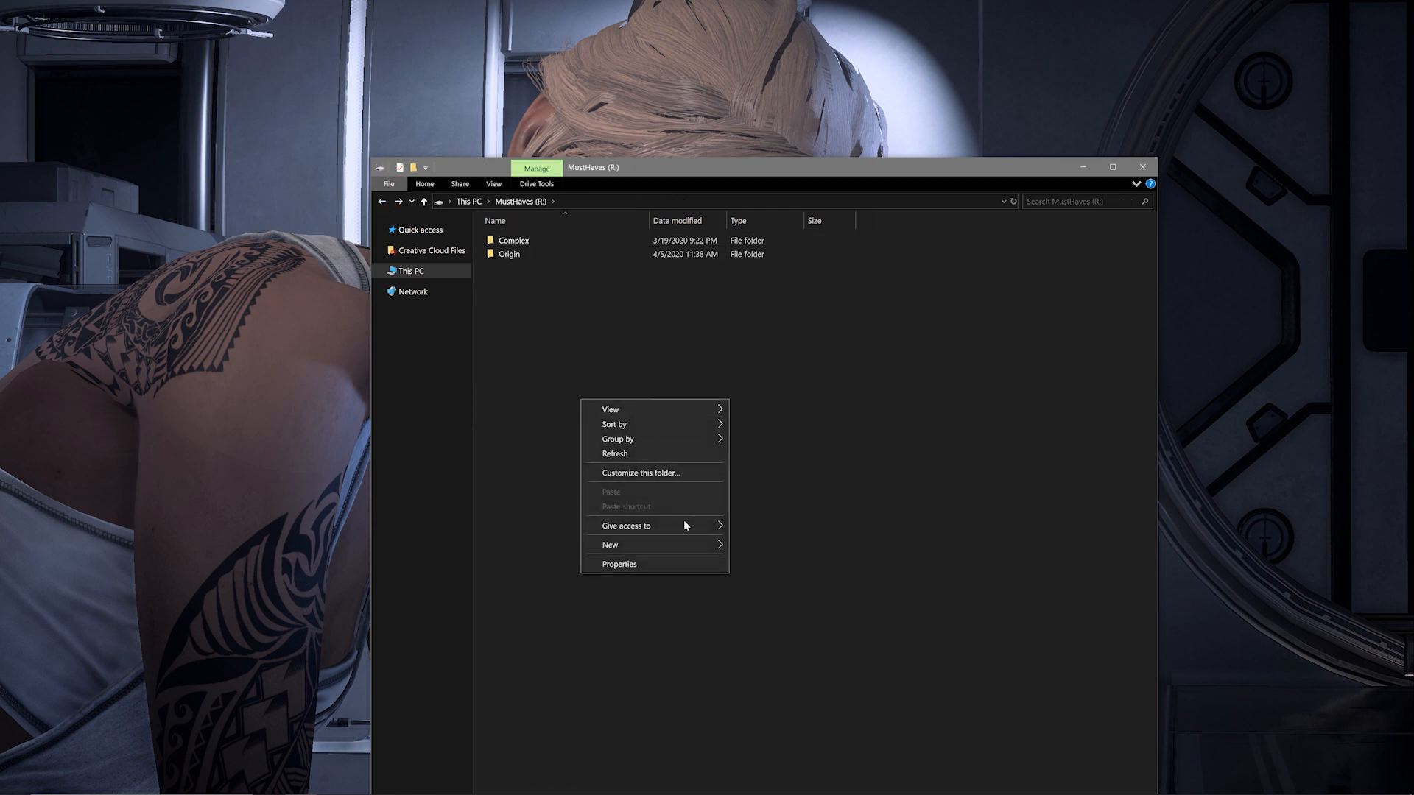
# Step: Create a new folder on the MustHaves drive named 'Frosty Mod Manager'
pyautogui.click(610, 545)
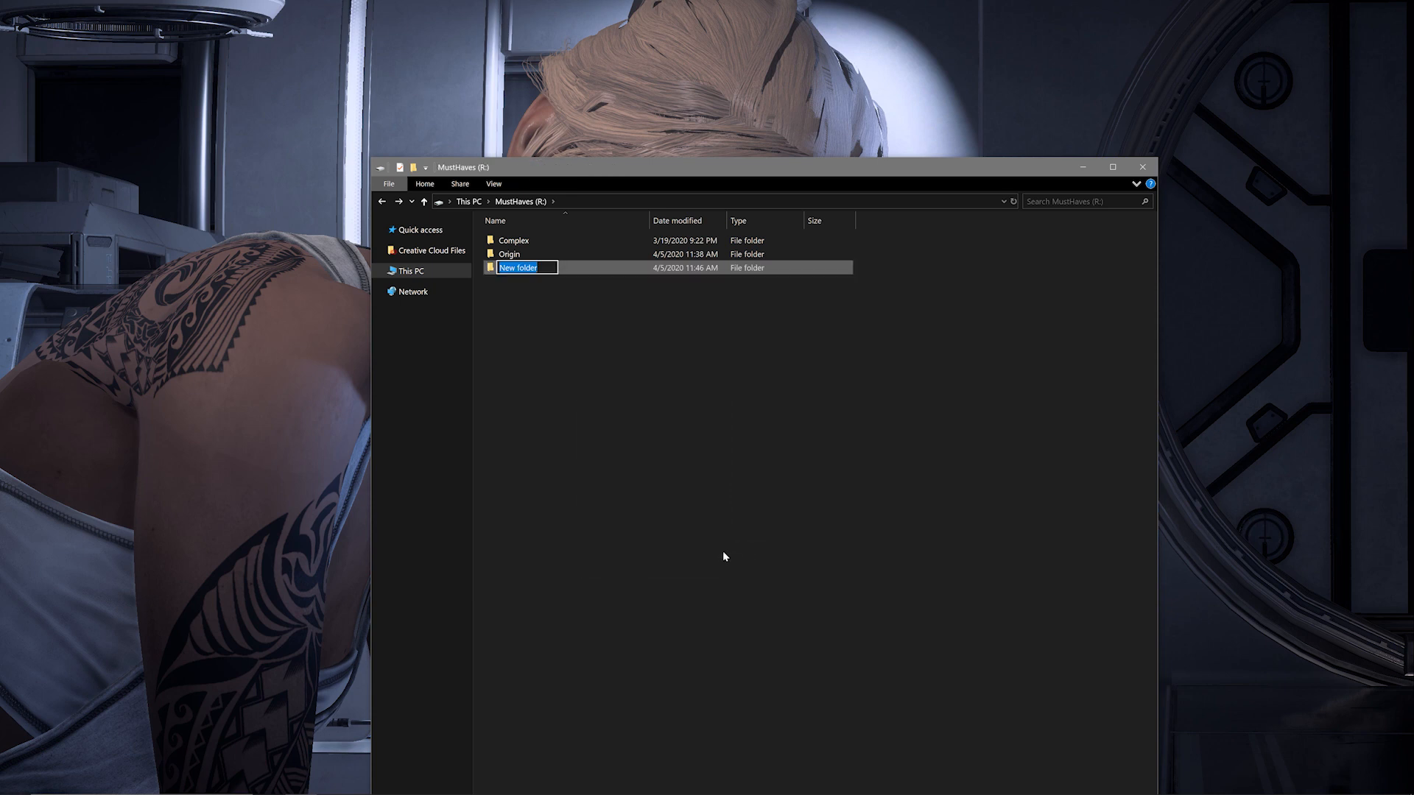
pyautogui.write('Frosty Mod M')
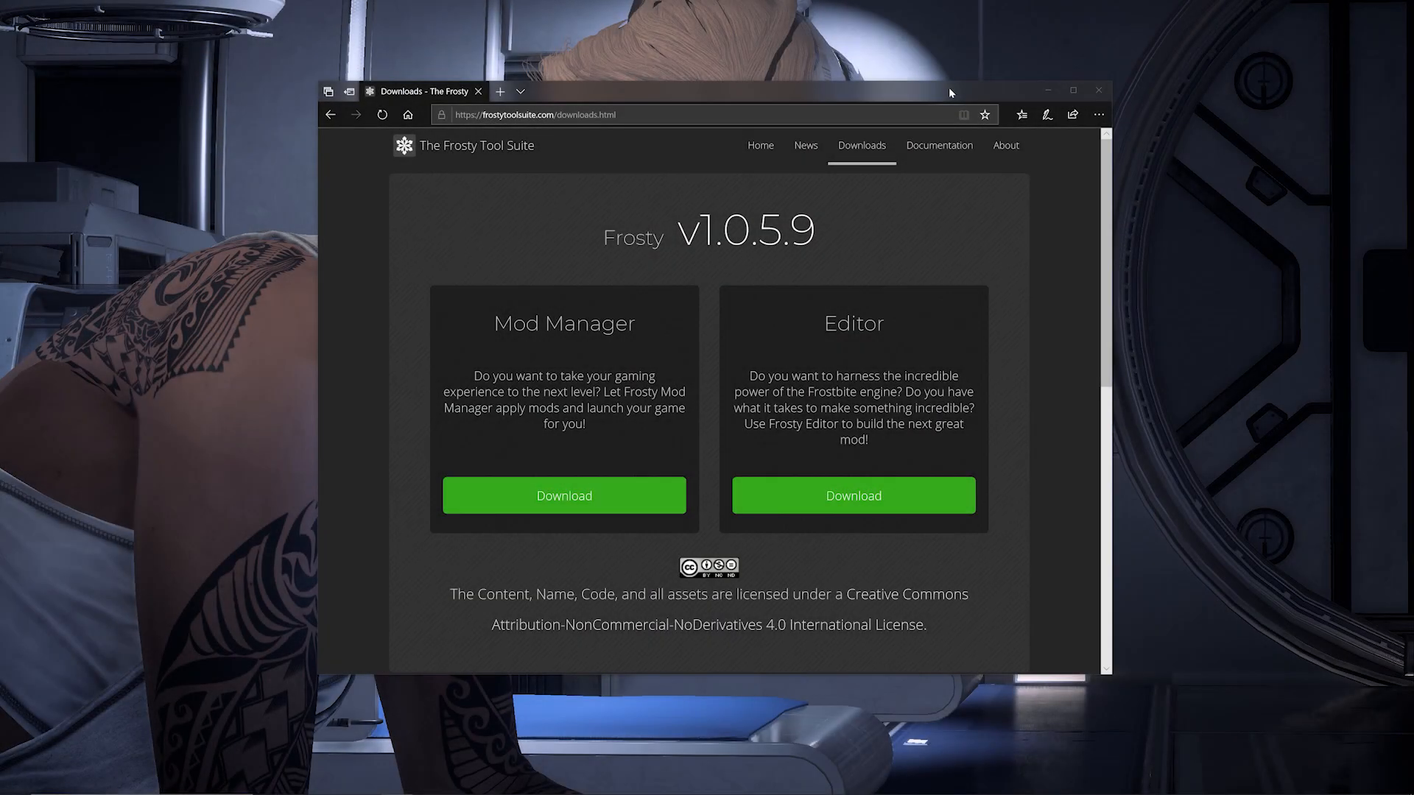
pyautogui.moveTo(925, 100)
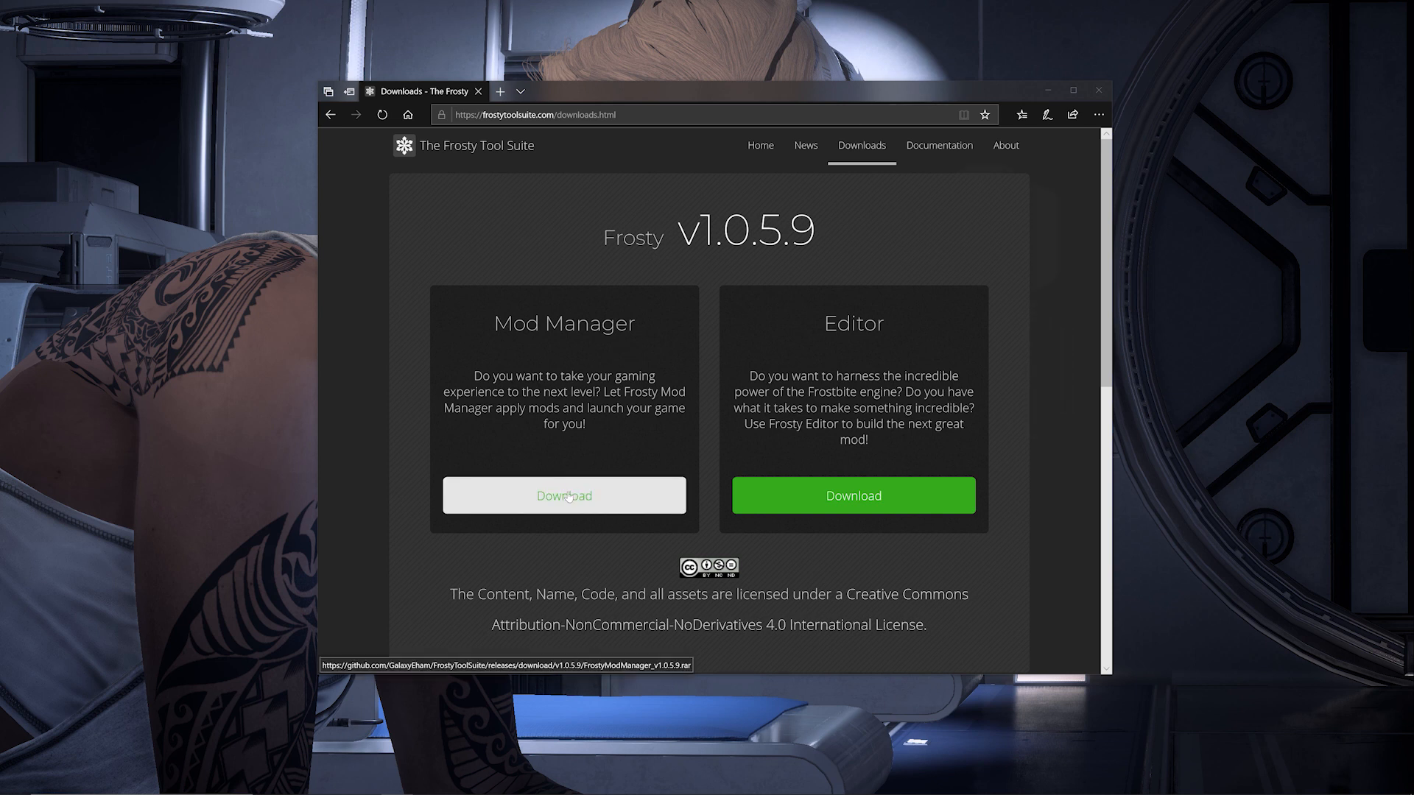
# Step: Download the Frosty Mod Manager v1.0.5.9 archive and open it in the archive tool
pyautogui.click(564, 495)
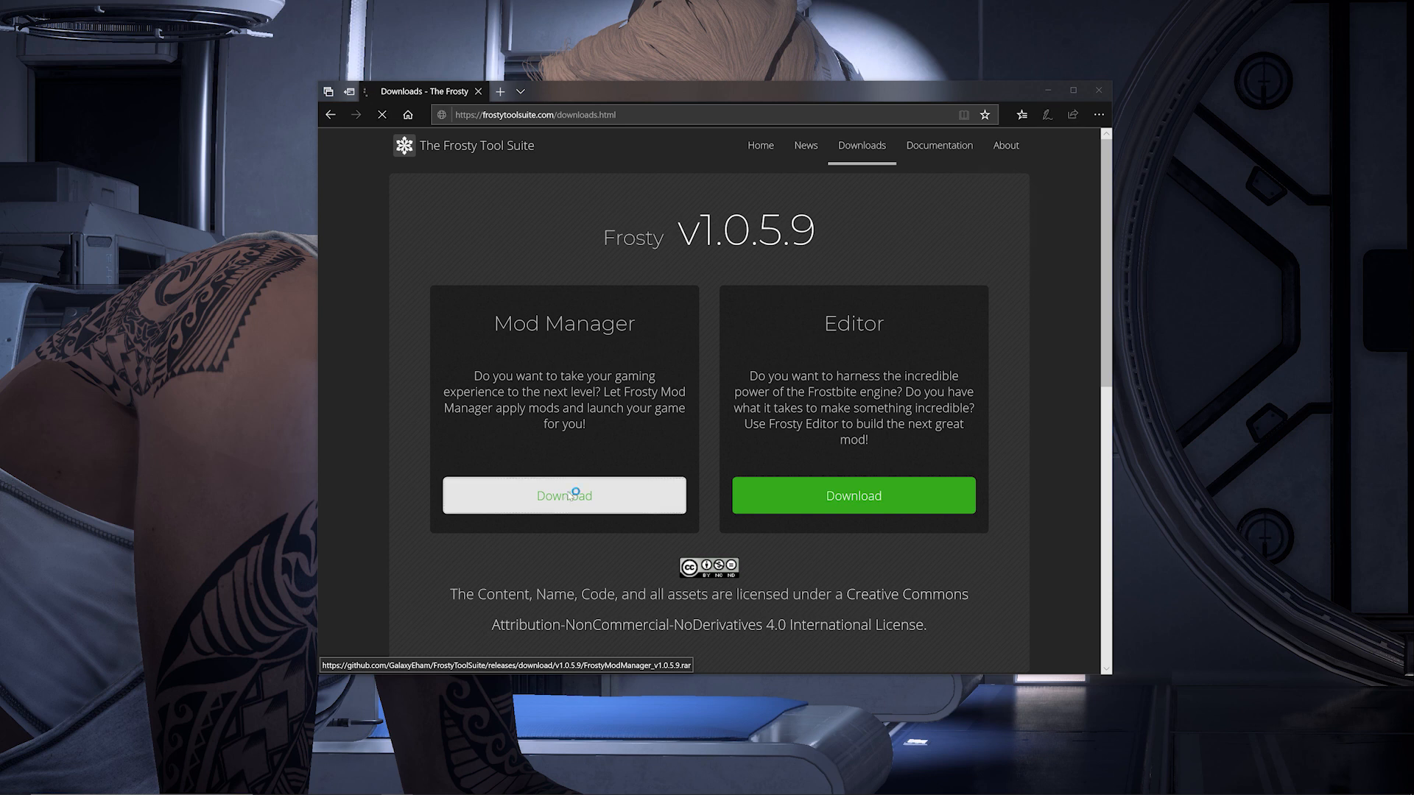
pyautogui.click(564, 494)
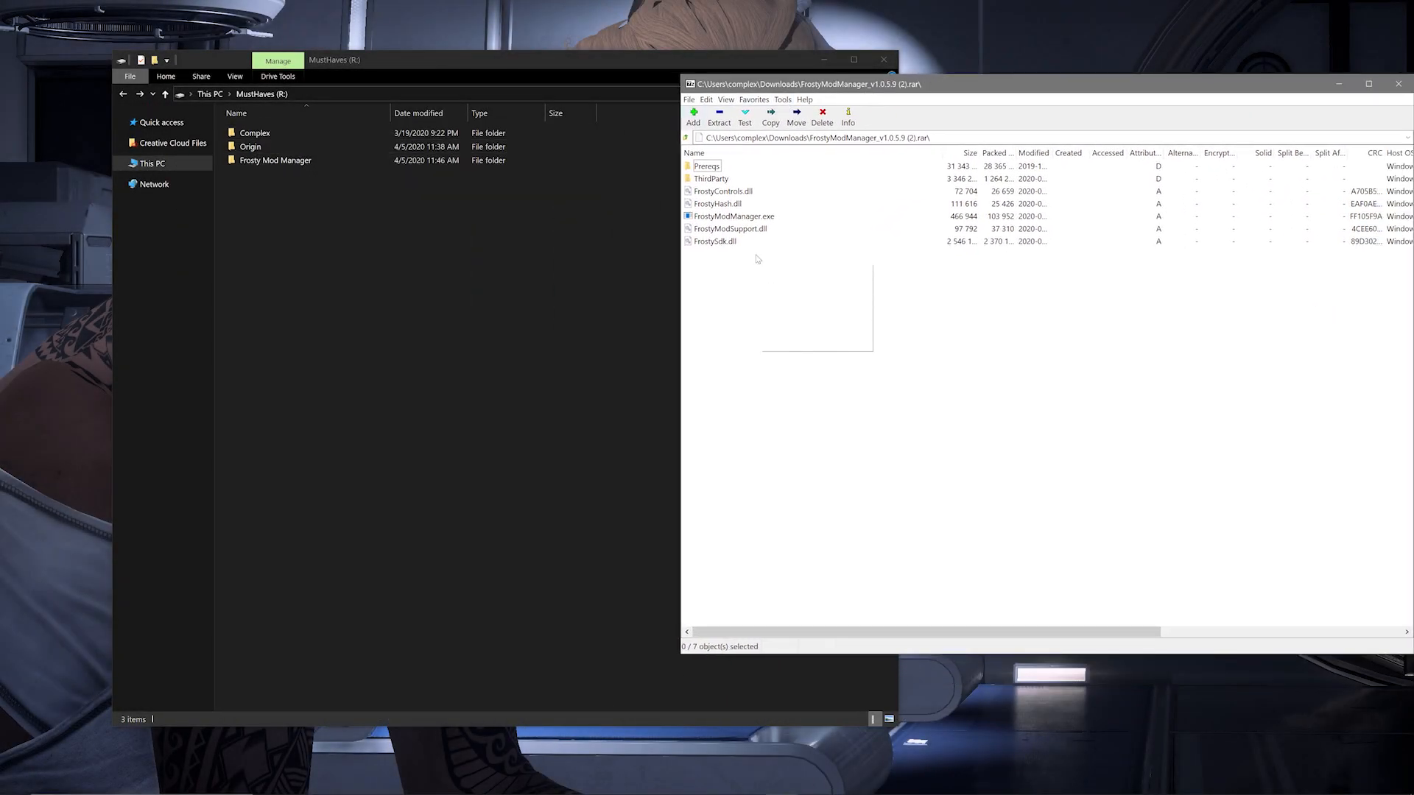
# Step: Extract all seven archive items into the Frosty Mod Manager folder and view its contents
pyautogui.press('ctrl+a')
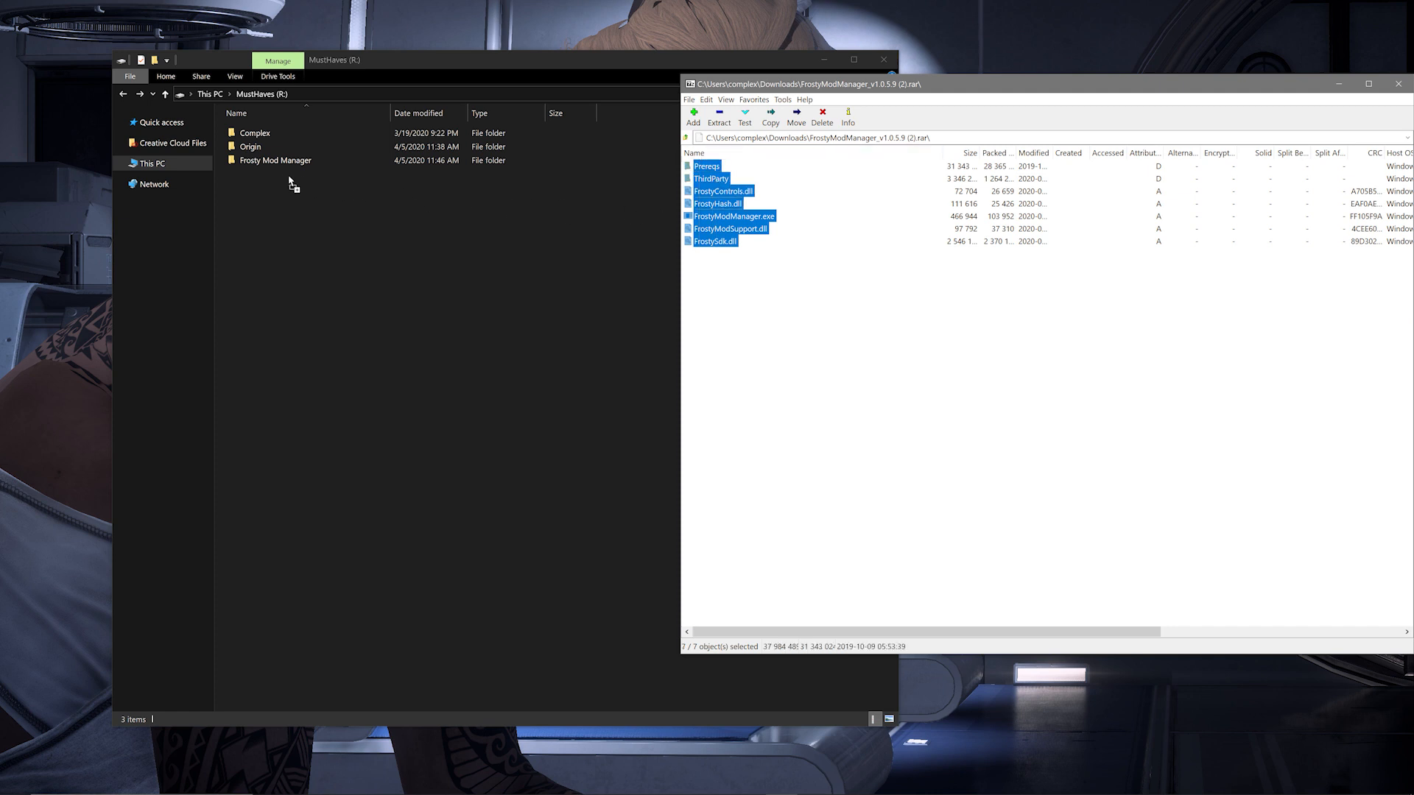
pyautogui.click(275, 159)
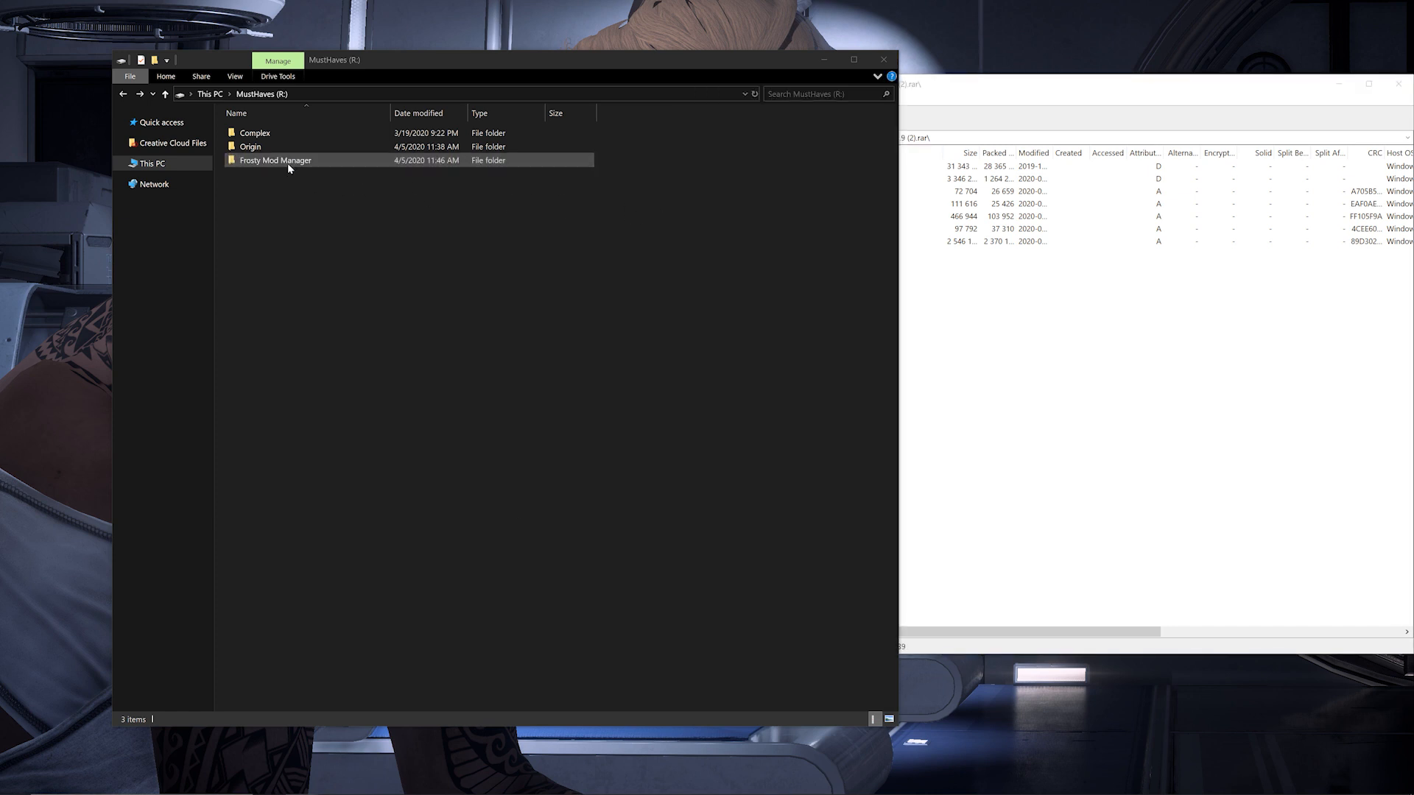
pyautogui.doubleClick(276, 159)
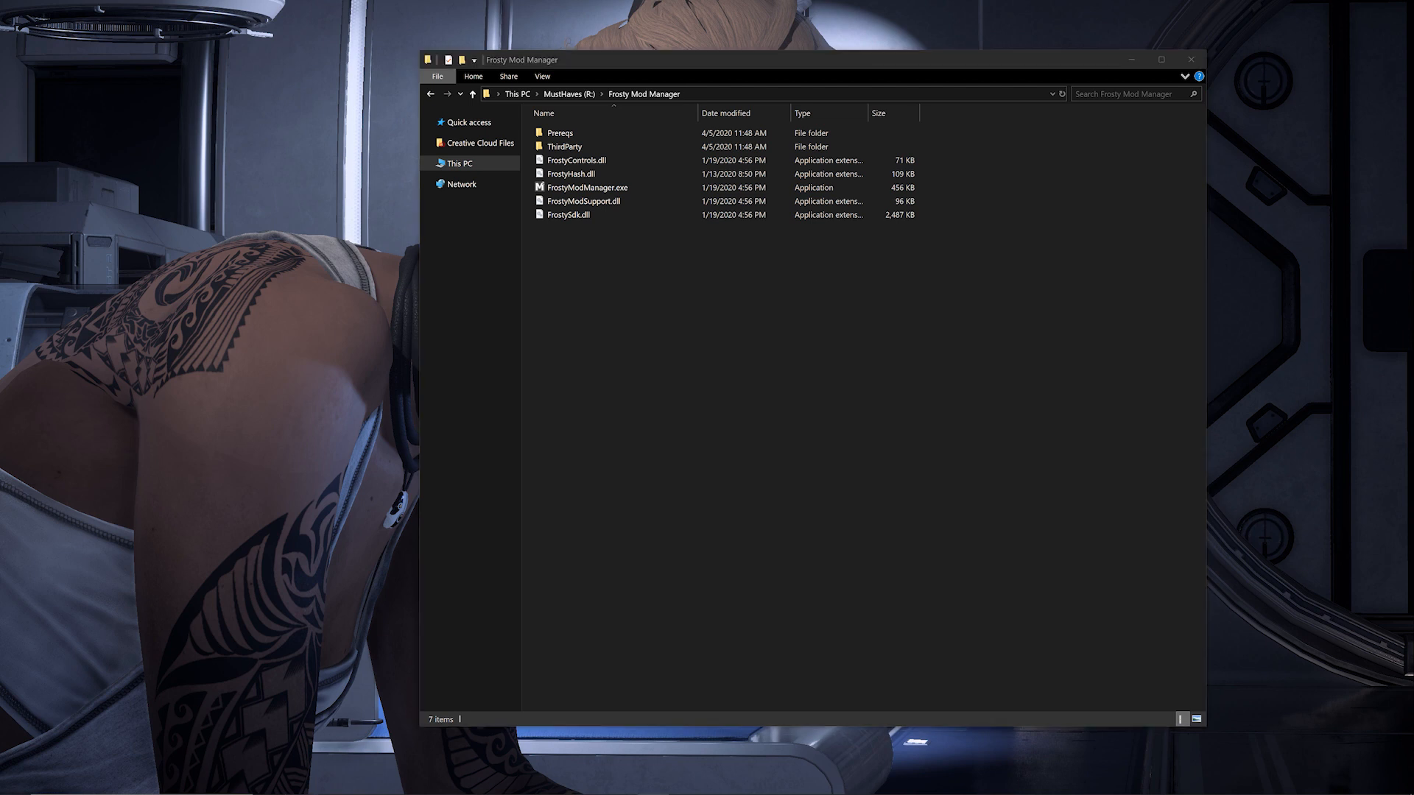
# Step: Run FrostyModManager.exe so the Select Configuration window appears
pyautogui.click(587, 187)
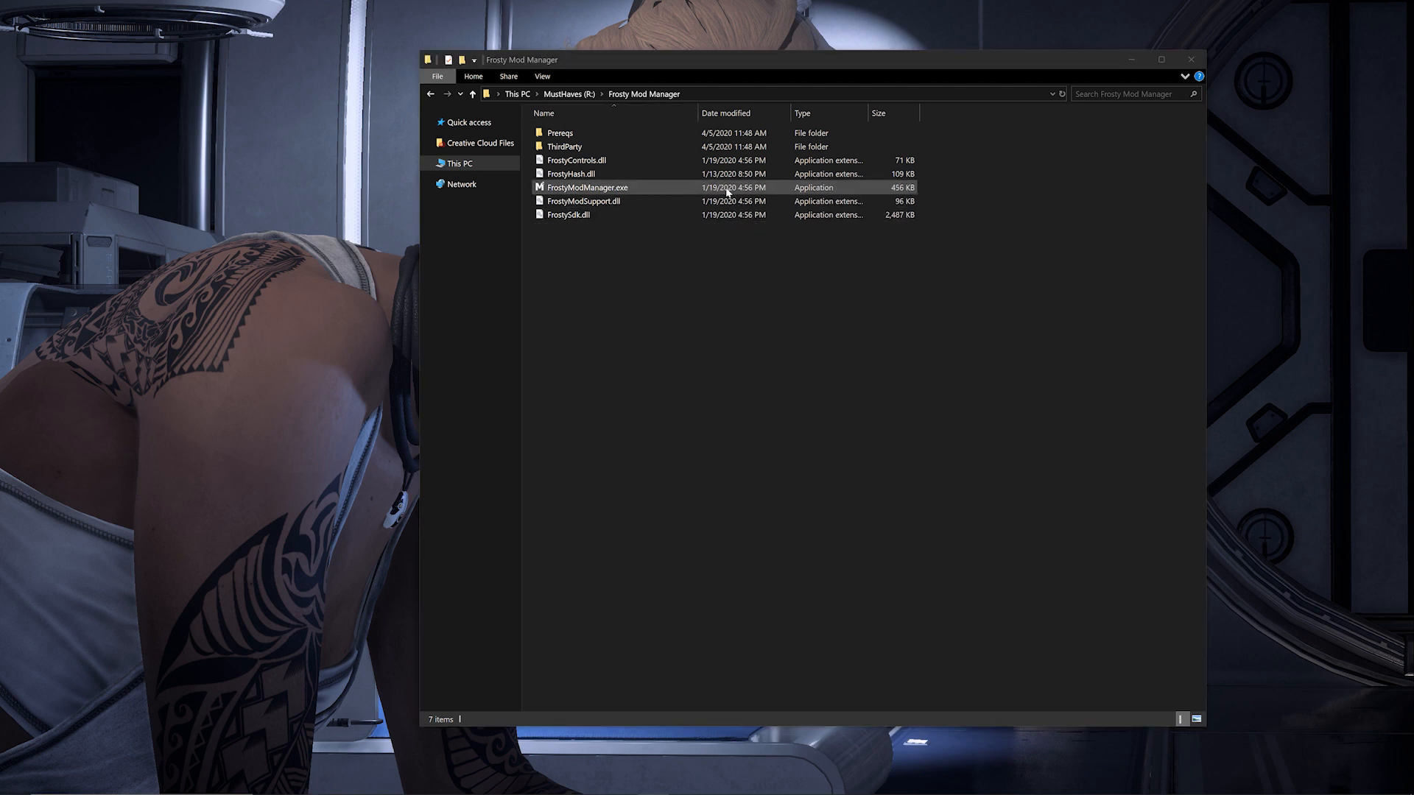
pyautogui.doubleClick(588, 187)
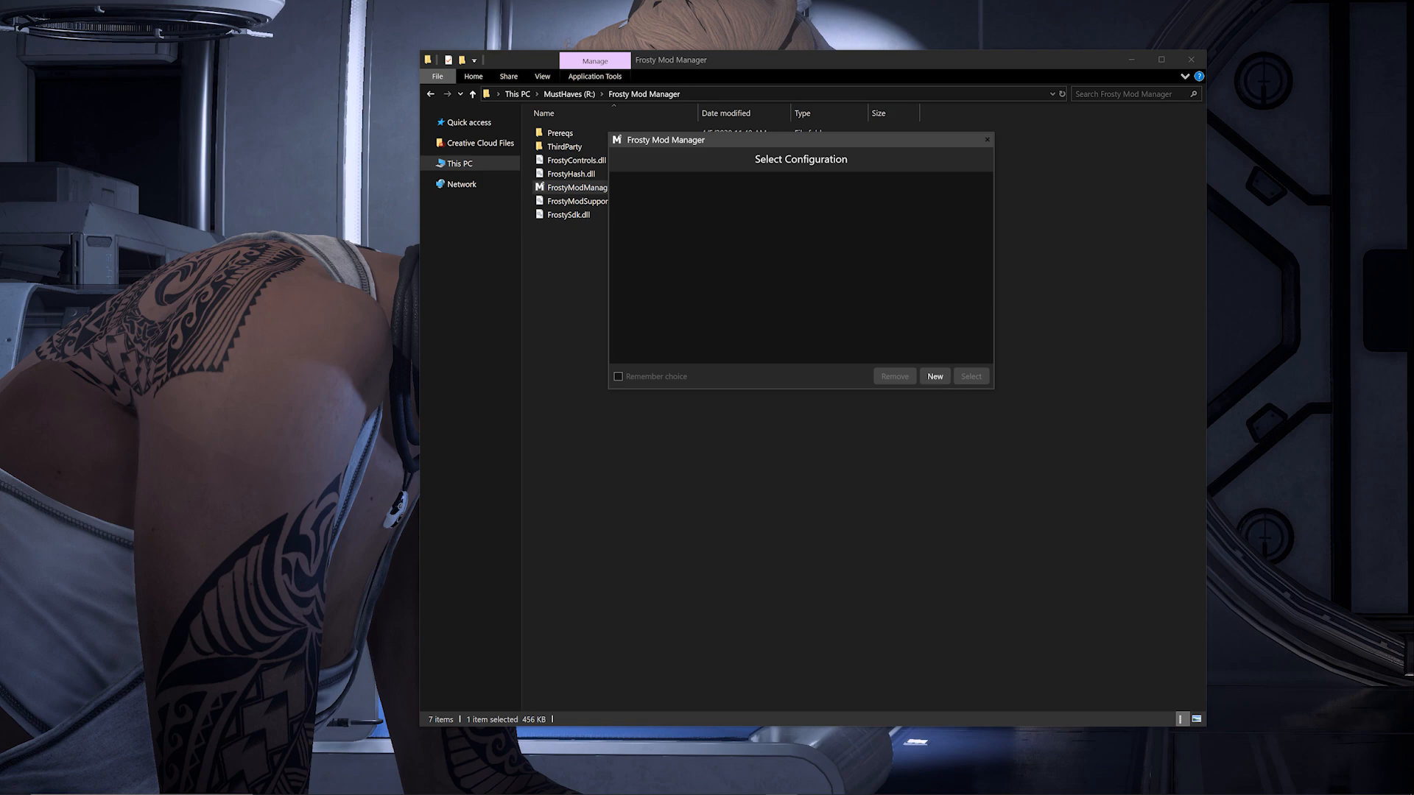
pyautogui.moveTo(1025, 183)
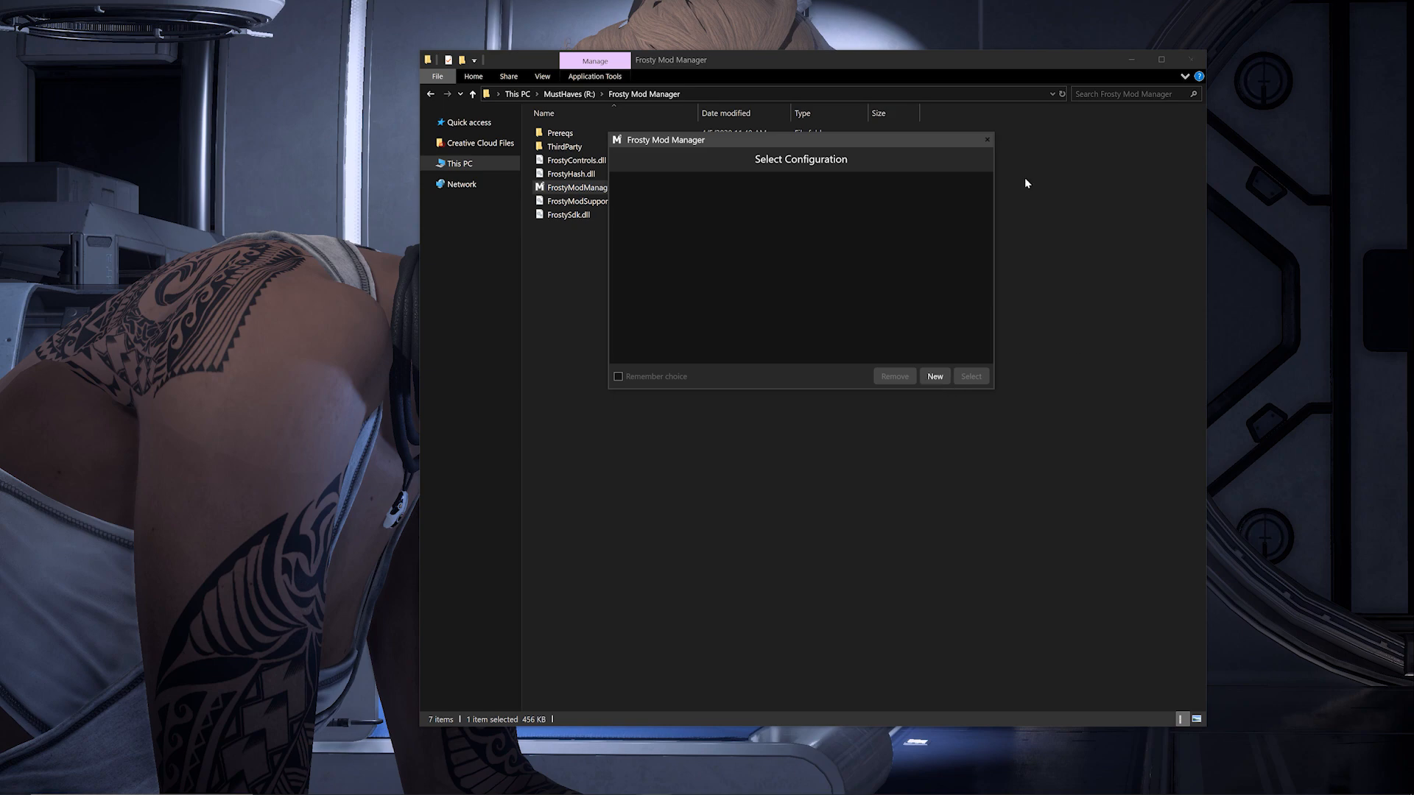
# Step: Add a new configuration from Origin > Mass Effect Andromeda > MassEffectAndromeda.exe
pyautogui.click(933, 376)
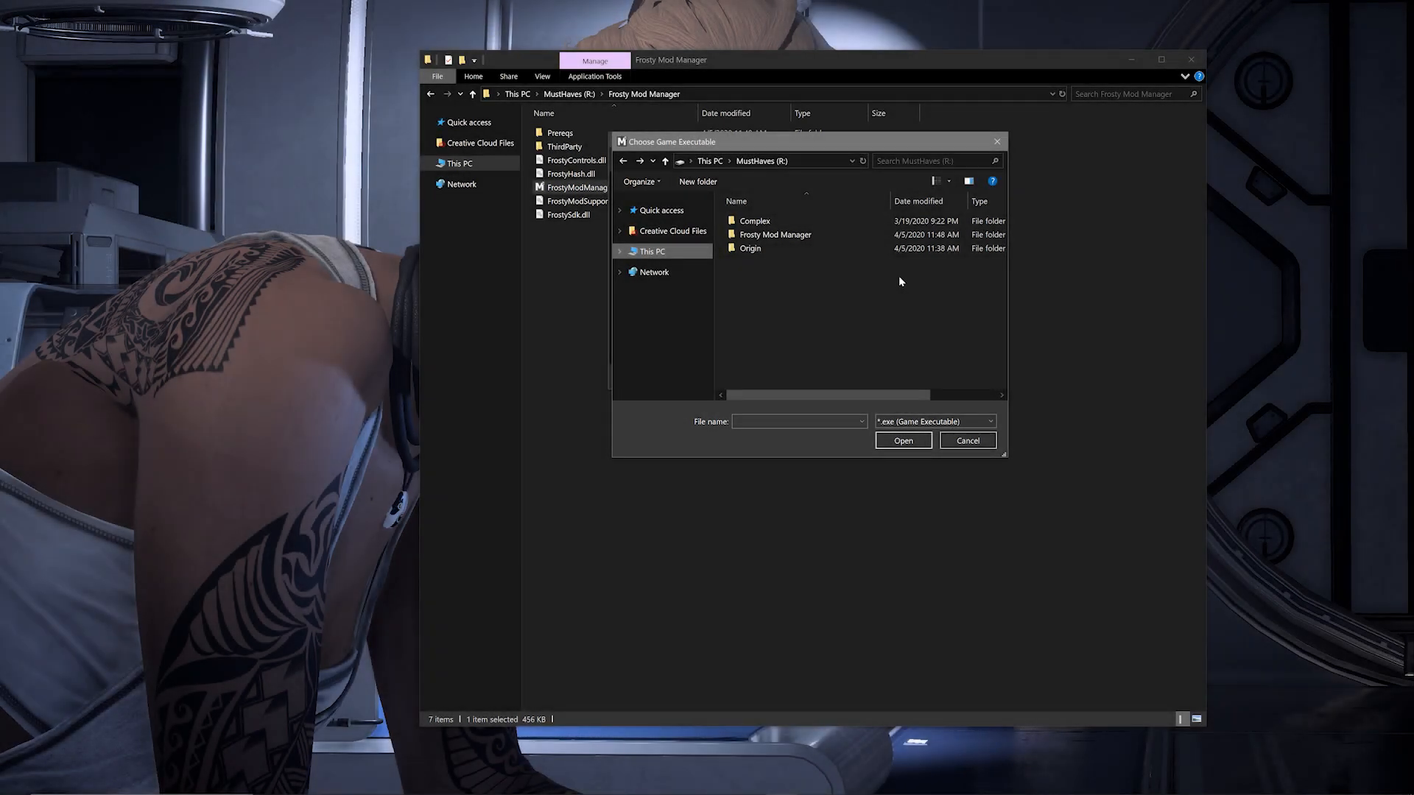
pyautogui.moveTo(925, 264)
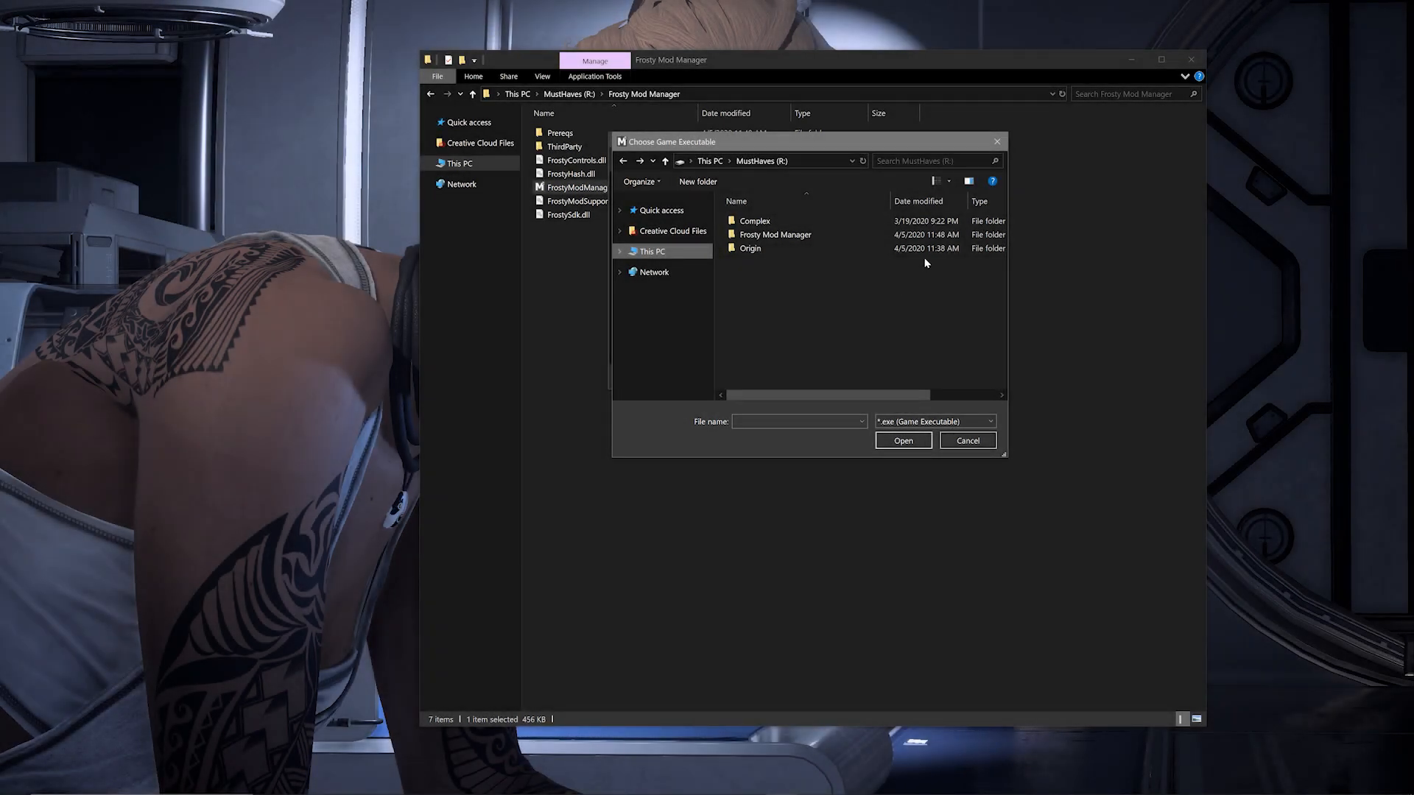
pyautogui.click(750, 248)
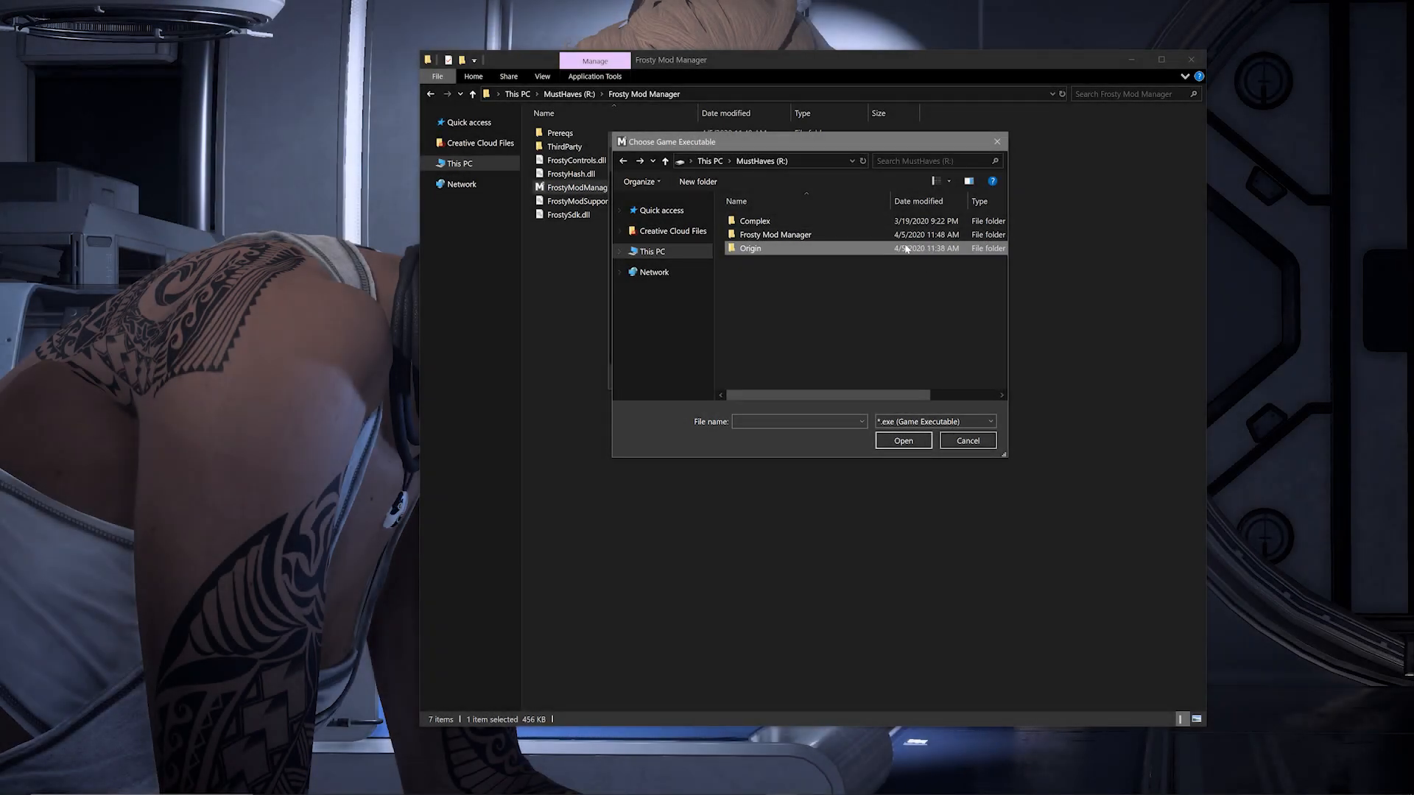
pyautogui.doubleClick(749, 247)
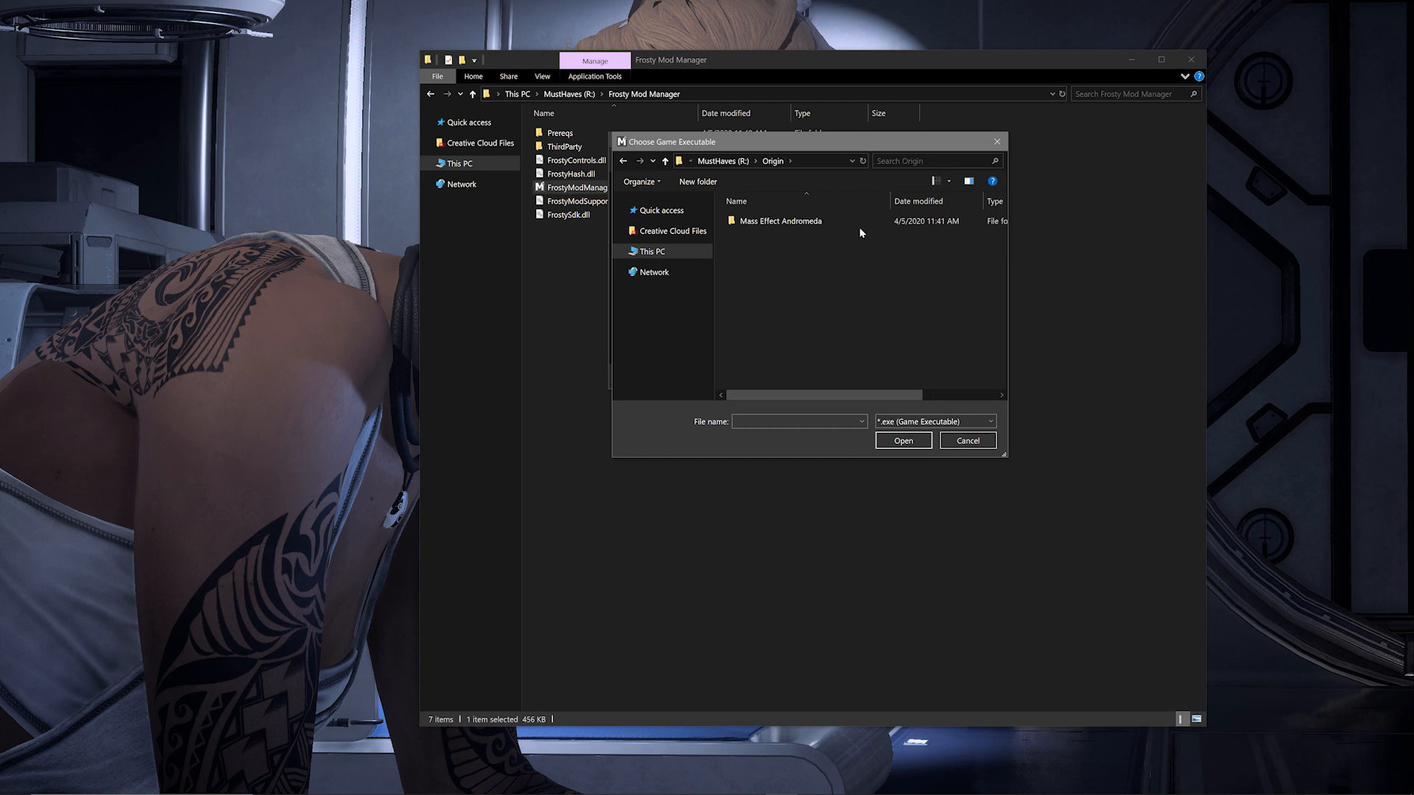
pyautogui.doubleClick(781, 221)
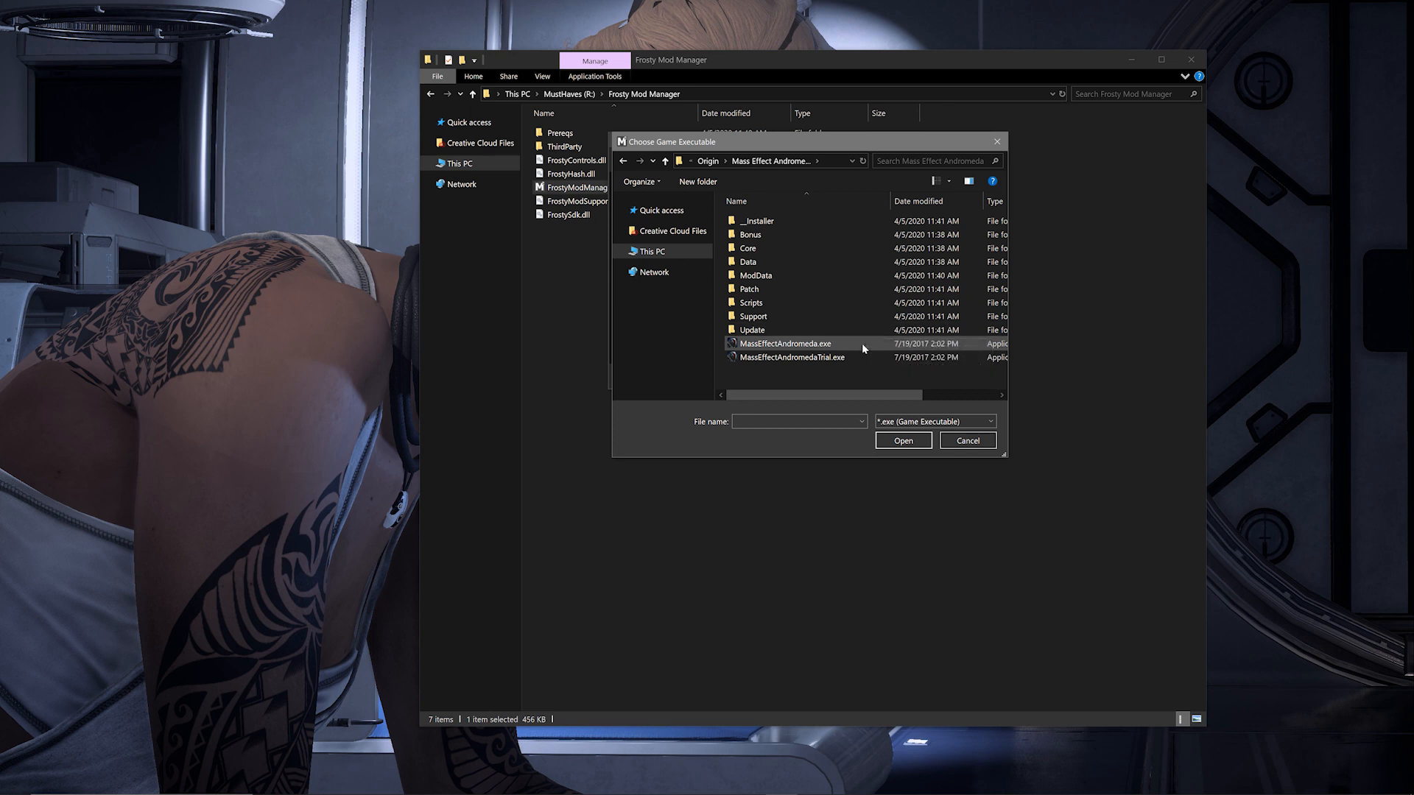
pyautogui.click(785, 344)
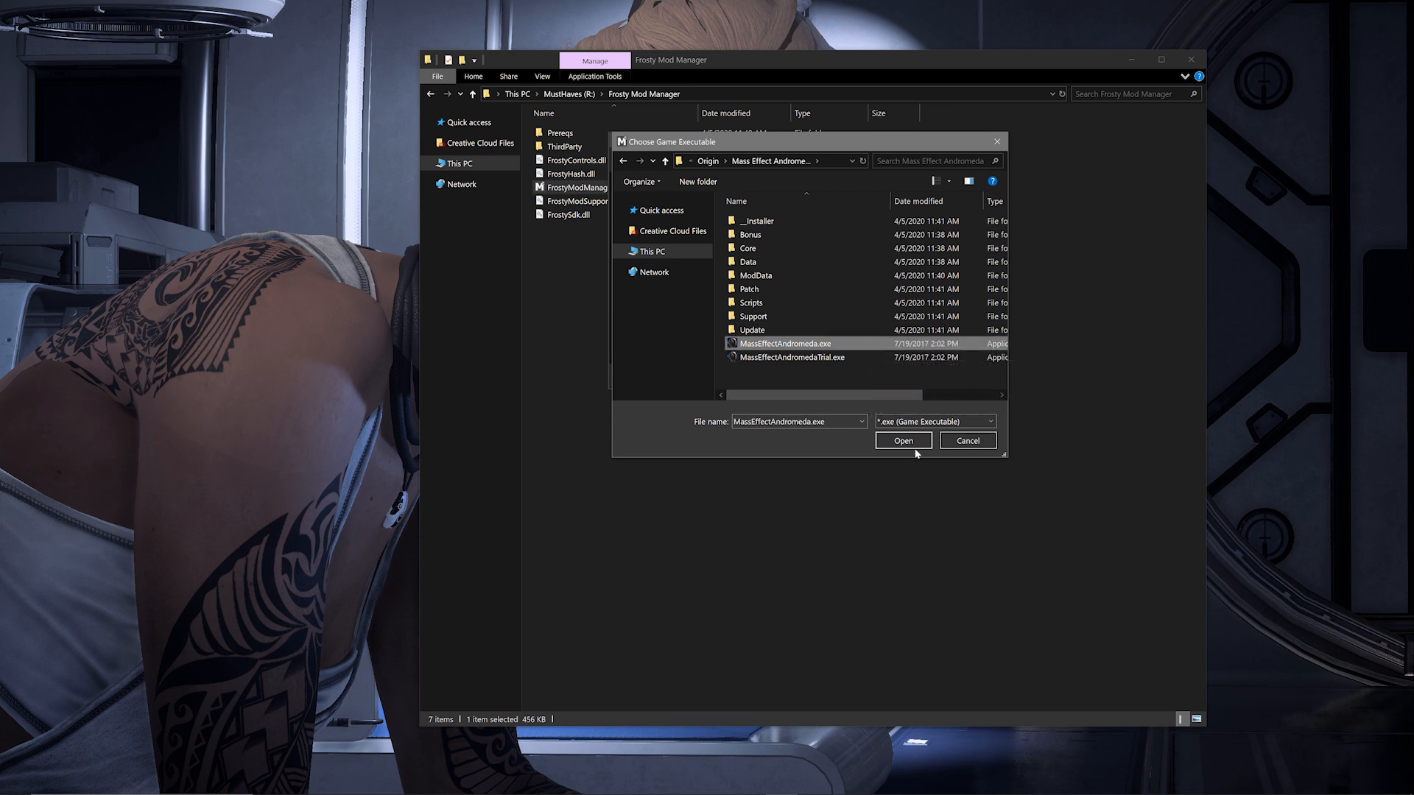
pyautogui.click(903, 440)
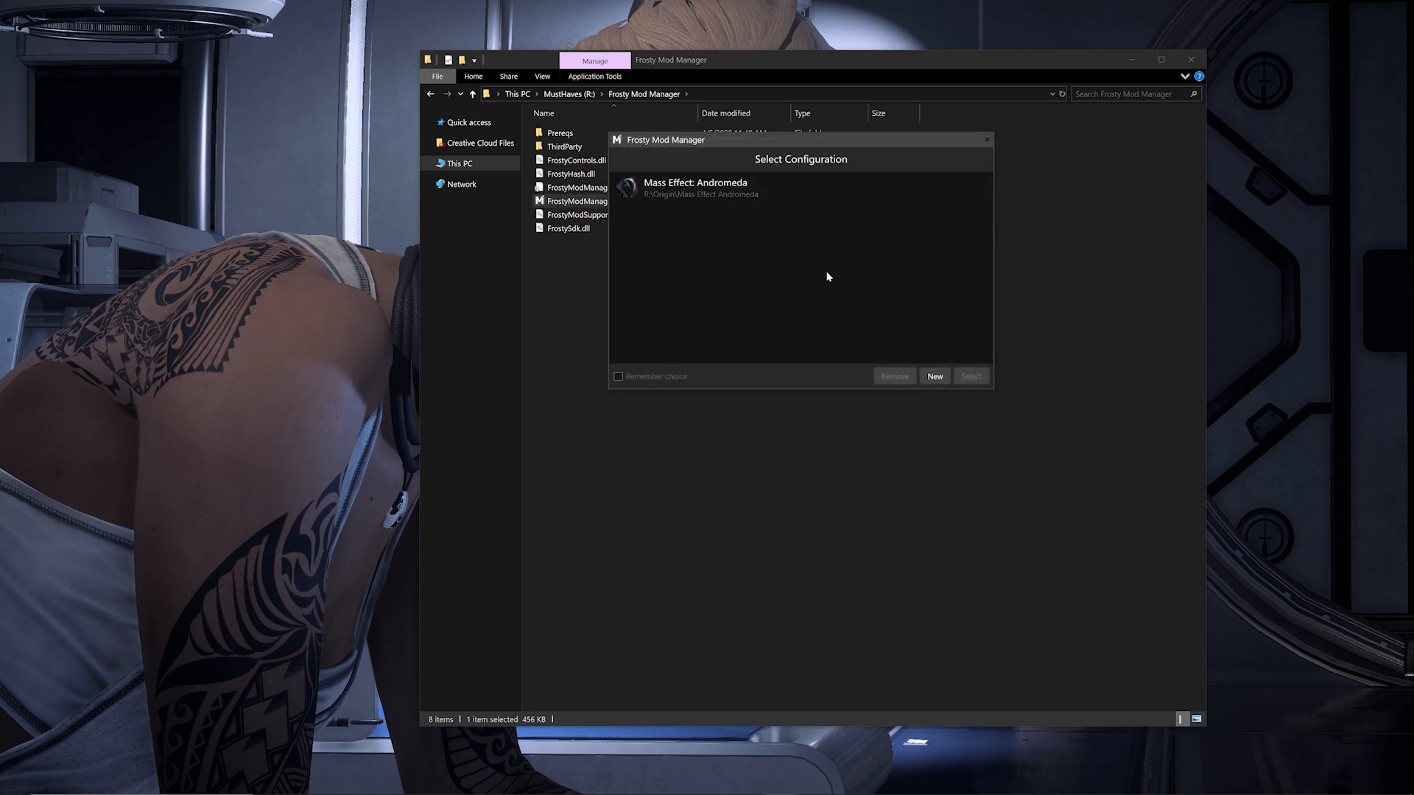
# Step: Select the Mass Effect: Andromeda configuration and start the manager with it
pyautogui.click(710, 187)
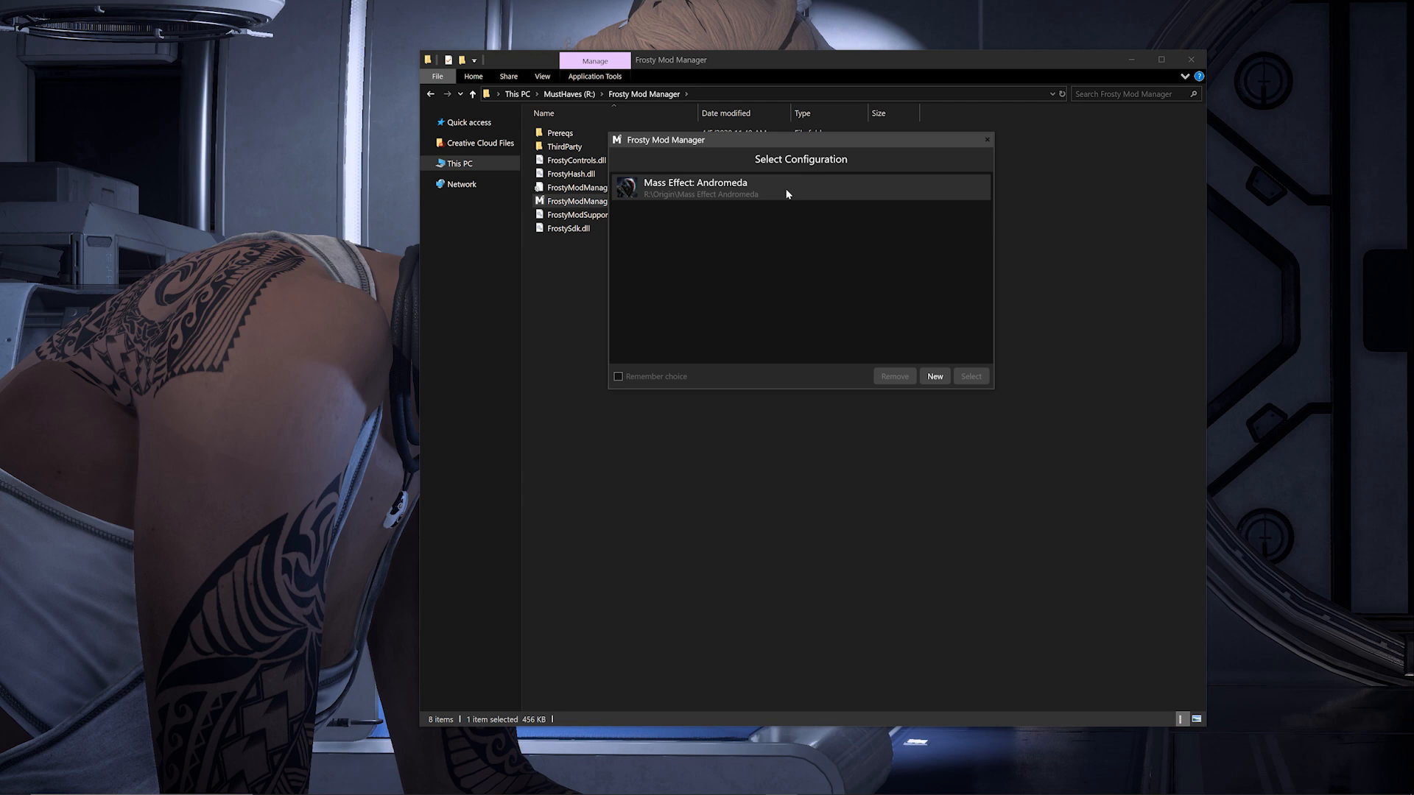
pyautogui.click(697, 187)
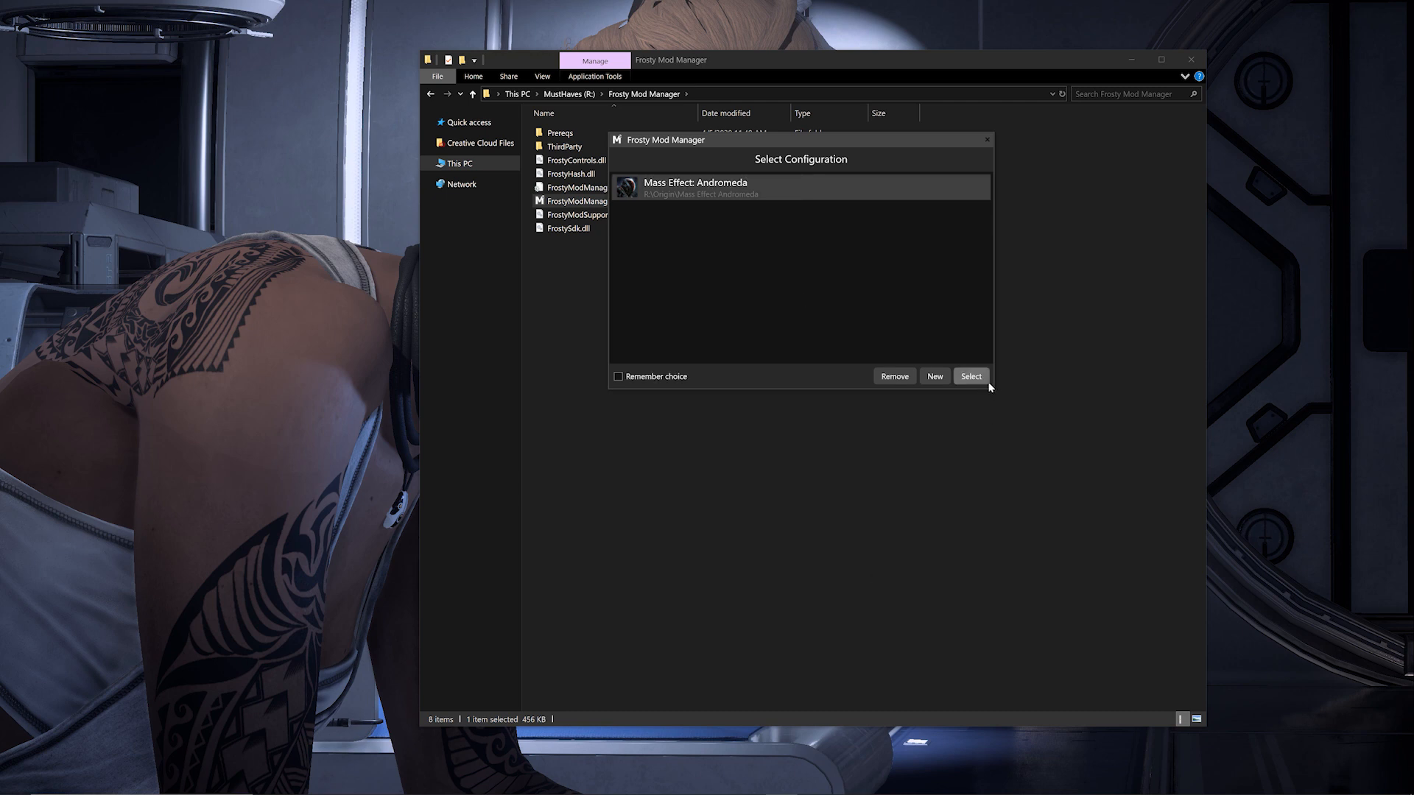
pyautogui.click(970, 375)
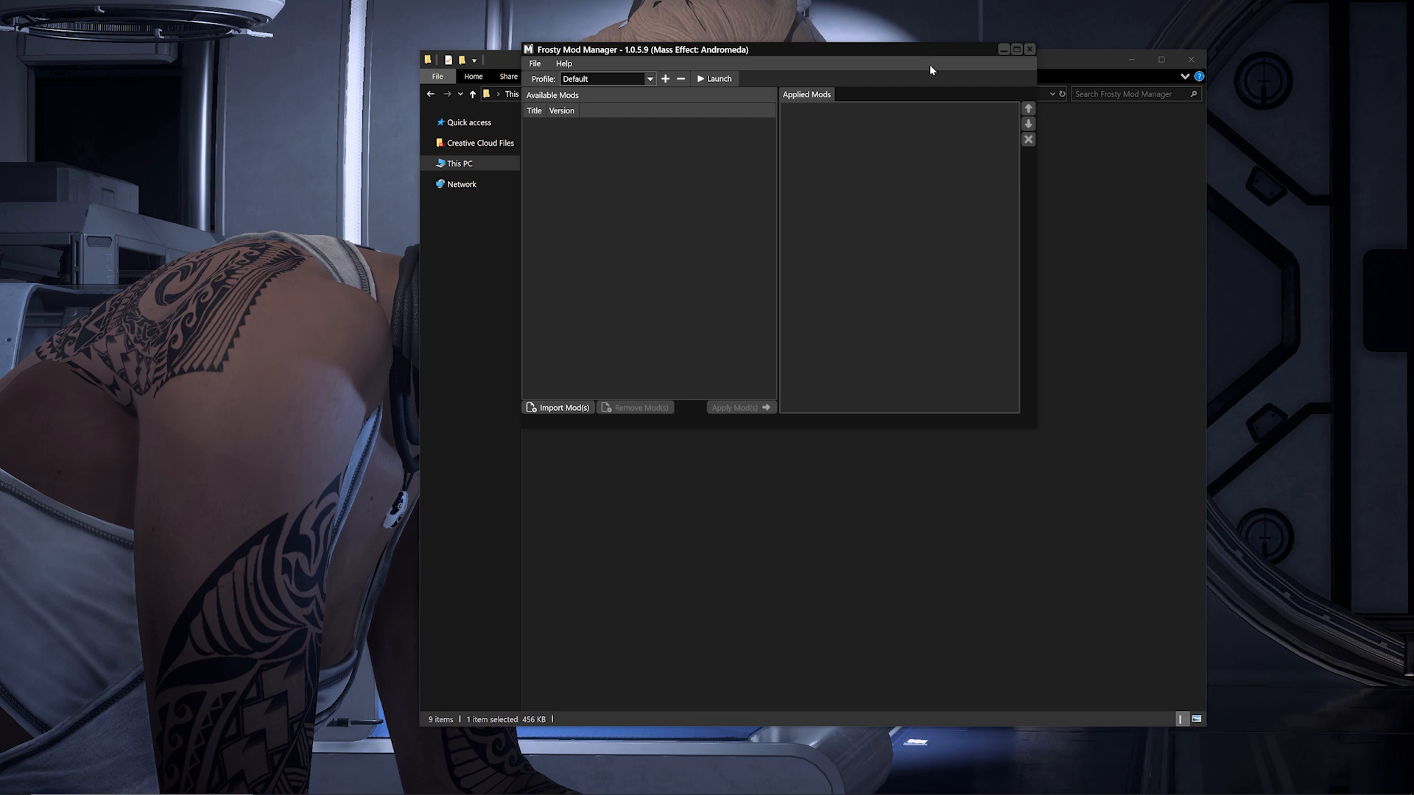
pyautogui.moveTo(941, 95)
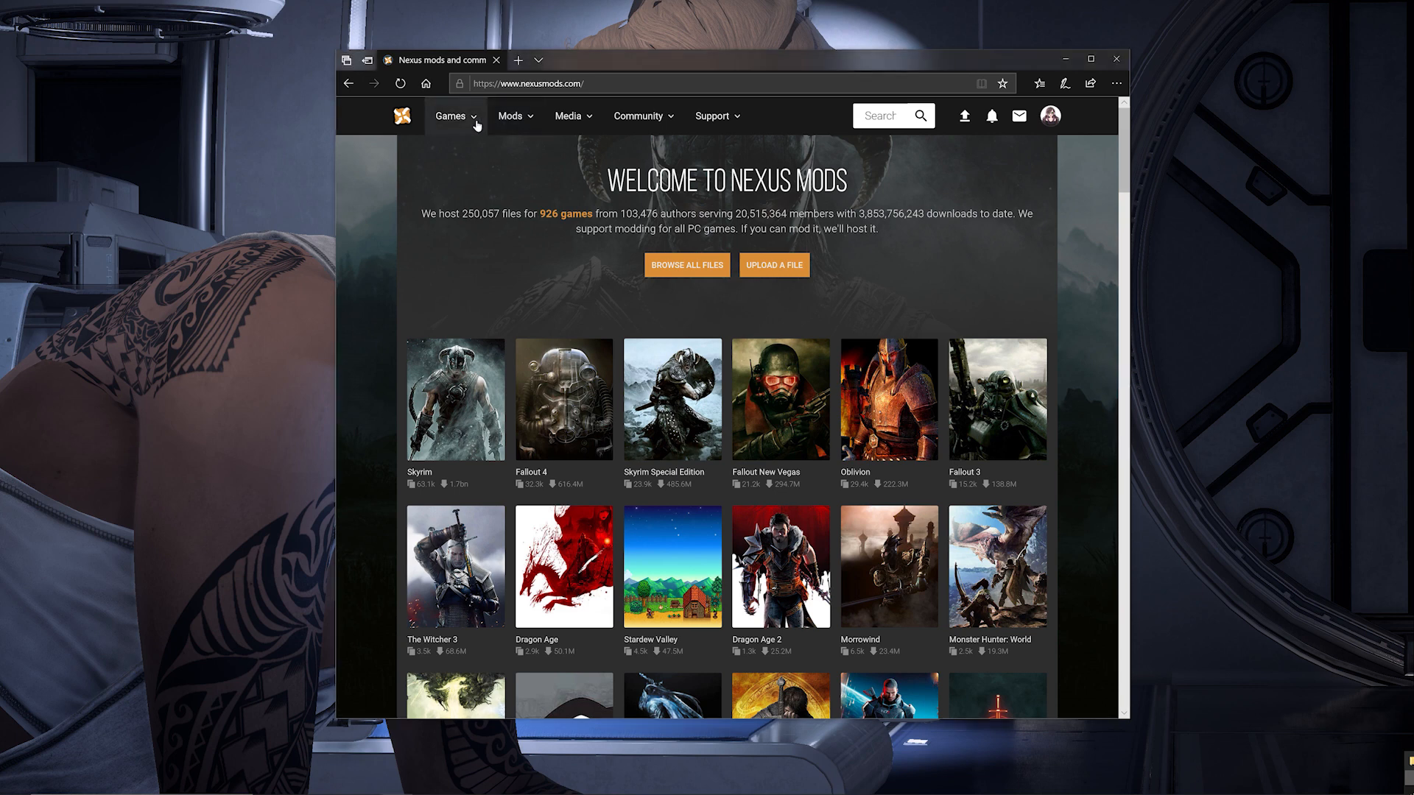
# Step: Go to the Mass Effect Andromeda games page and open the MEA - Hairstyles WIP mod
pyautogui.click(451, 115)
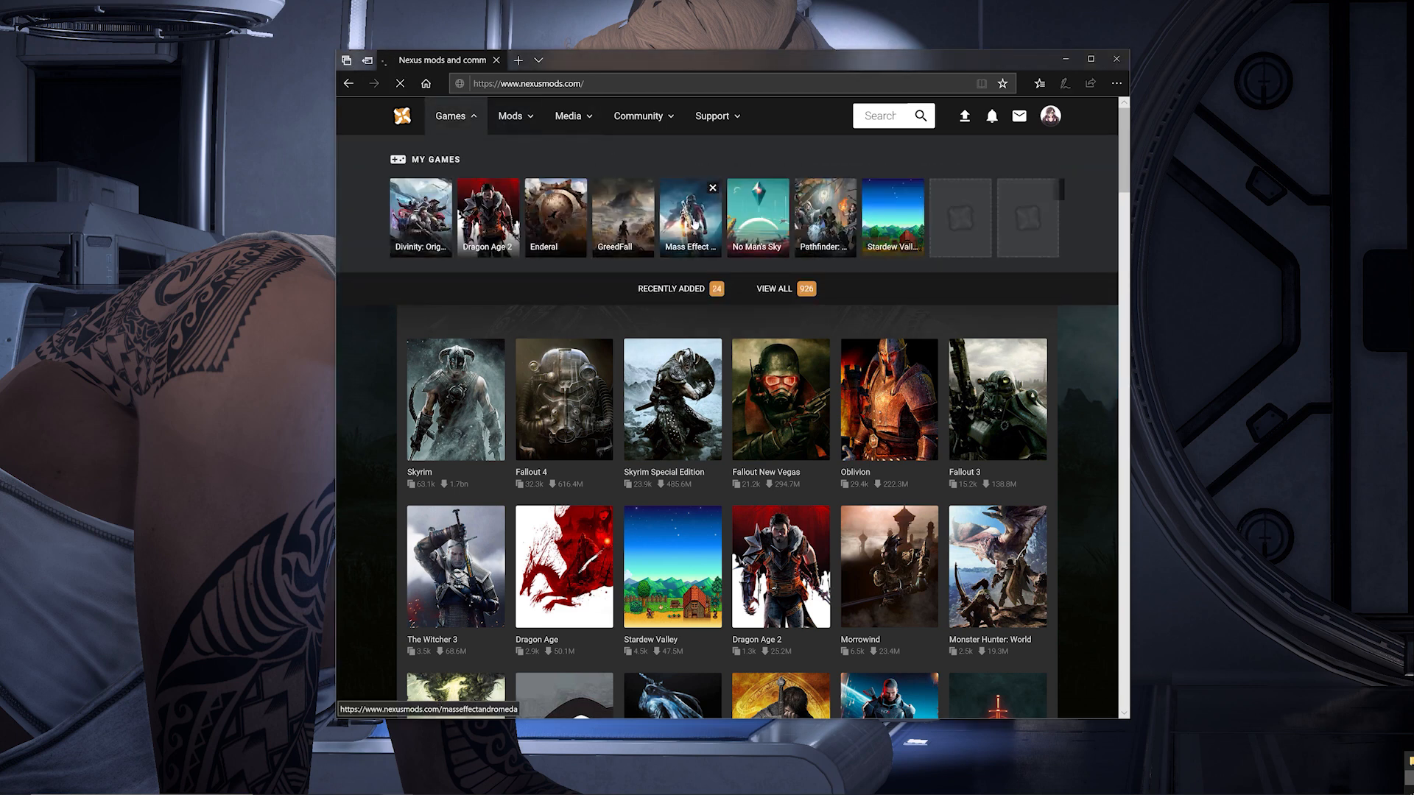
pyautogui.click(672, 399)
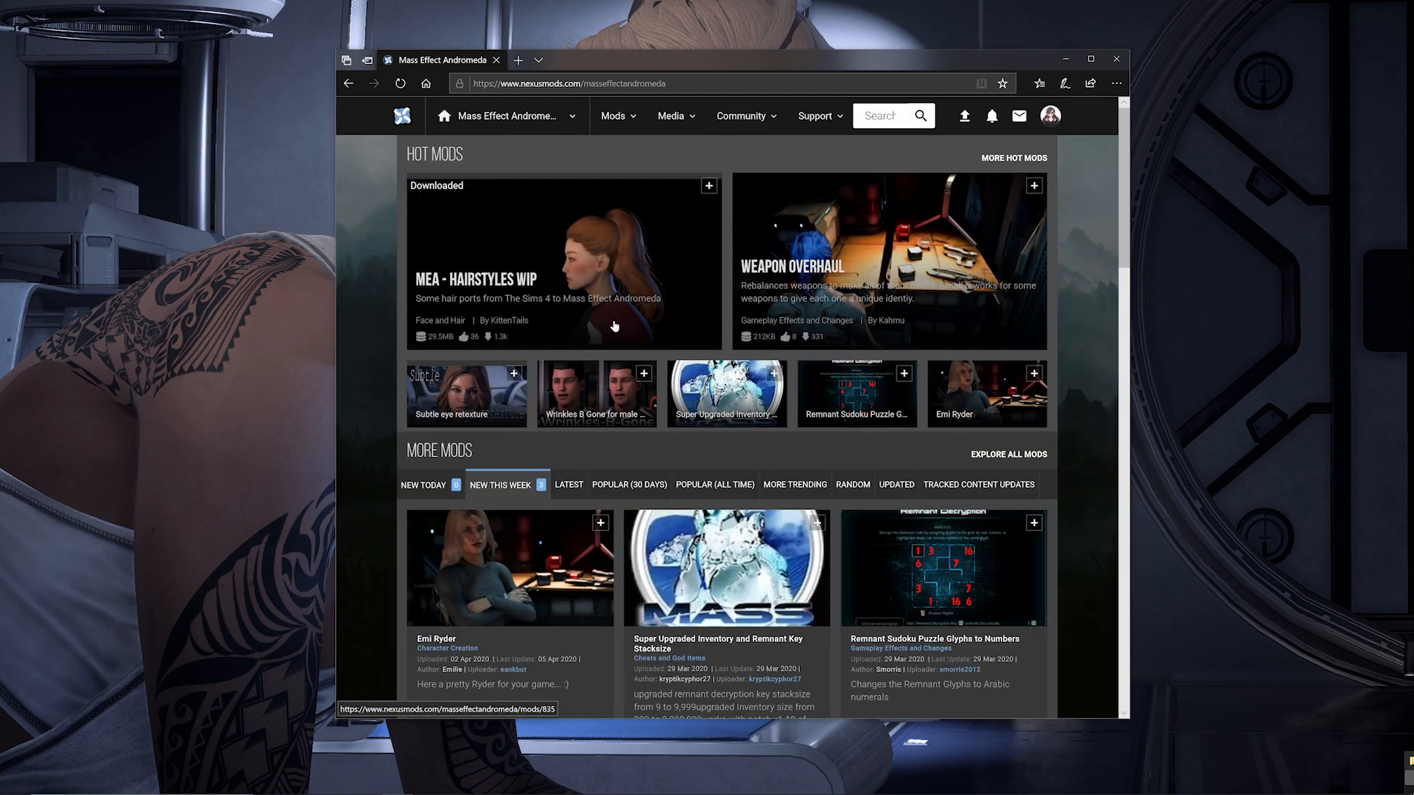
pyautogui.click(401, 82)
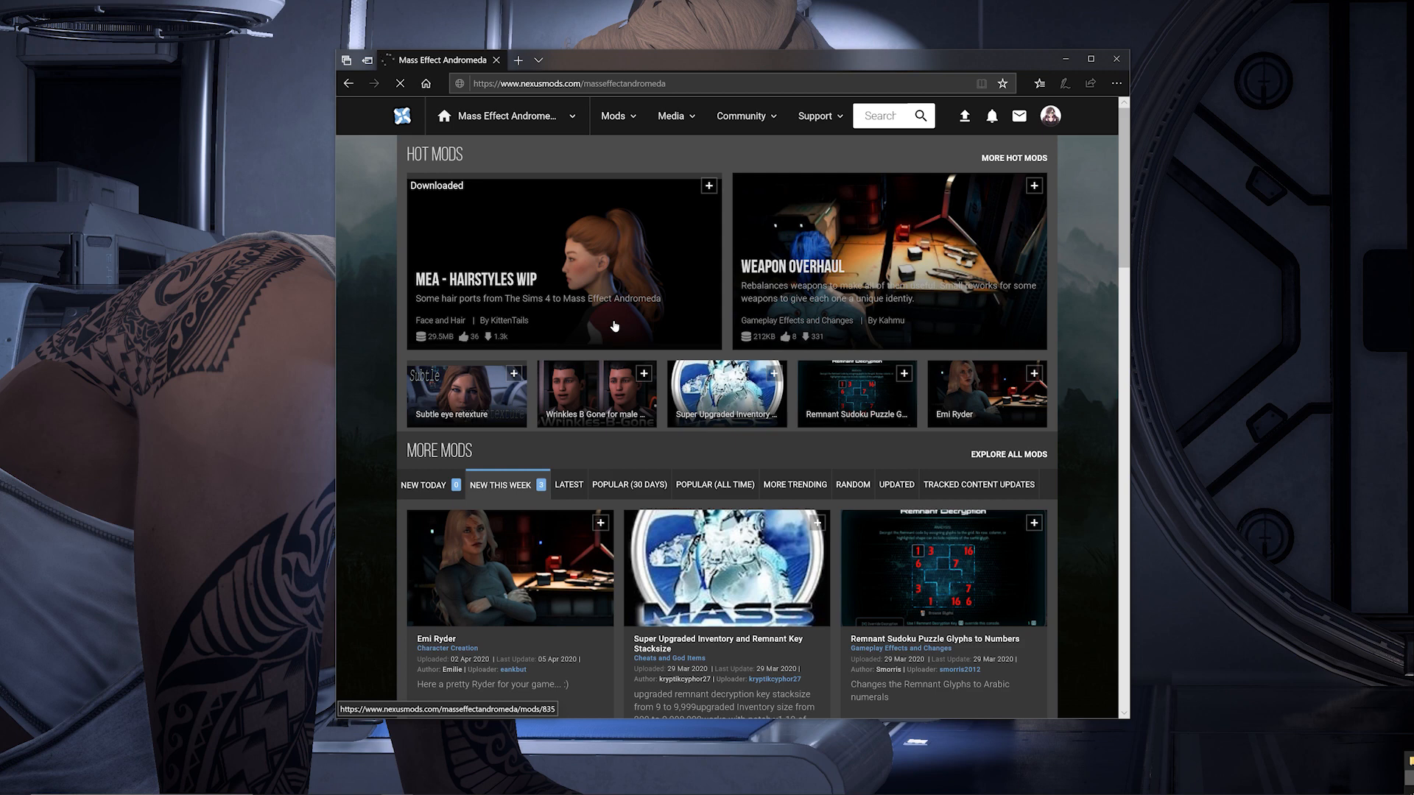
pyautogui.click(562, 262)
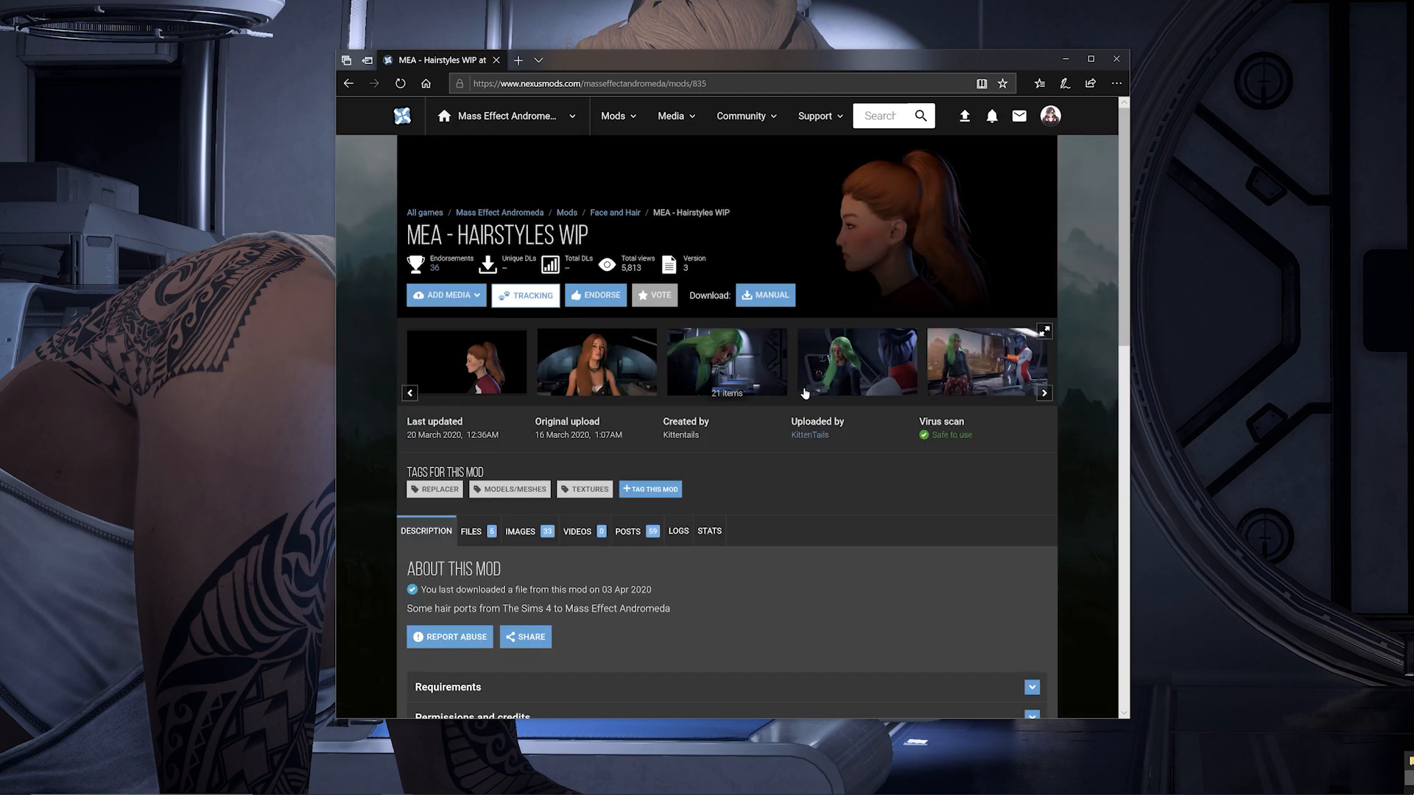
# Step: Review the mod description and switch to its downloadable Files list
pyautogui.scroll(-3)
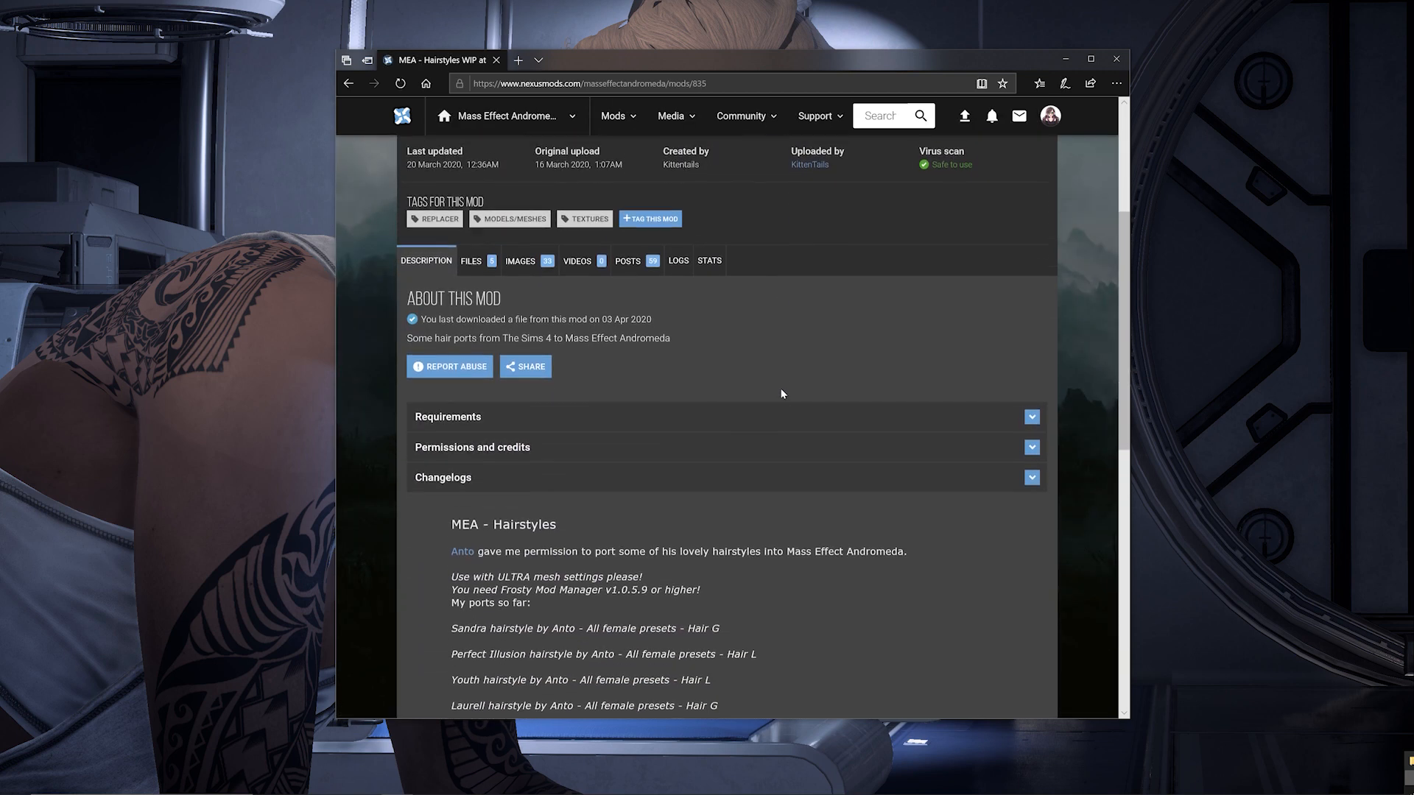
pyautogui.scroll(-3)
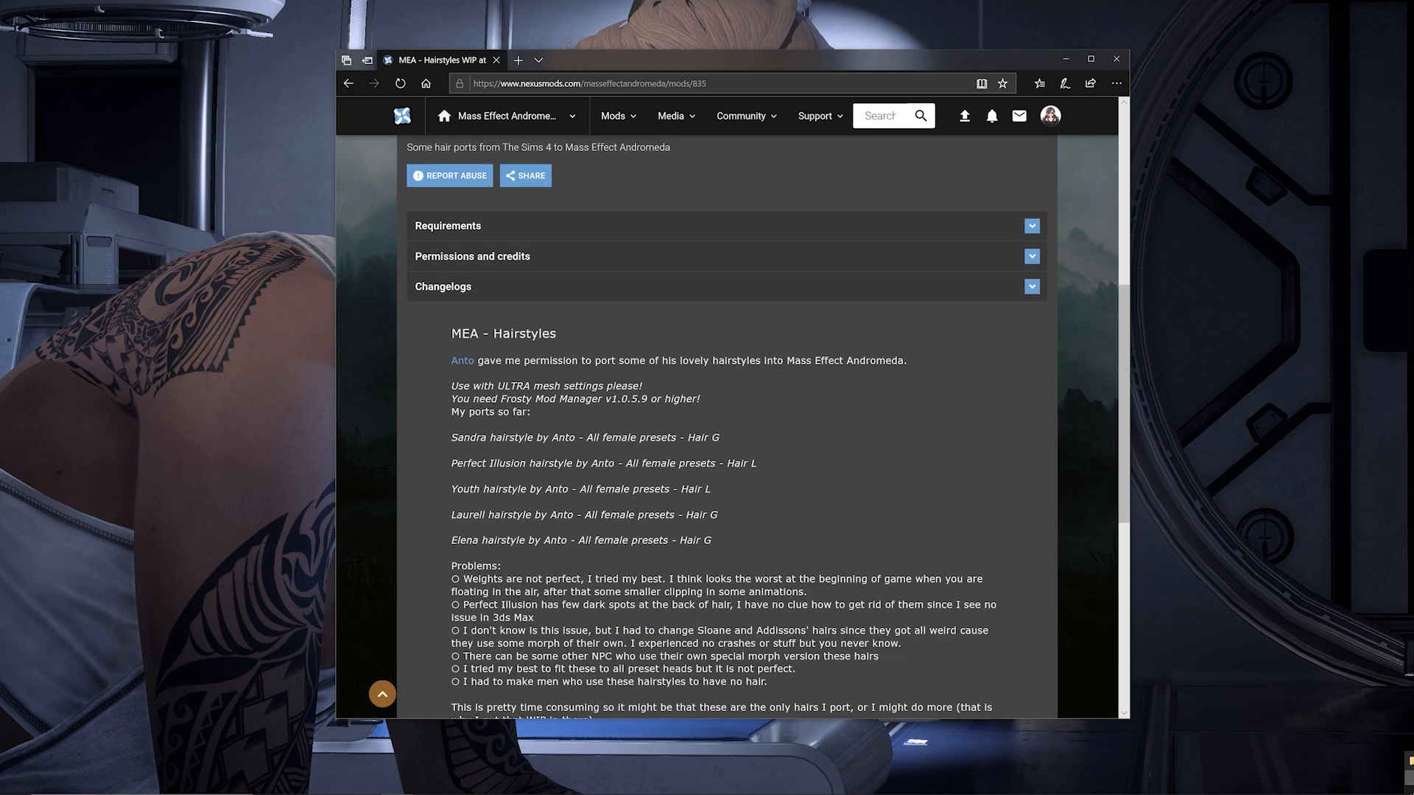
pyautogui.click(469, 345)
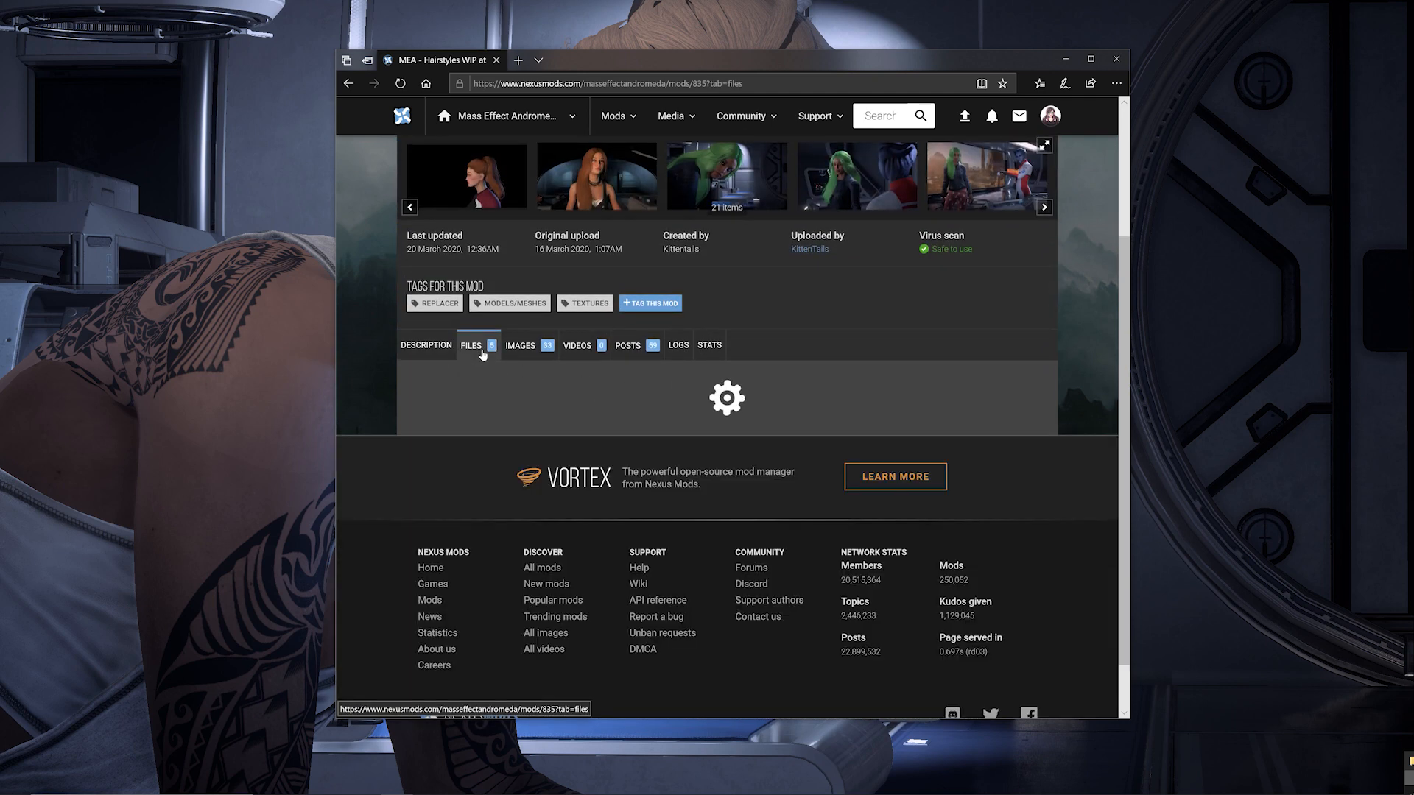
pyautogui.click(472, 345)
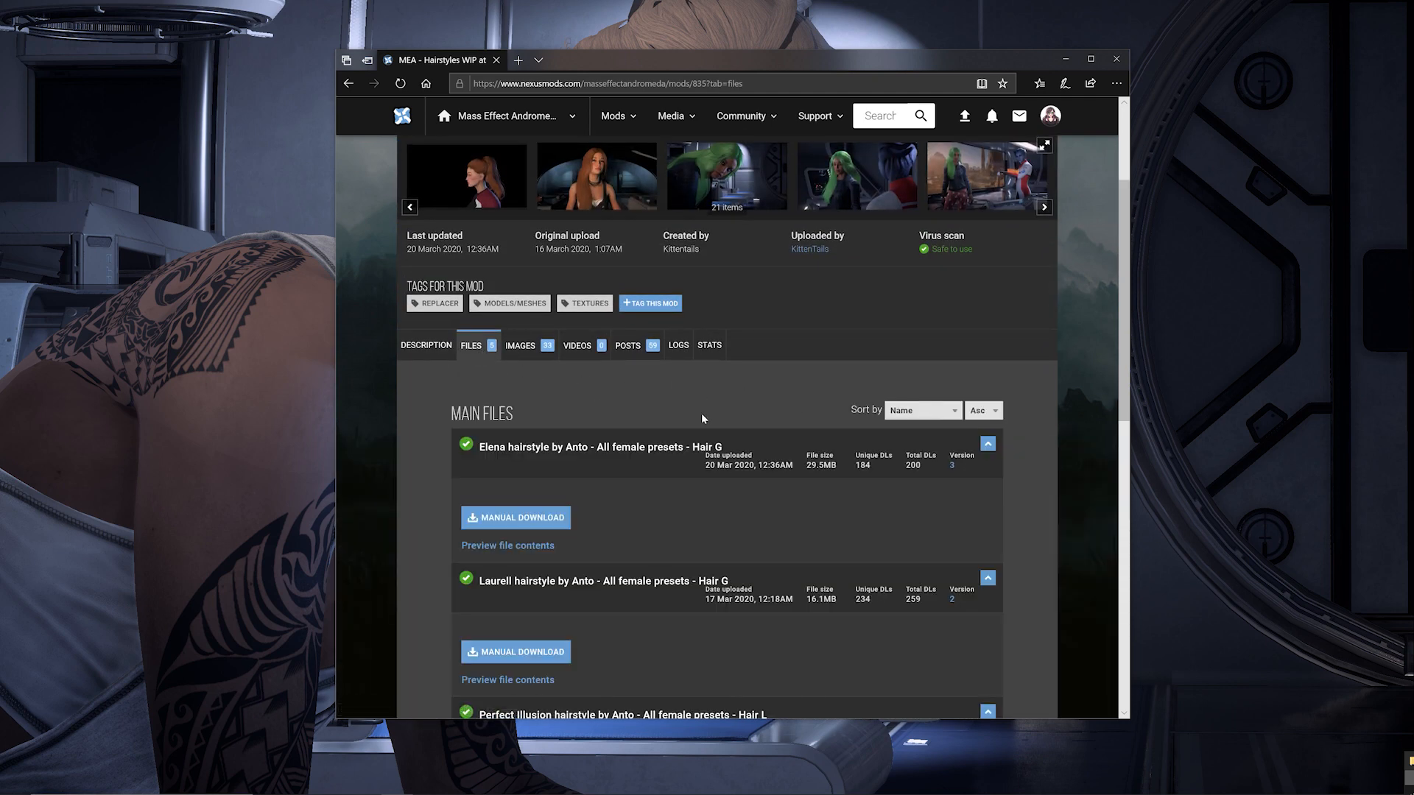
pyautogui.scroll(-3)
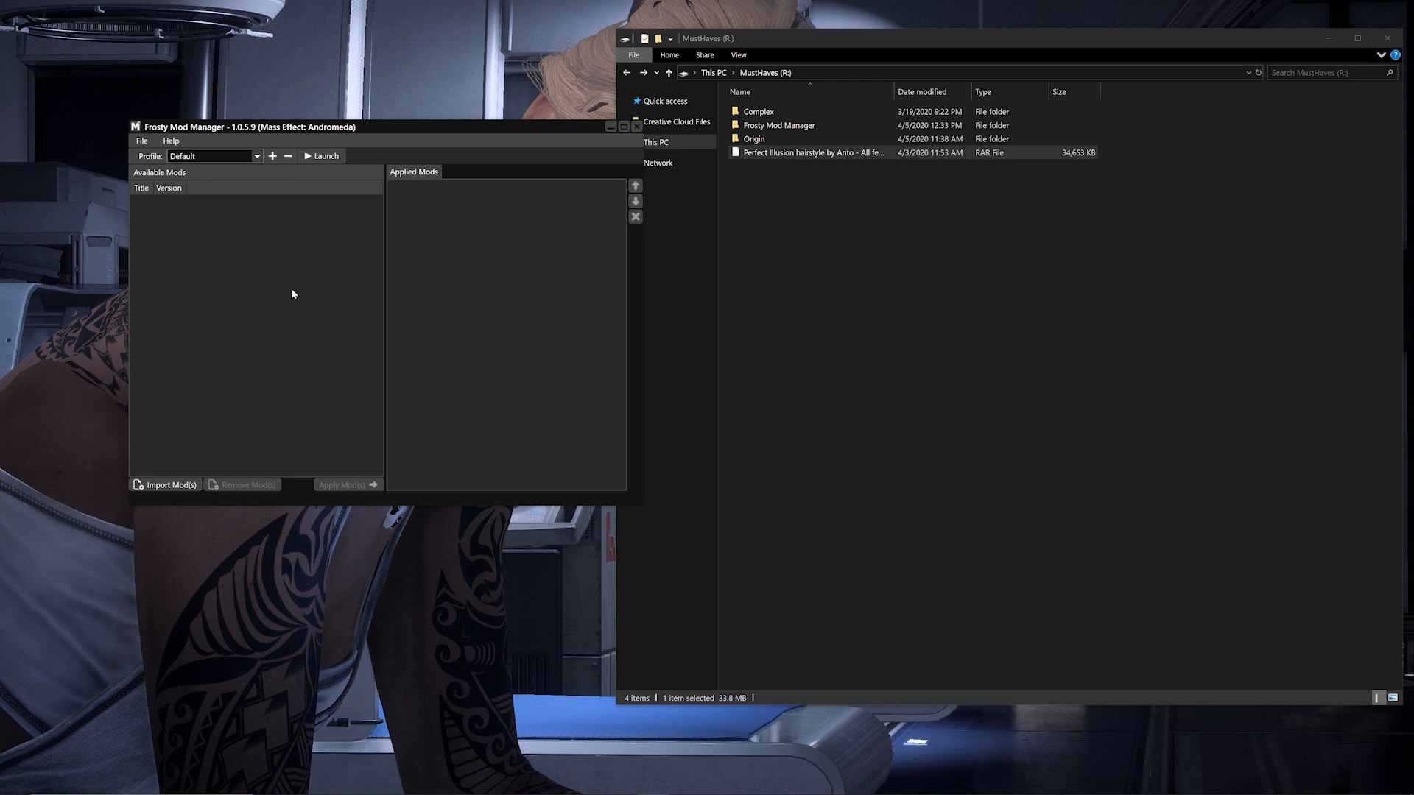
# Step: Import the Perfect Illusion hairstyle RAR so it appears under Hair in Available Mods
pyautogui.click(165, 485)
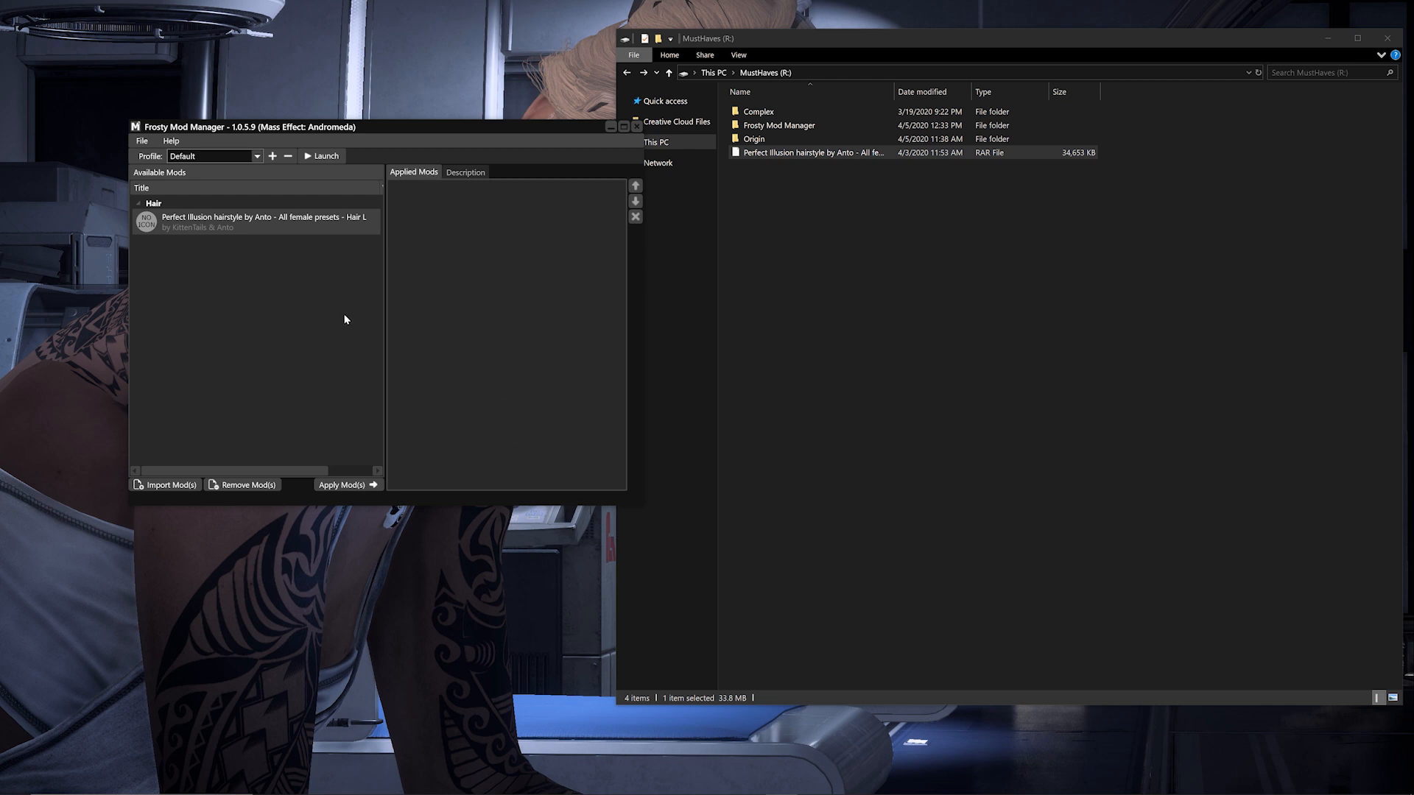
pyautogui.moveTo(310, 304)
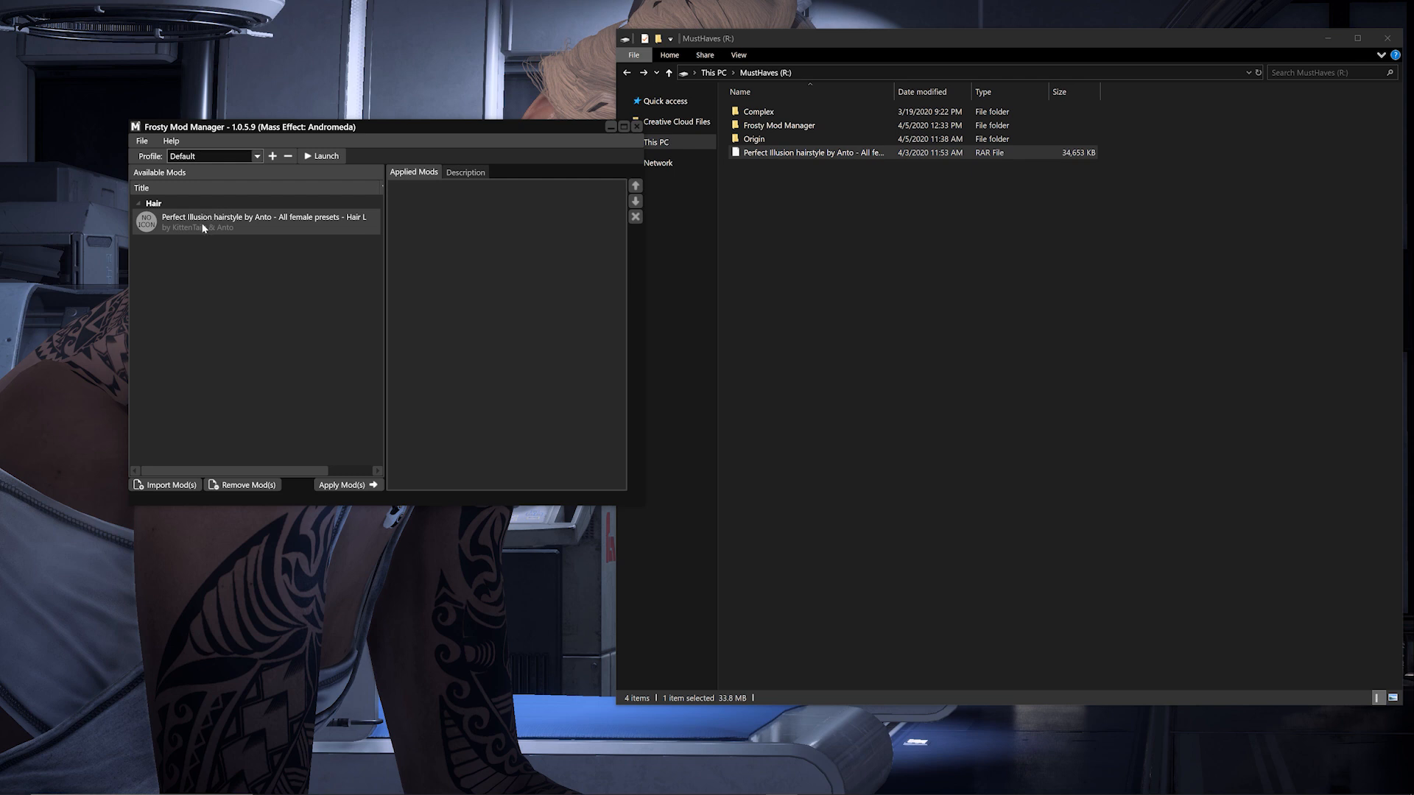
pyautogui.moveTo(216, 252)
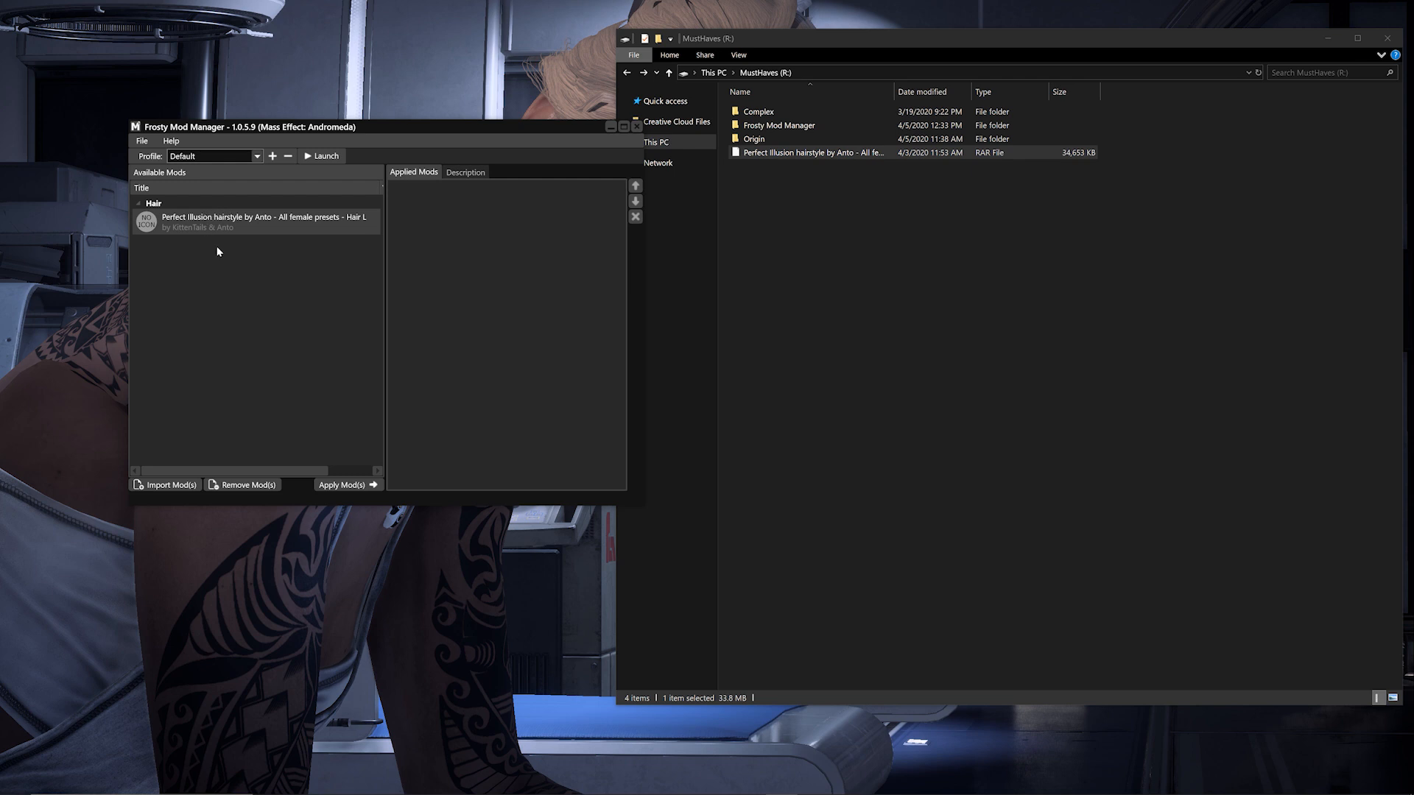
pyautogui.moveTo(217, 222)
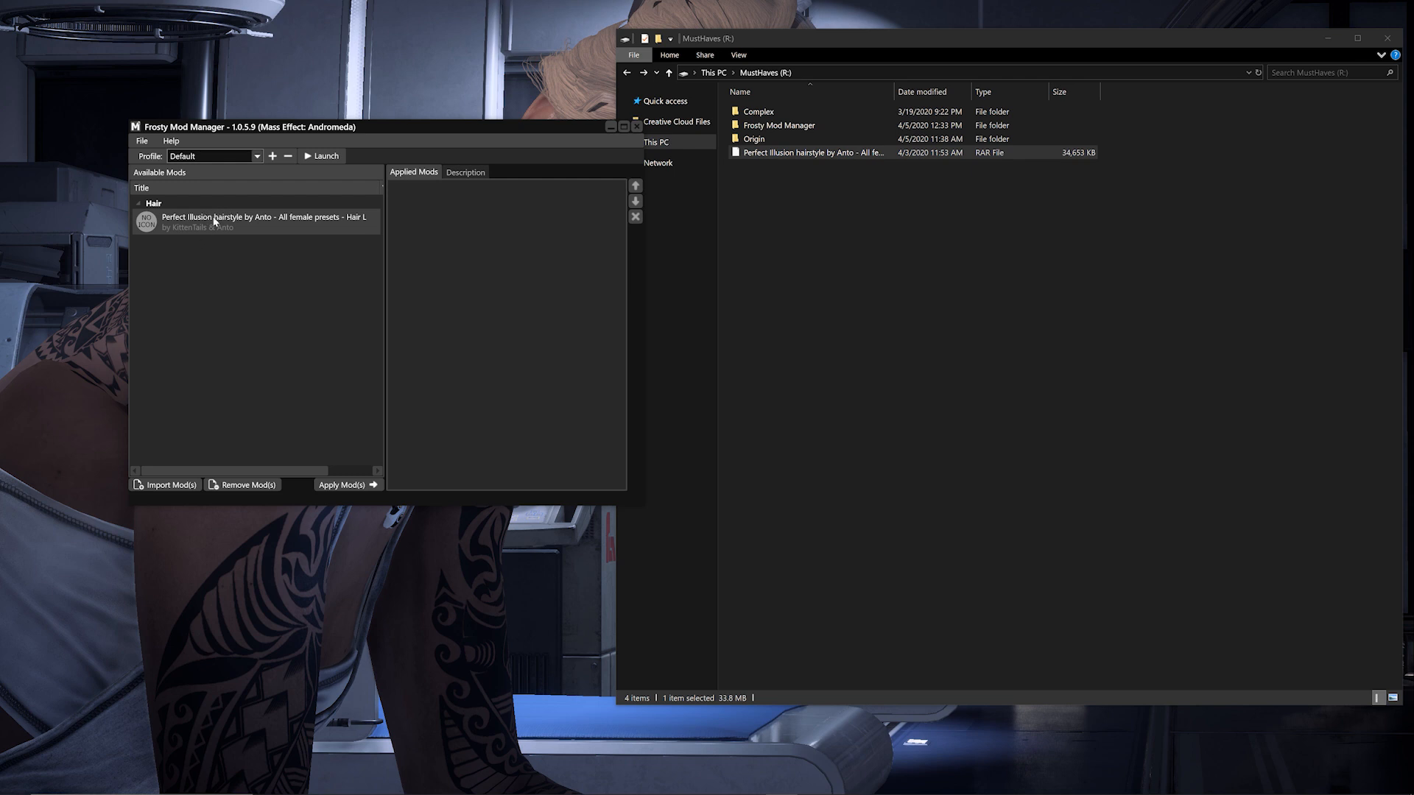
pyautogui.moveTo(309, 268)
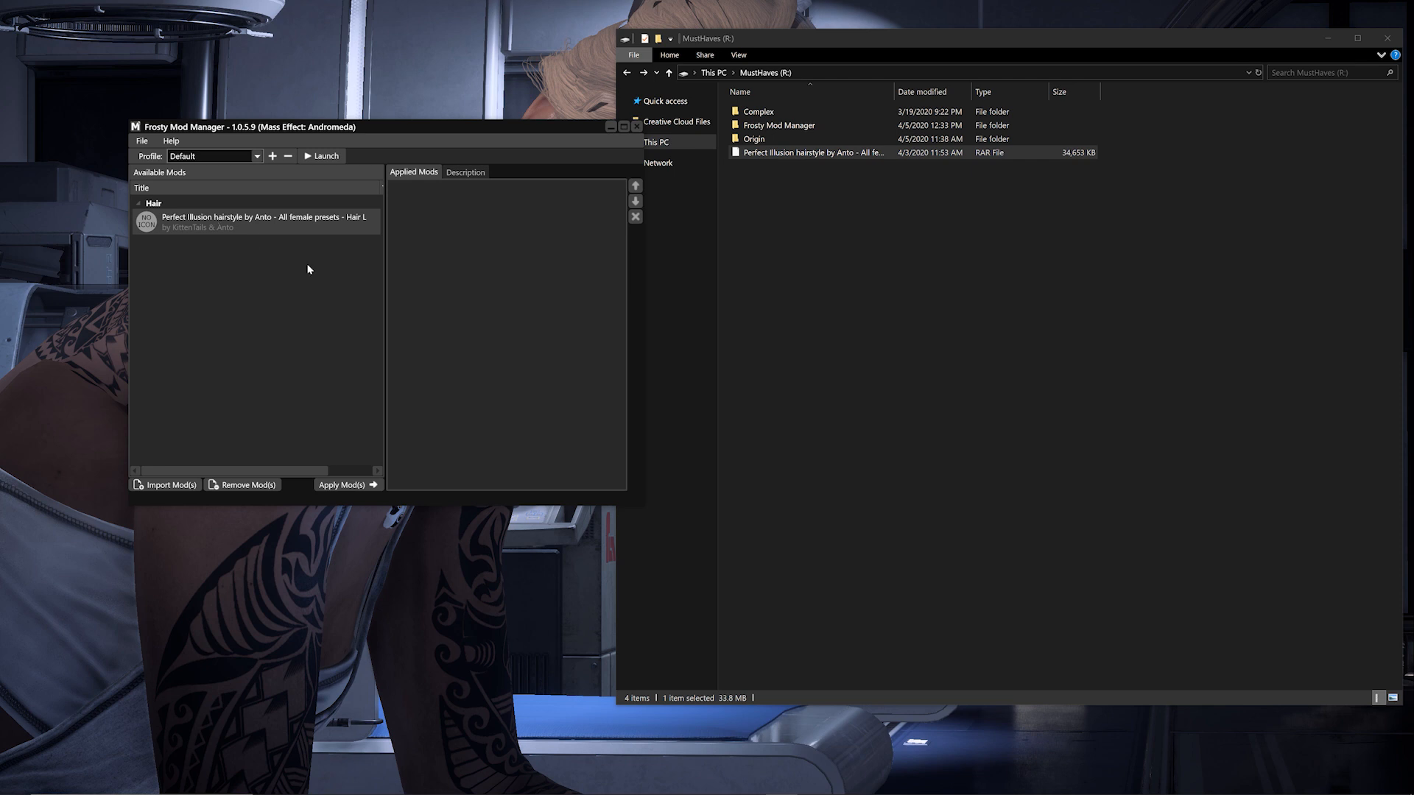
pyautogui.moveTo(348, 485)
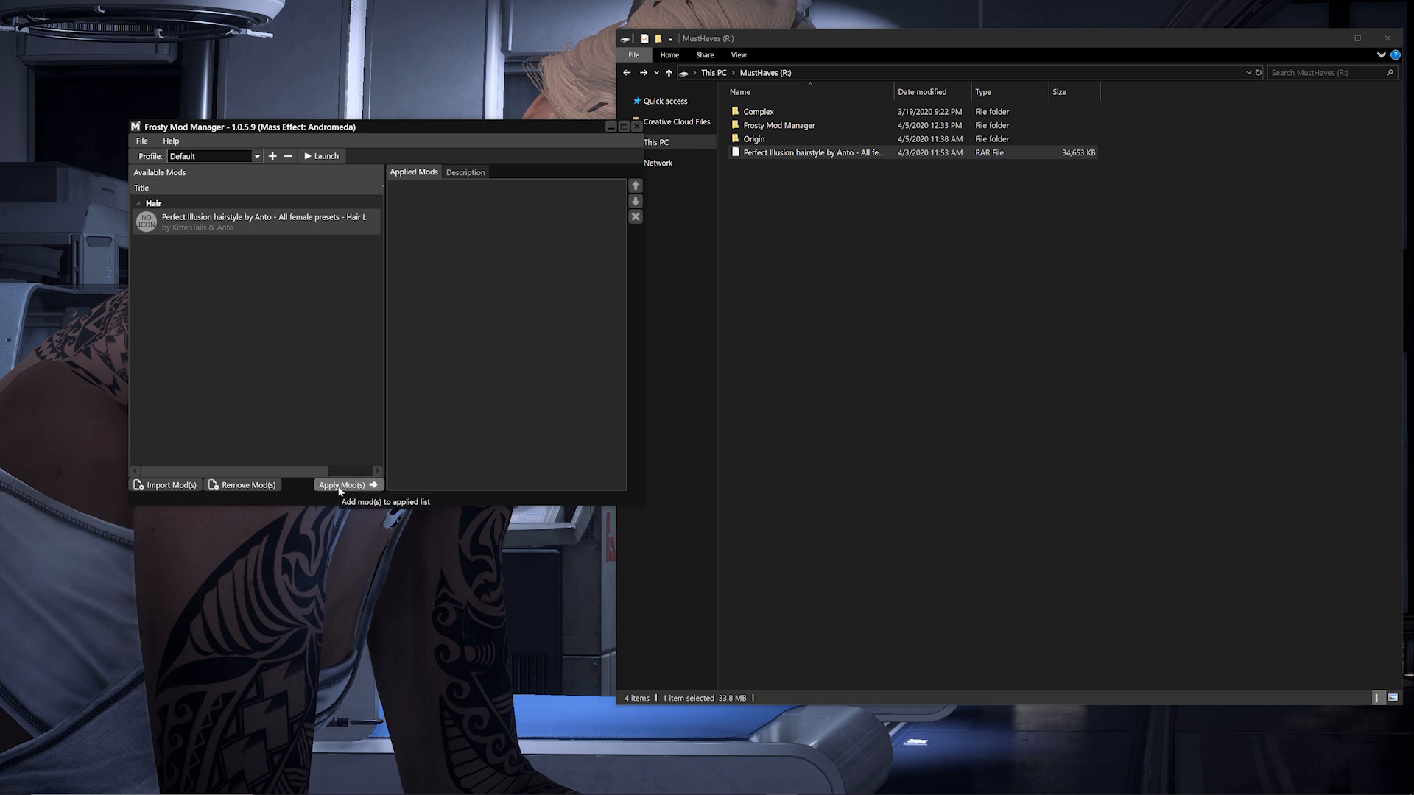
pyautogui.moveTo(274, 229)
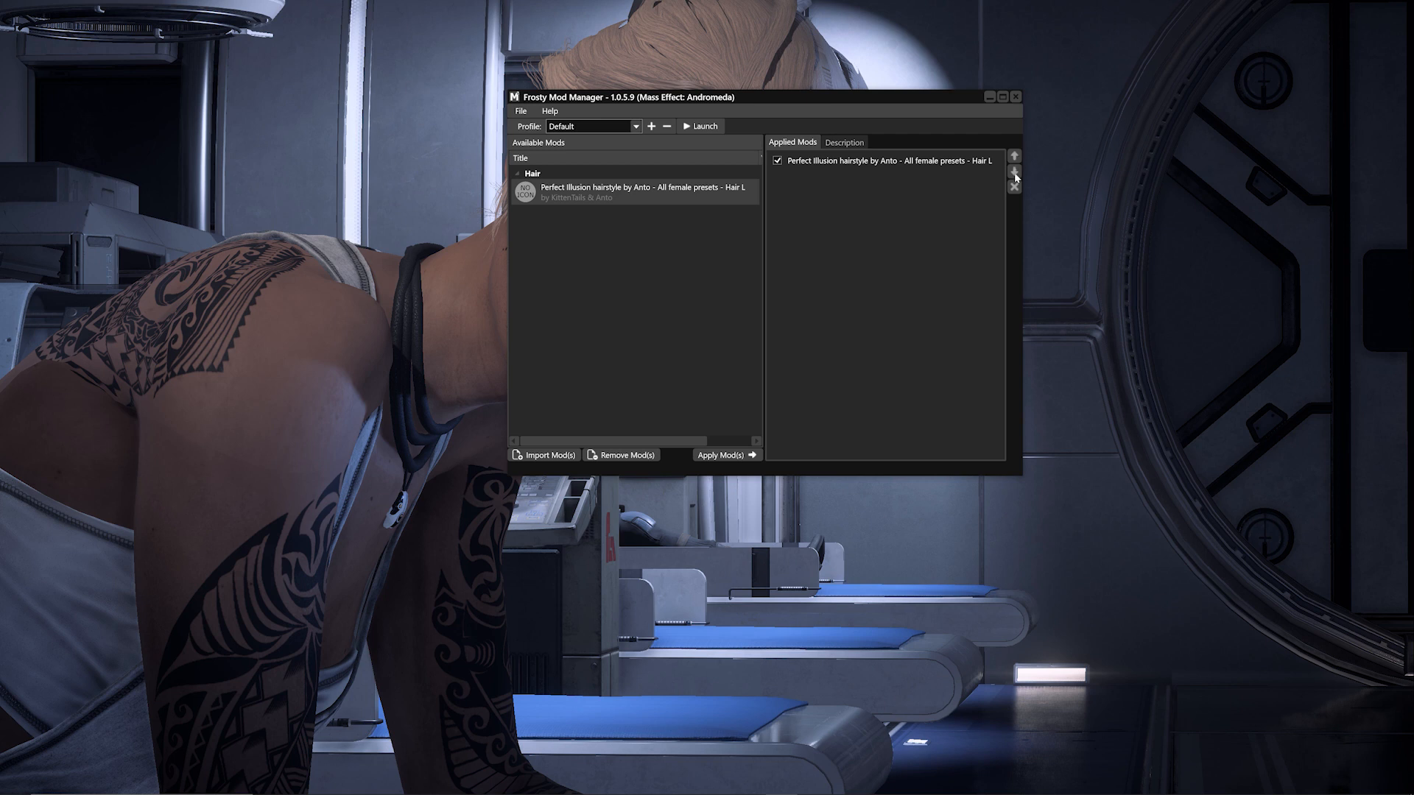
pyautogui.moveTo(1015, 171)
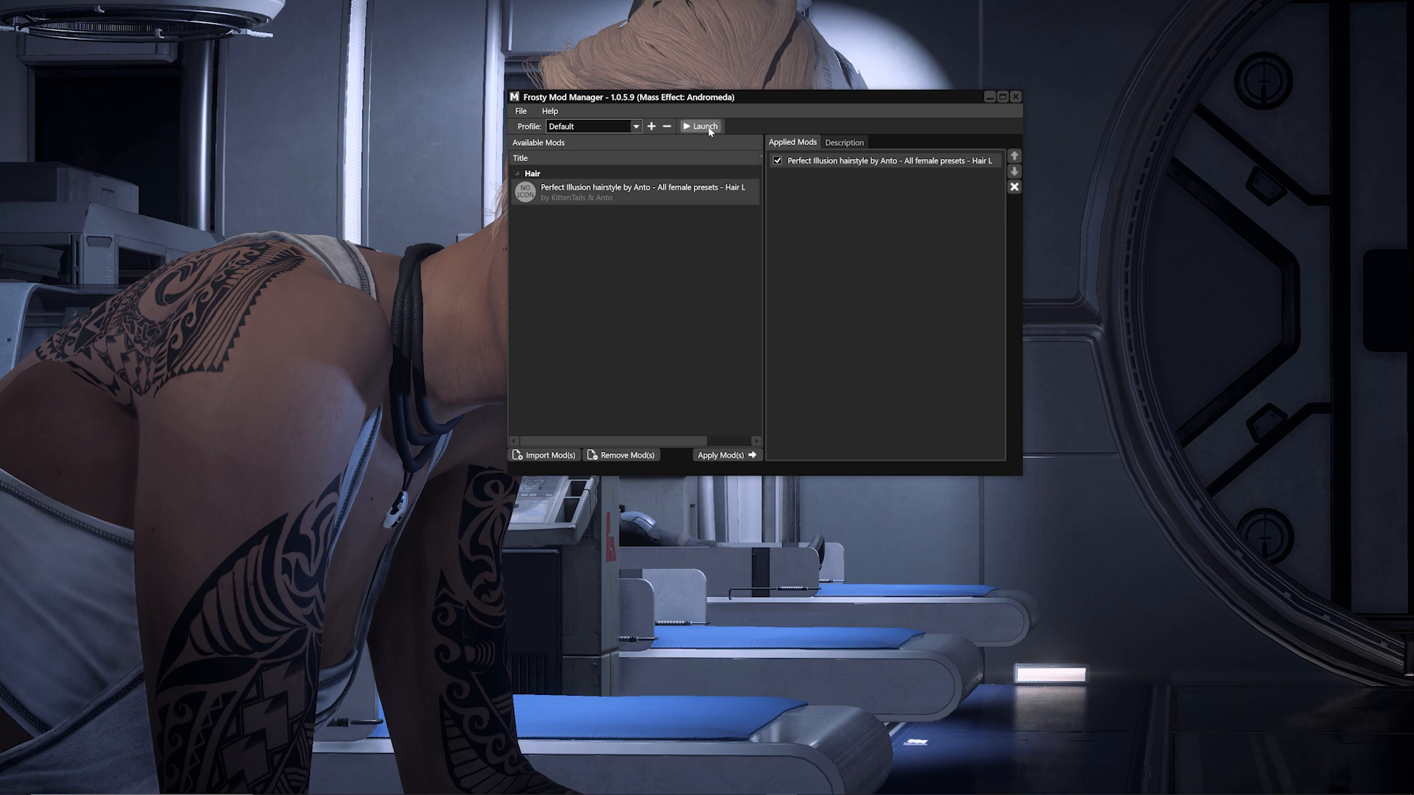
pyautogui.moveTo(701, 126)
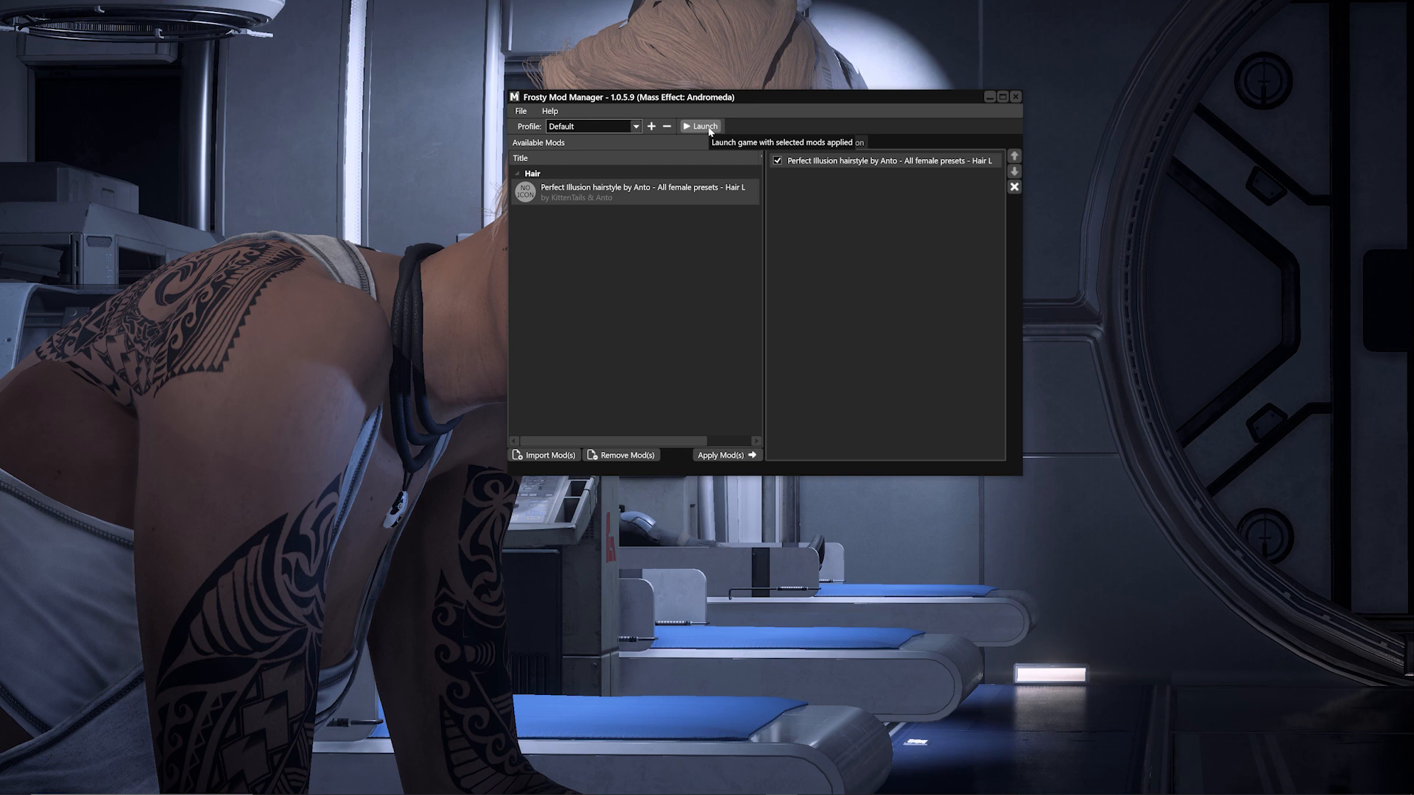
# Step: Launch the game with the hairstyle mod, accepting the new-patch notice and UAC elevation
pyautogui.click(700, 125)
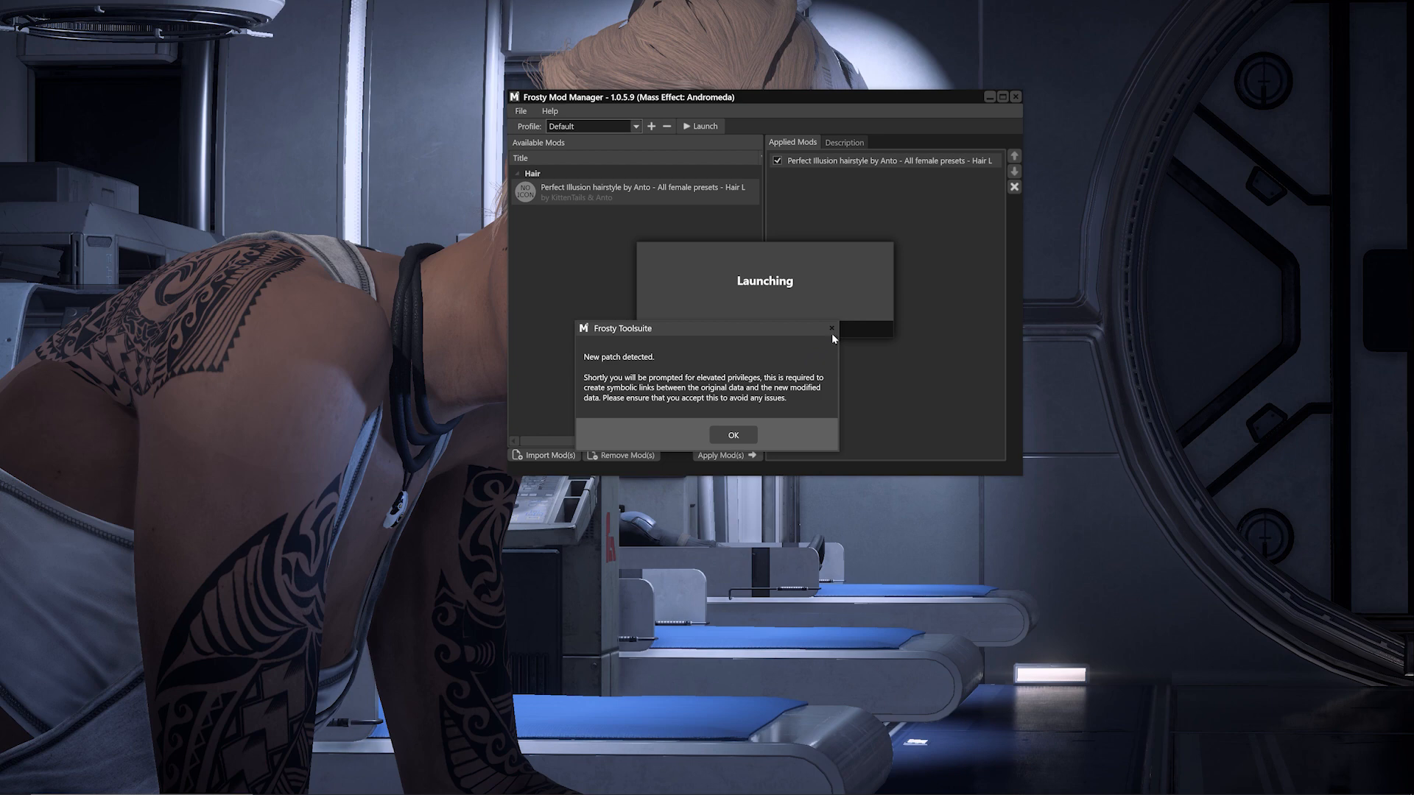
pyautogui.click(732, 434)
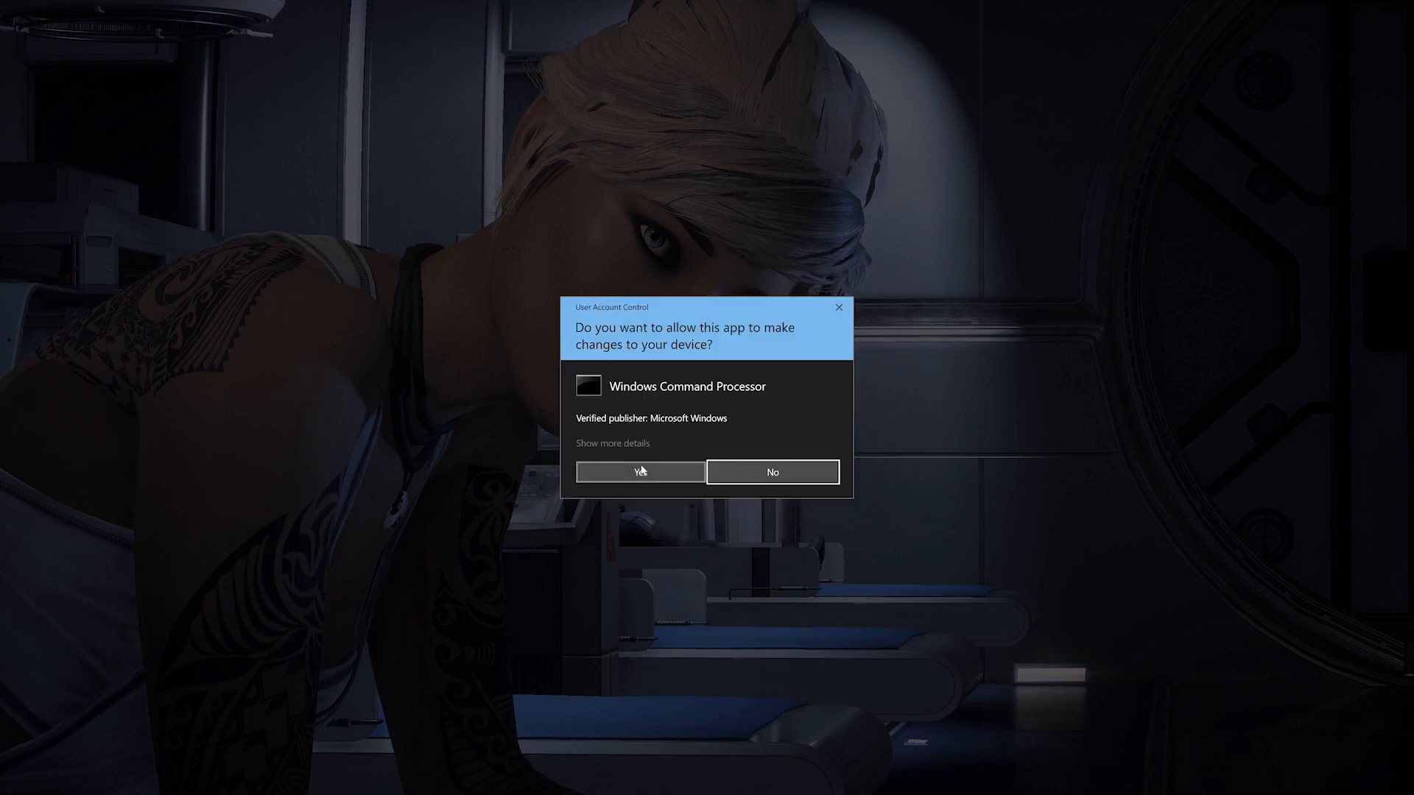
pyautogui.click(639, 471)
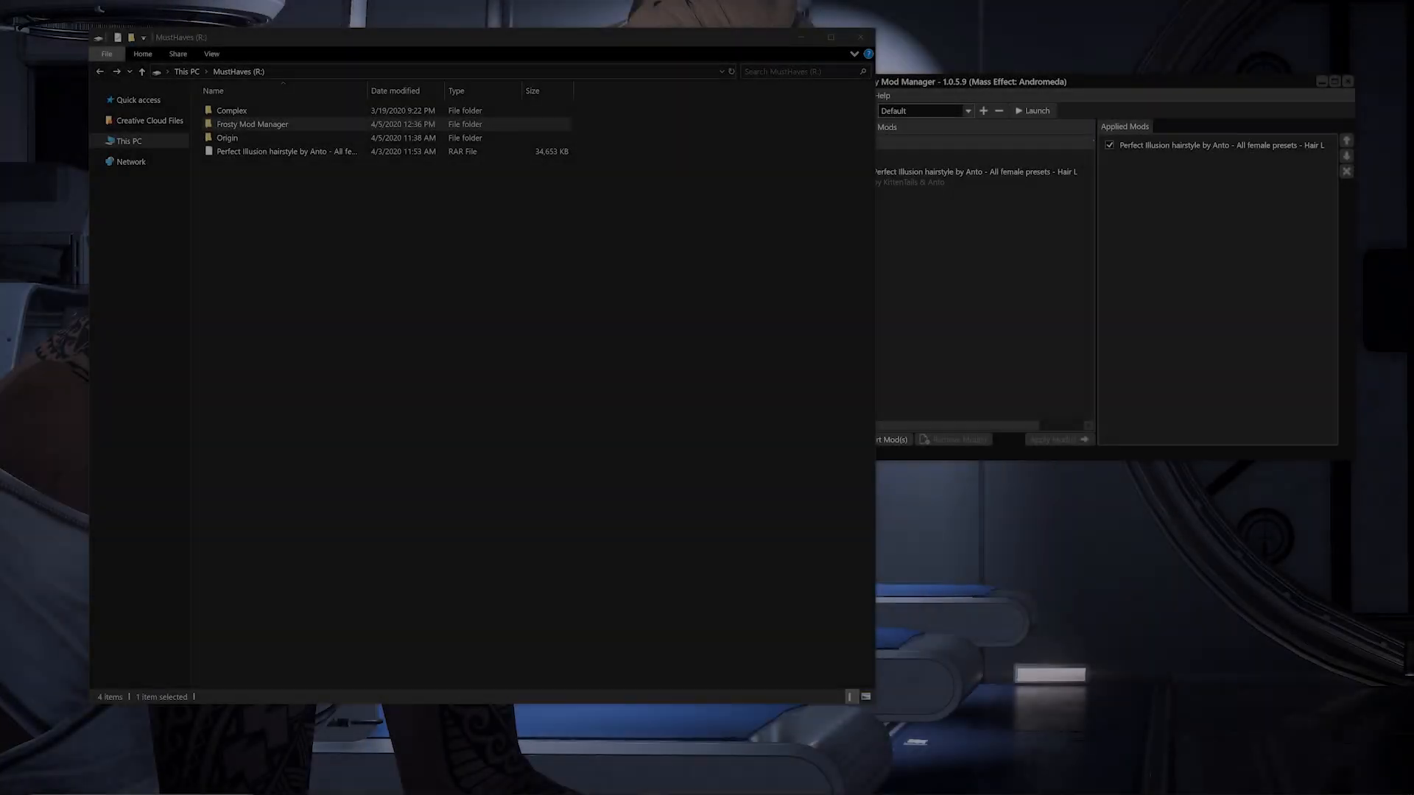
# Step: In Origin > Mass Effect Andromeda, delete the ModData folder and refresh the listing
pyautogui.click(252, 123)
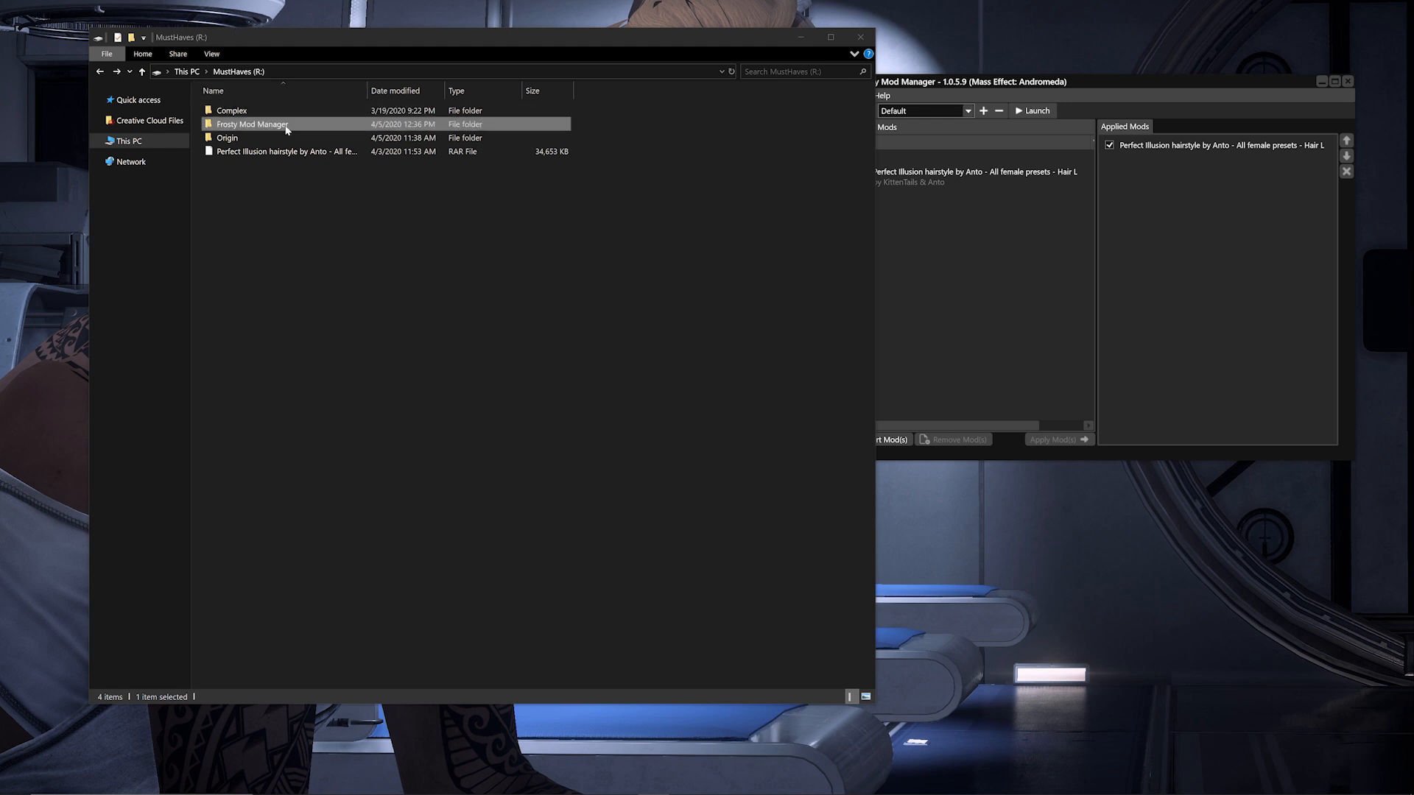
pyautogui.doubleClick(227, 137)
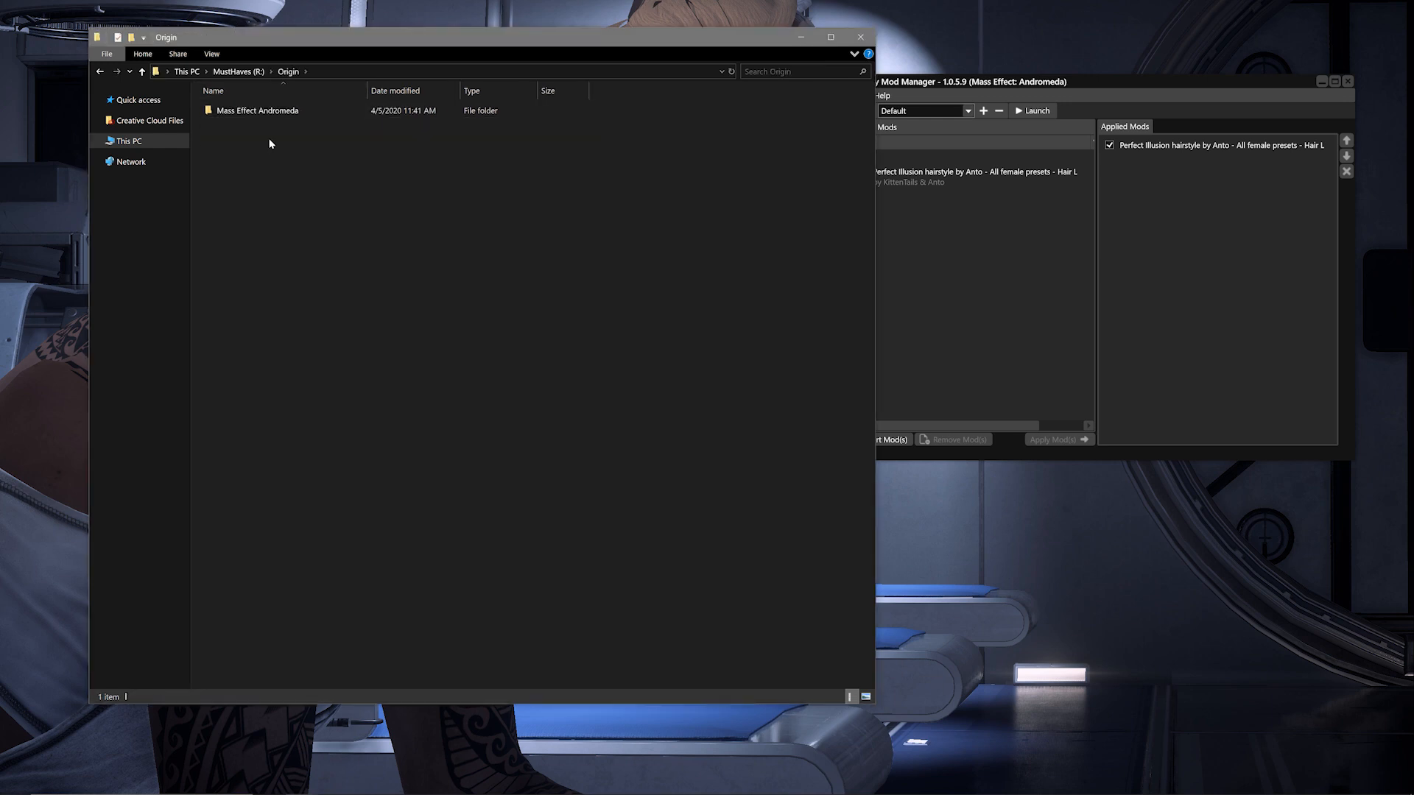
pyautogui.doubleClick(257, 111)
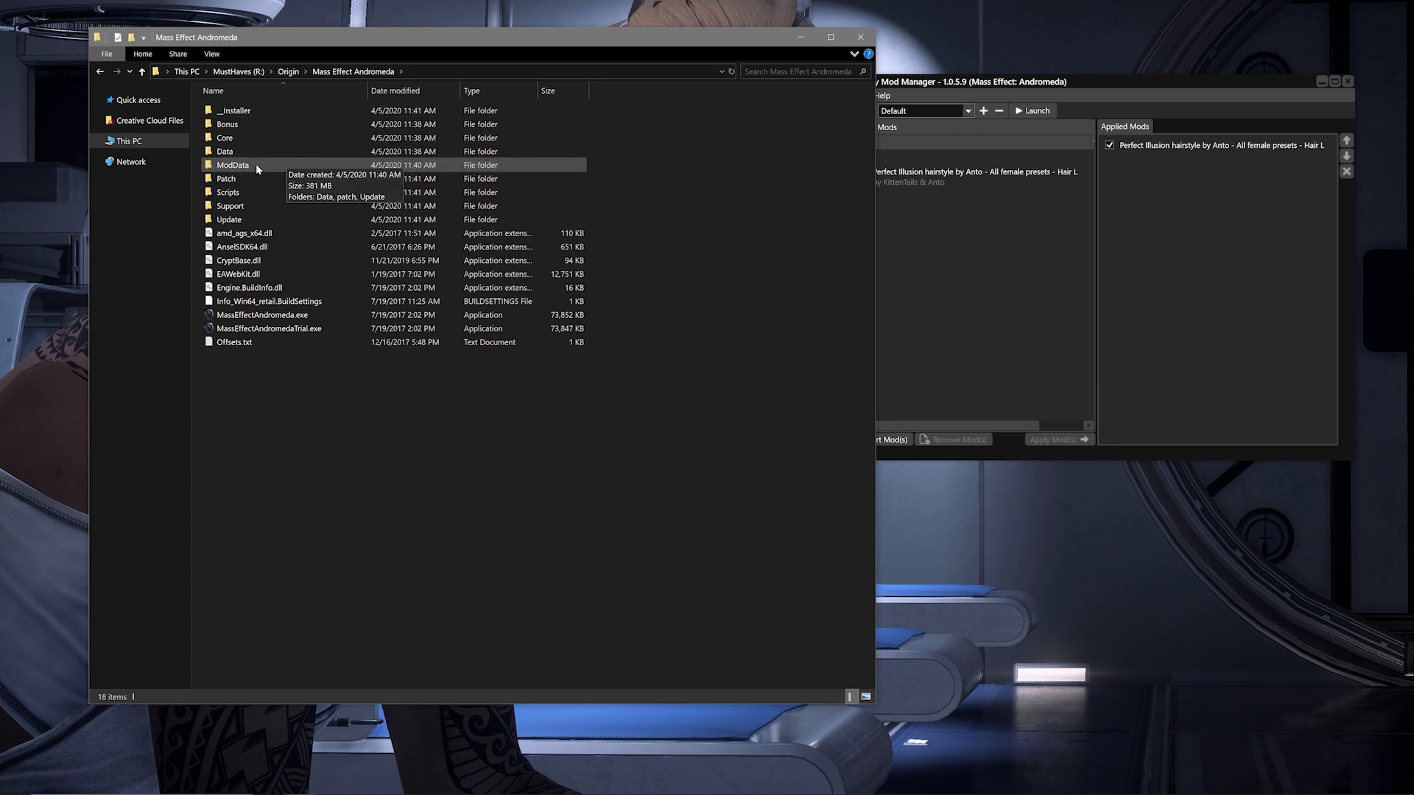
pyautogui.rightClick(263, 167)
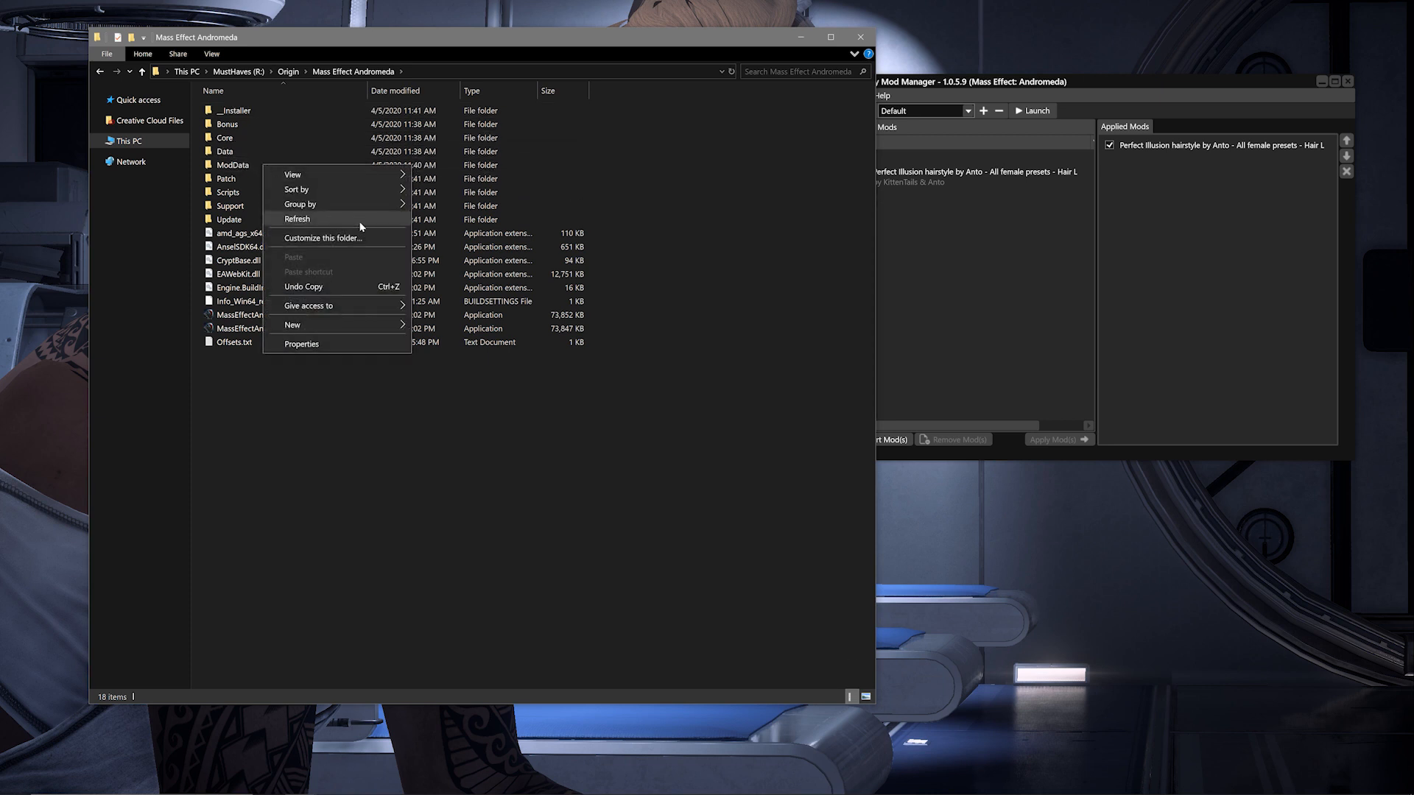
pyautogui.rightClick(232, 165)
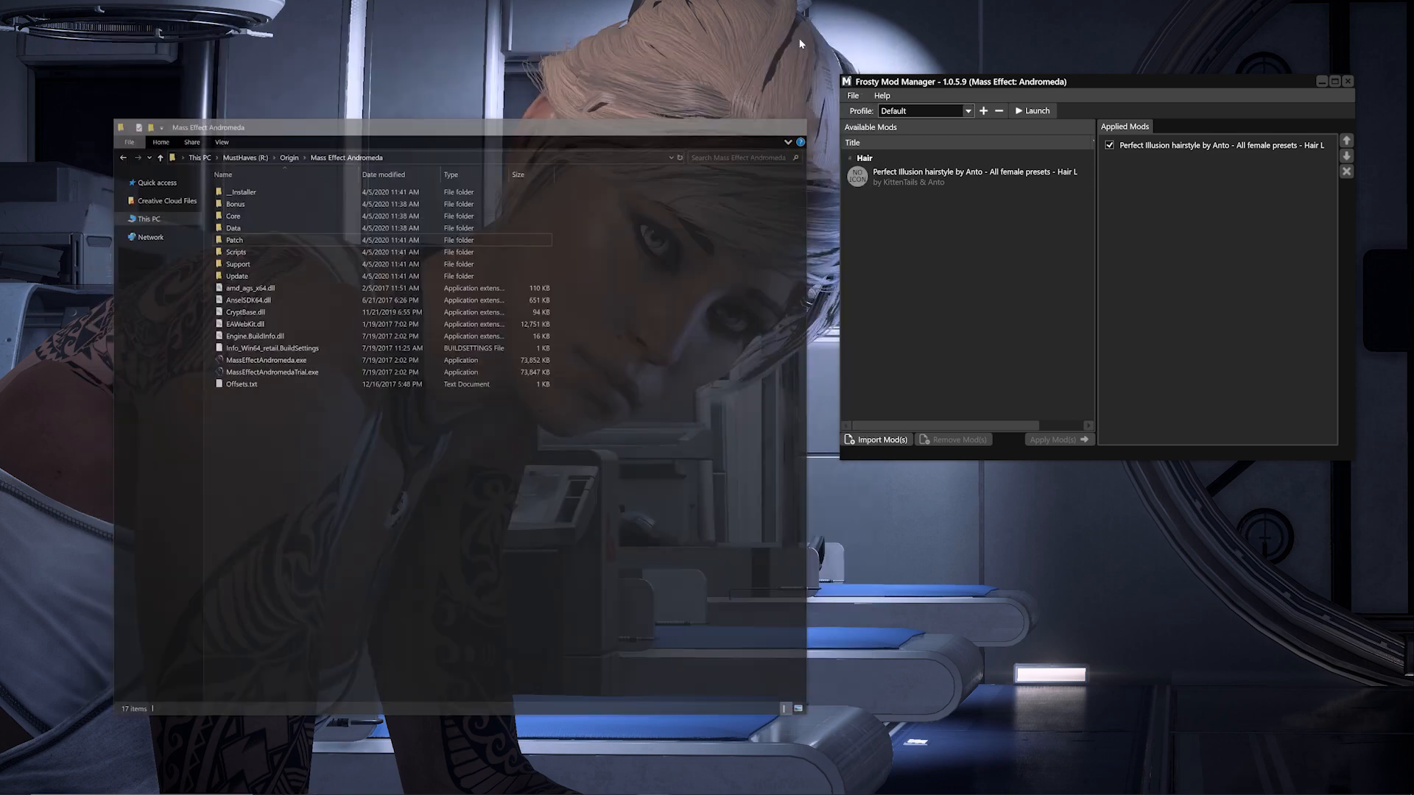
# Step: Relaunch the game, accepting the new-installation notice and UAC elevation to rebuild mod data
pyautogui.click(1032, 110)
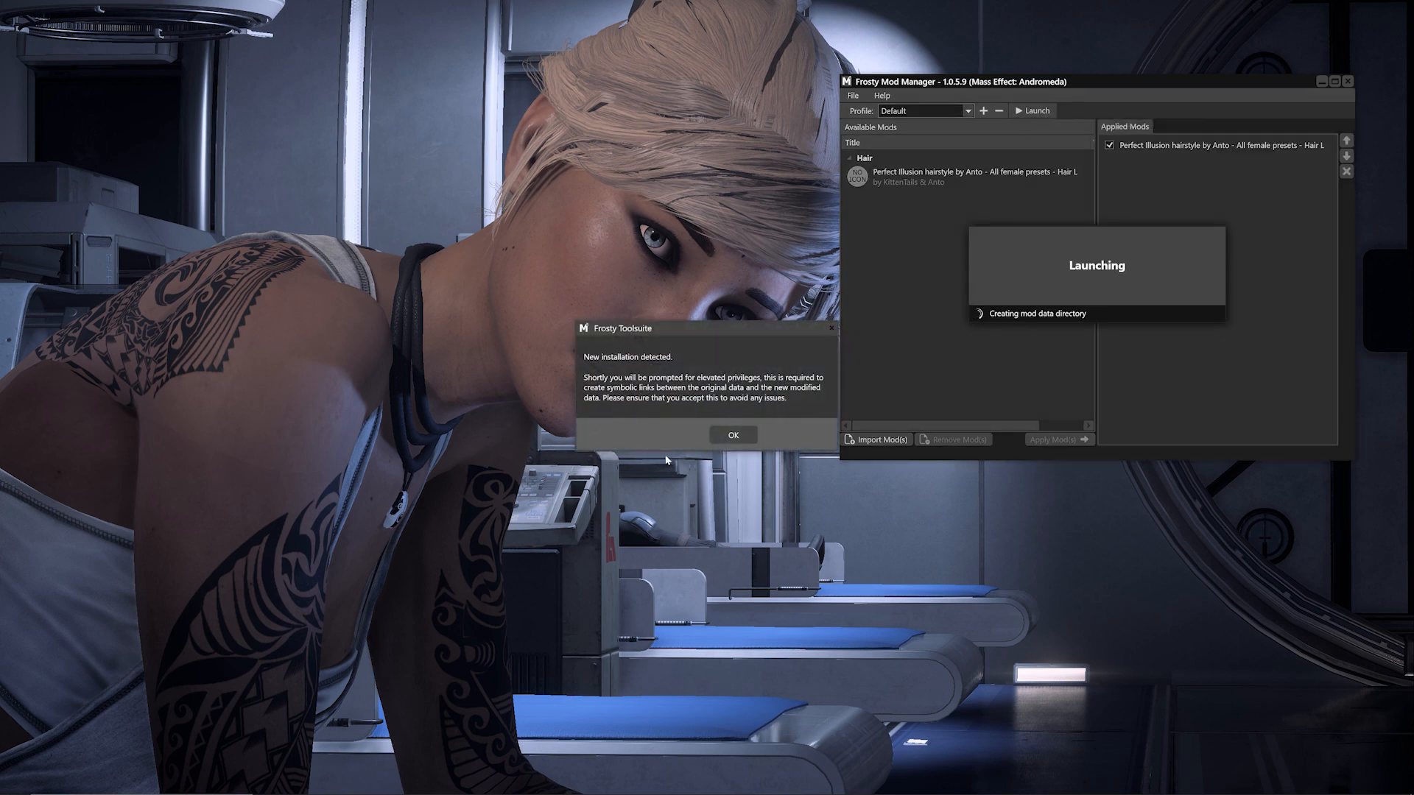
pyautogui.click(732, 433)
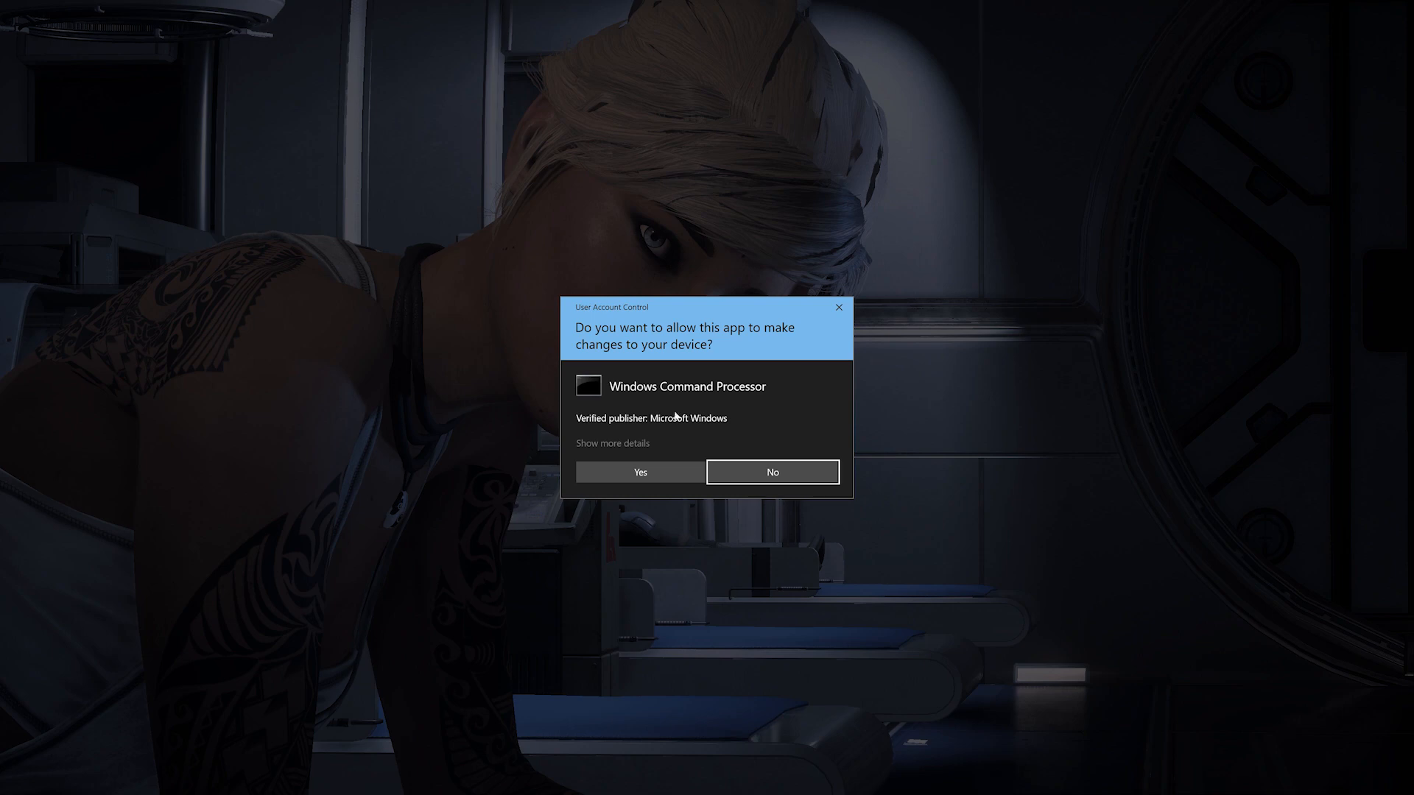
pyautogui.click(639, 472)
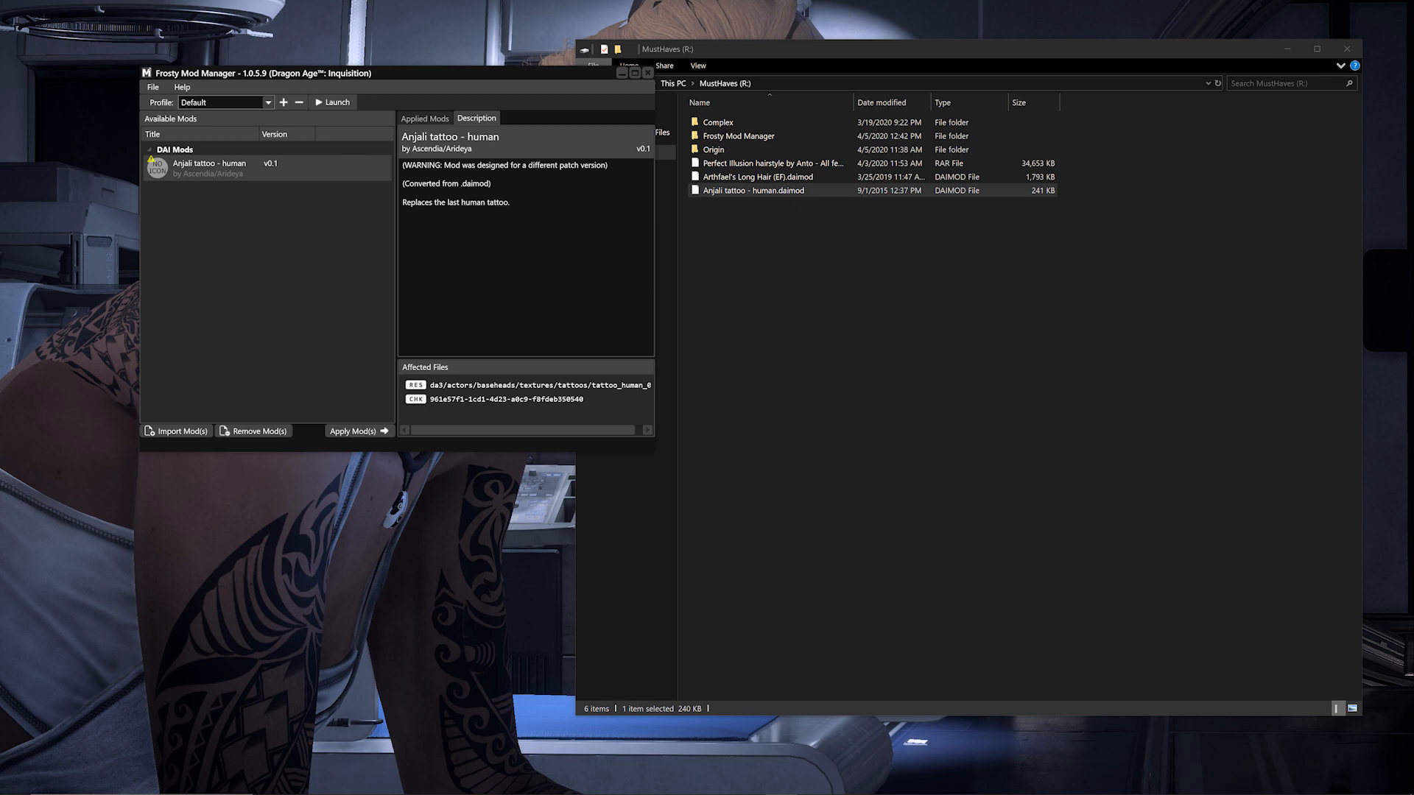
pyautogui.moveTo(436, 118)
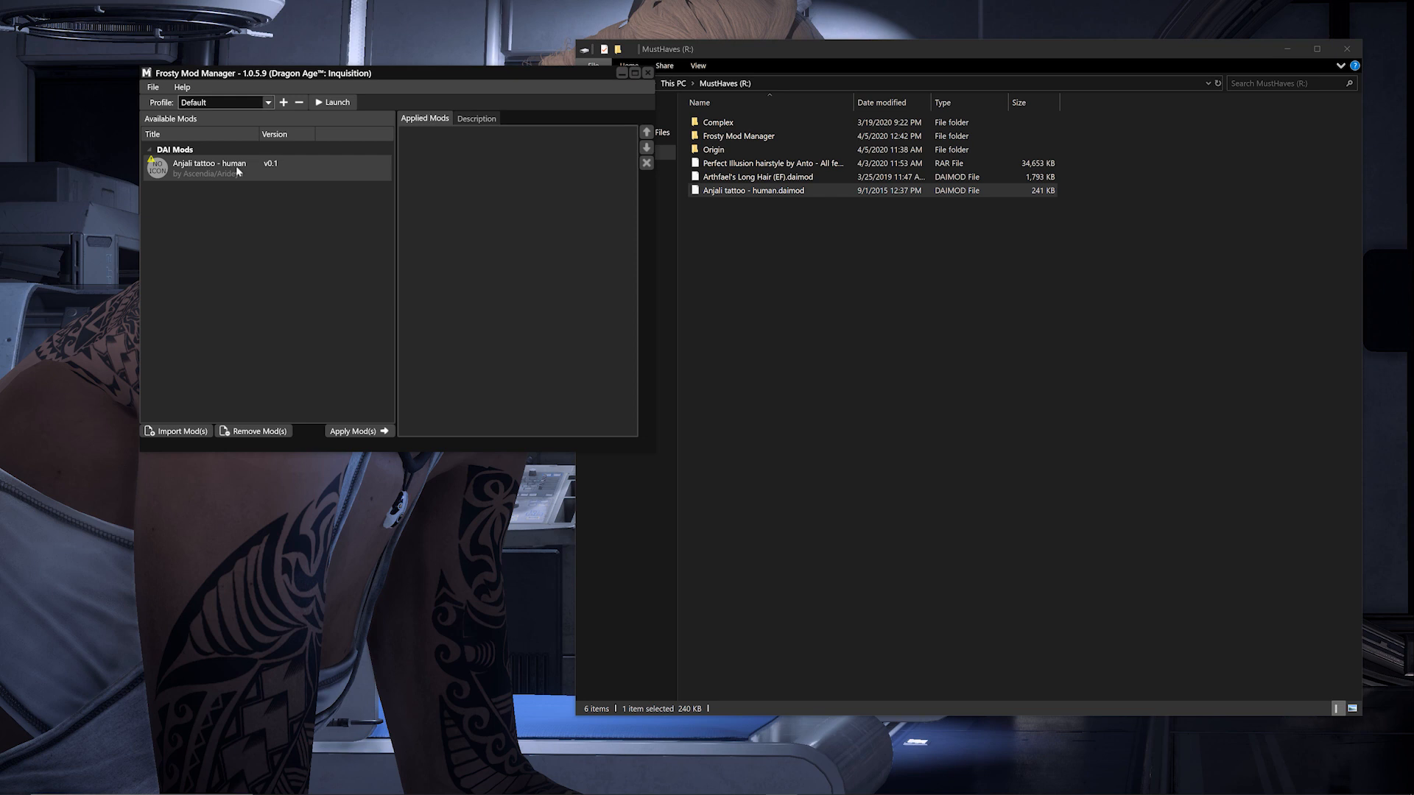
pyautogui.moveTo(355, 430)
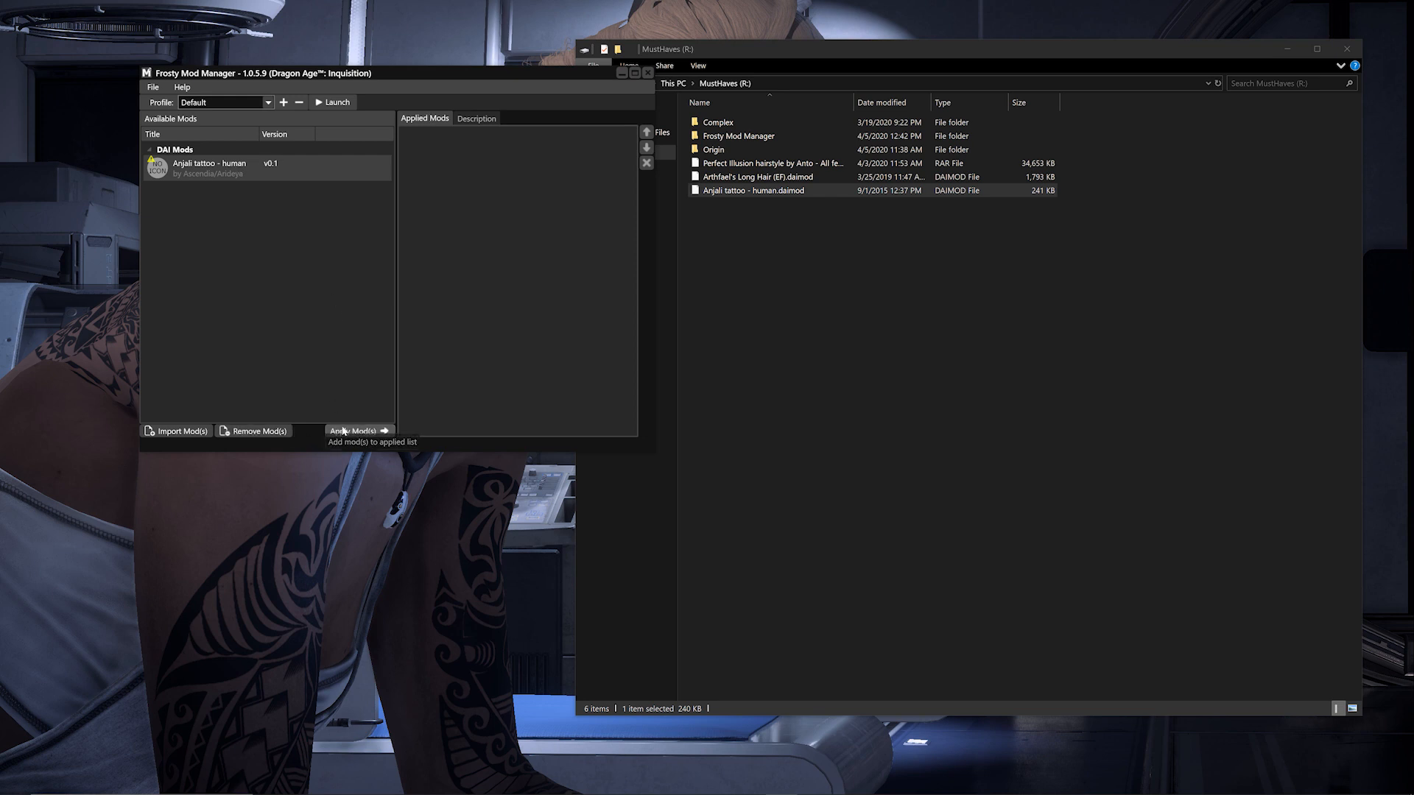
# Step: Apply the Anjali tattoo - human mod and uninstall Arthfael's Long Hair mod
pyautogui.click(354, 430)
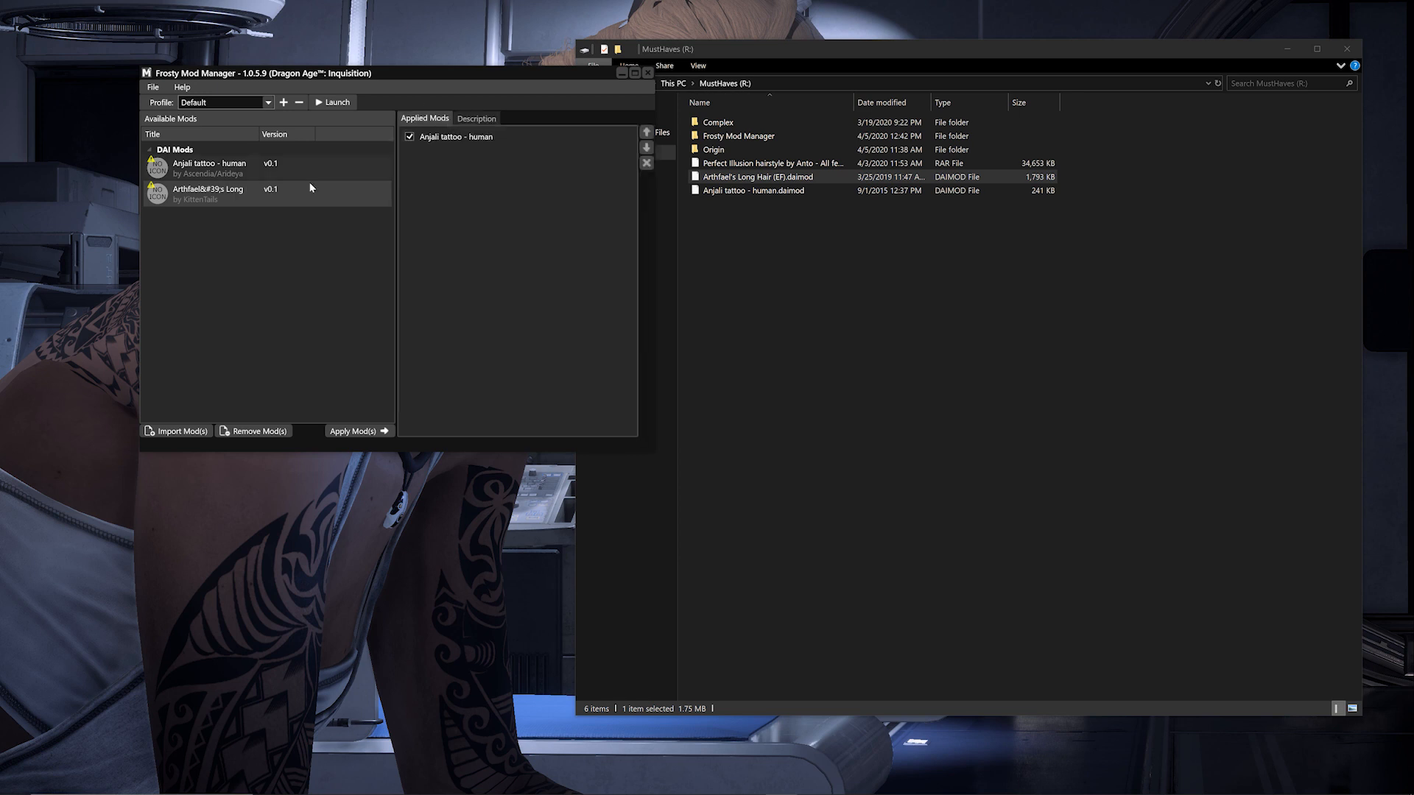
pyautogui.doubleClick(208, 188)
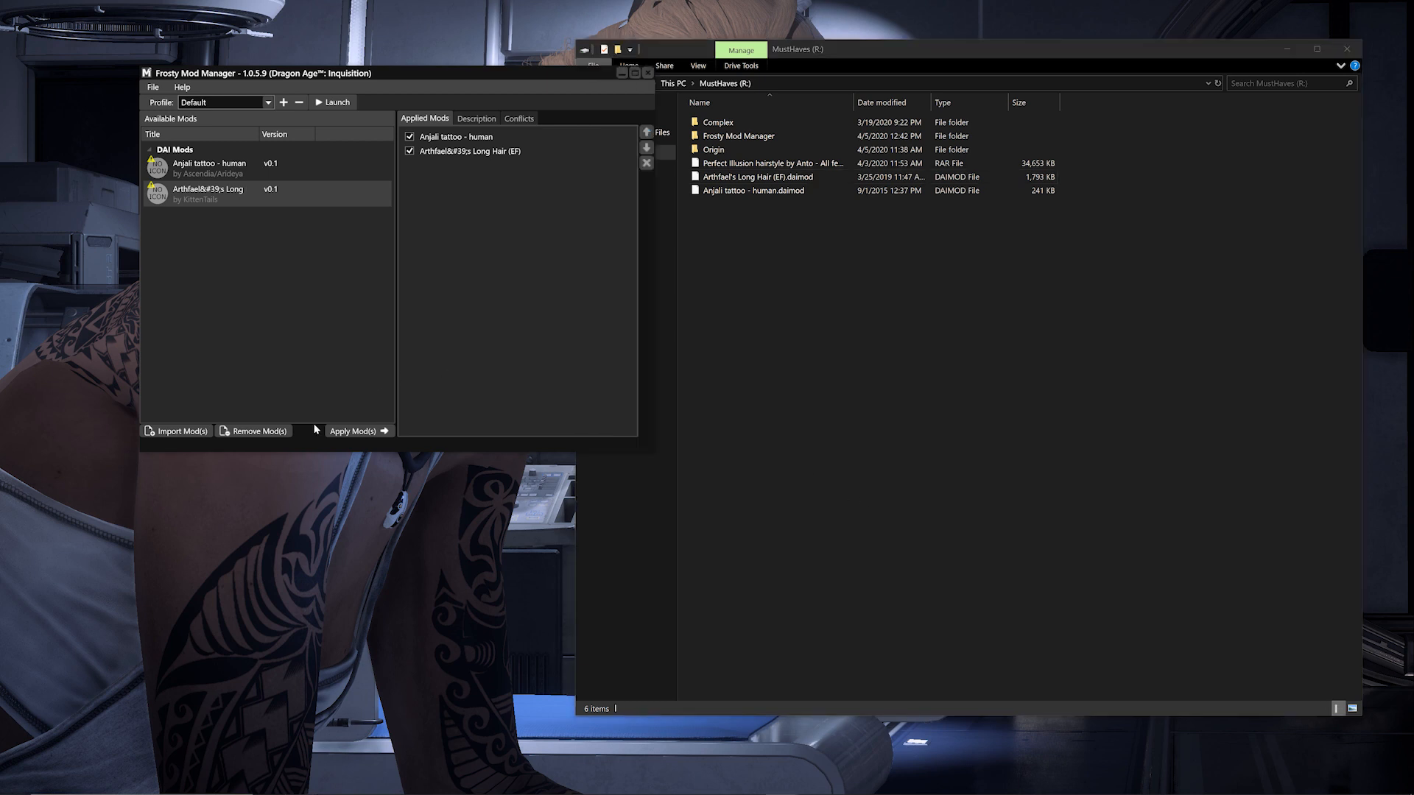
pyautogui.click(258, 430)
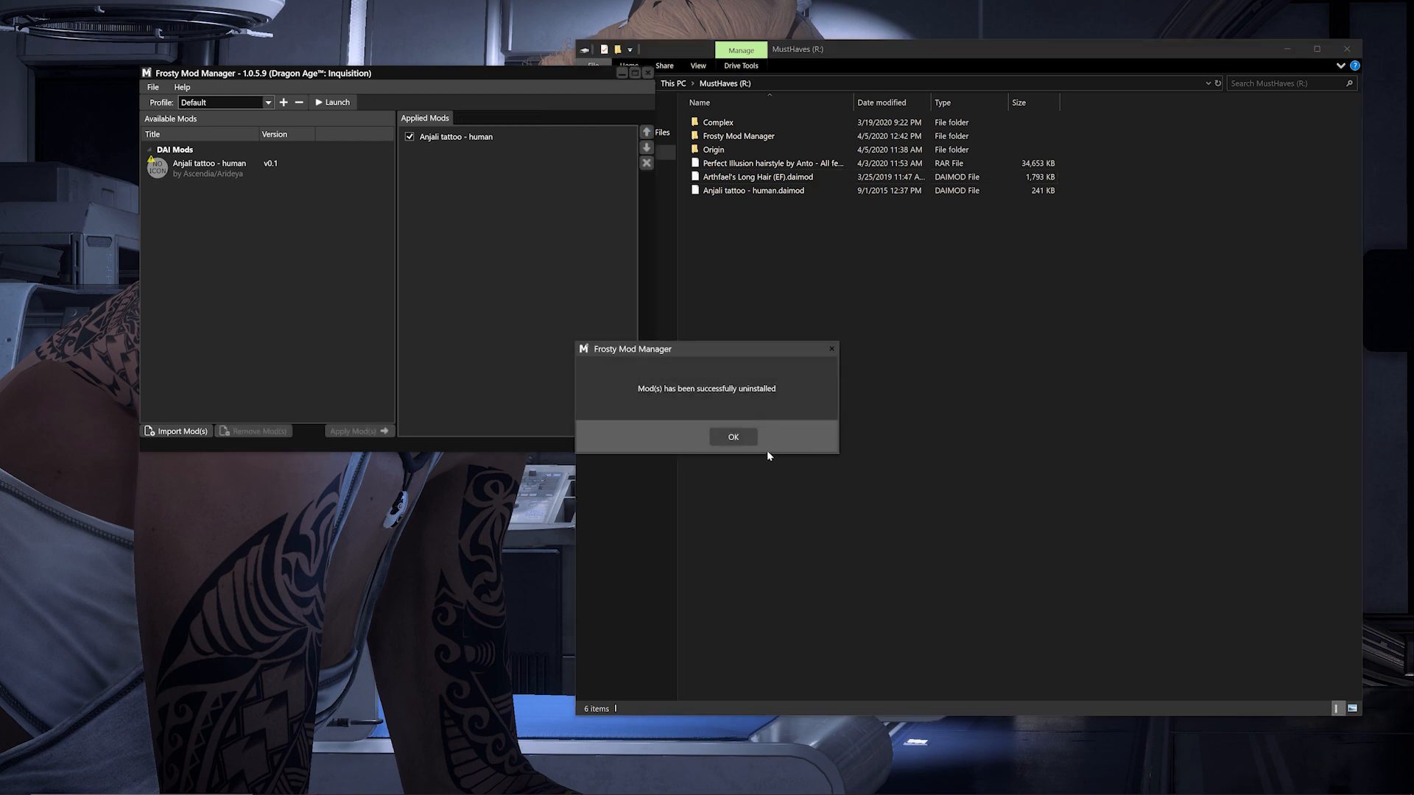
# Step: Disable and uninstall the Perfect Illusion hairstyle mod, confirming the removal
pyautogui.click(732, 436)
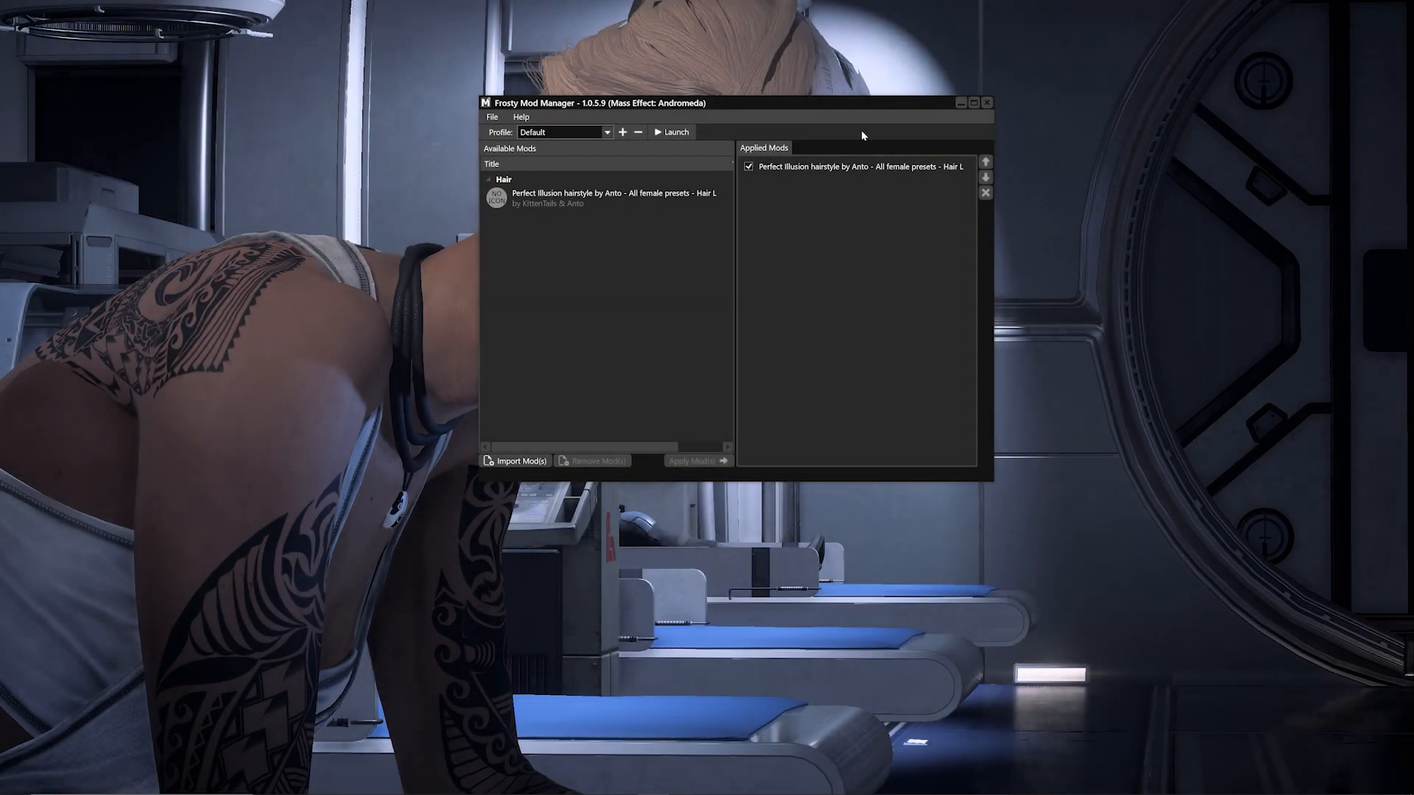
pyautogui.moveTo(620, 305)
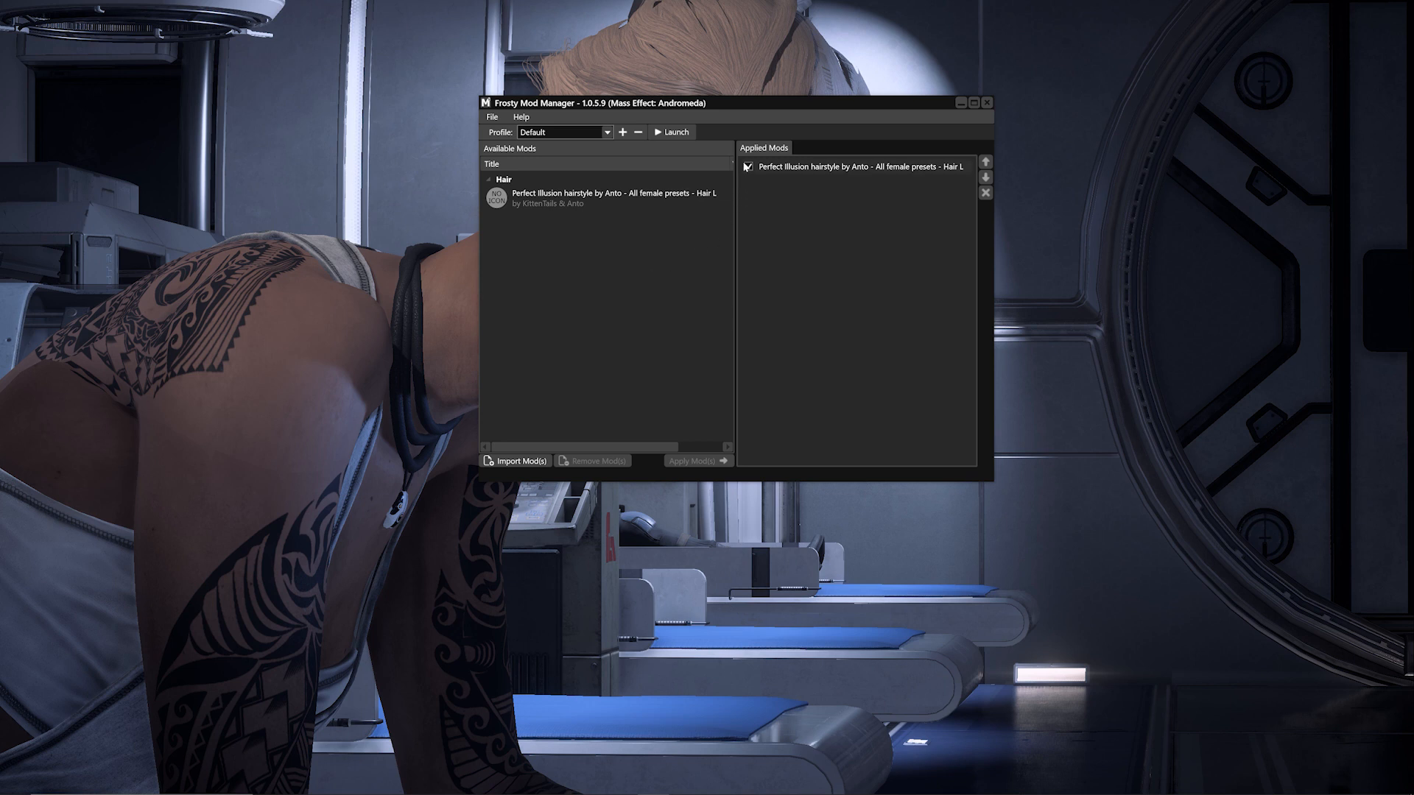
pyautogui.click(748, 166)
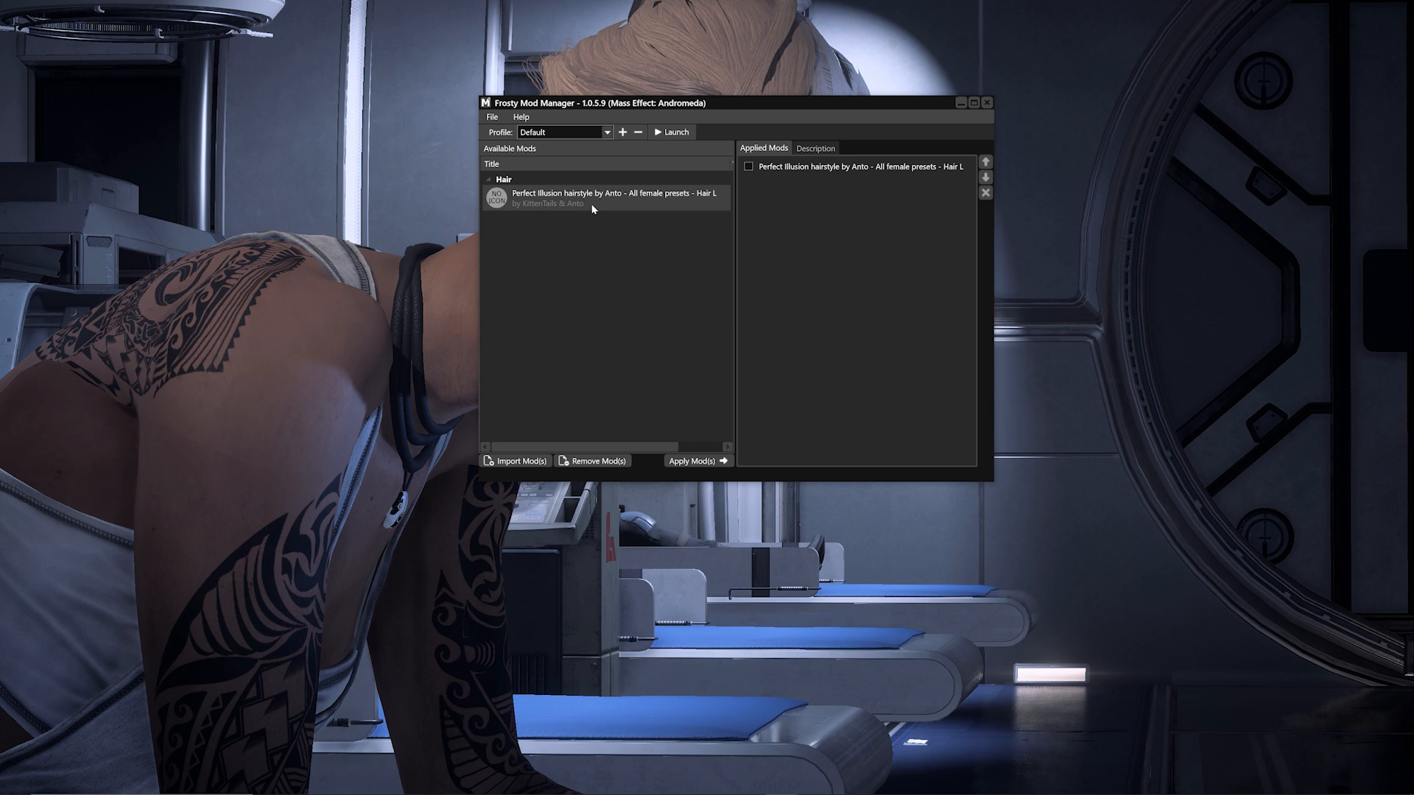
pyautogui.moveTo(594, 460)
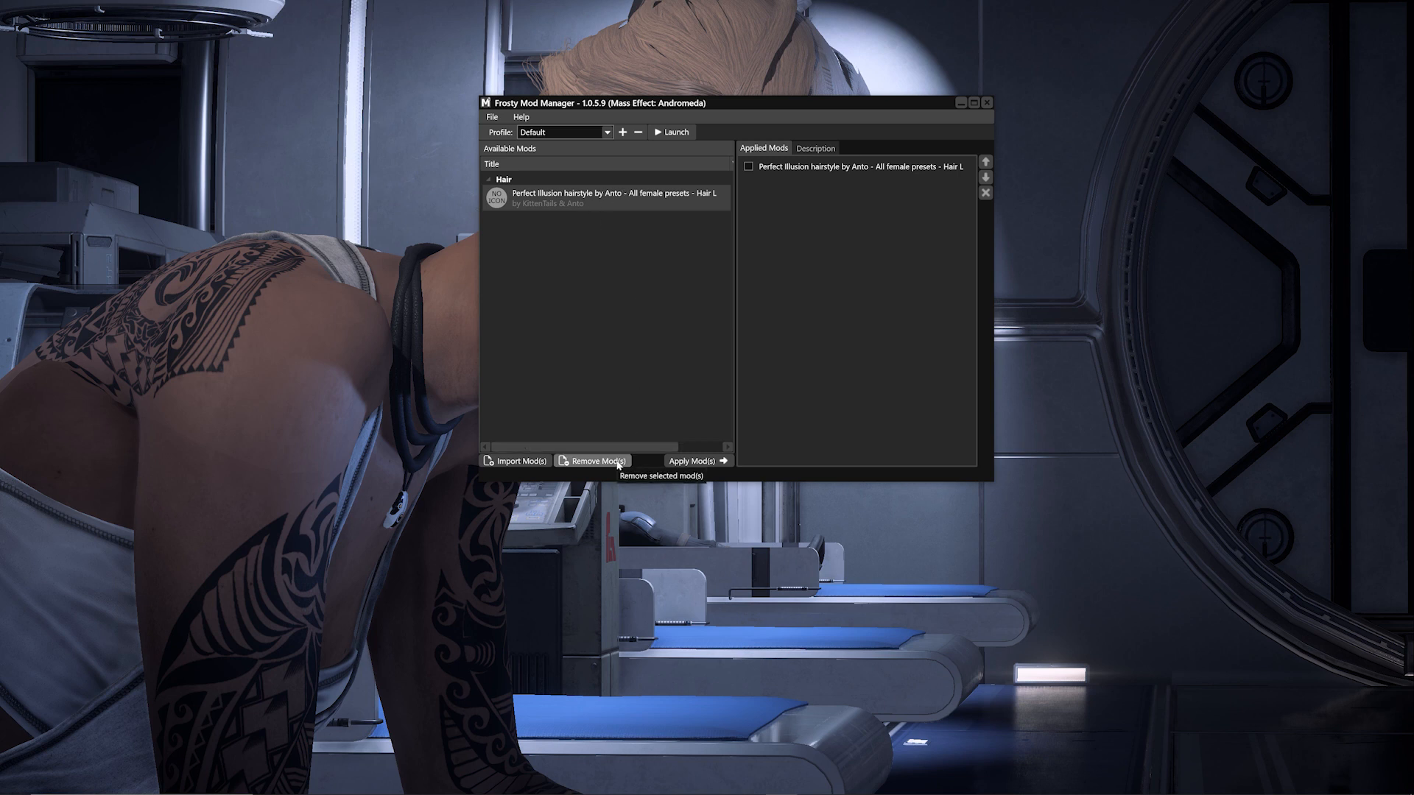
pyautogui.click(592, 461)
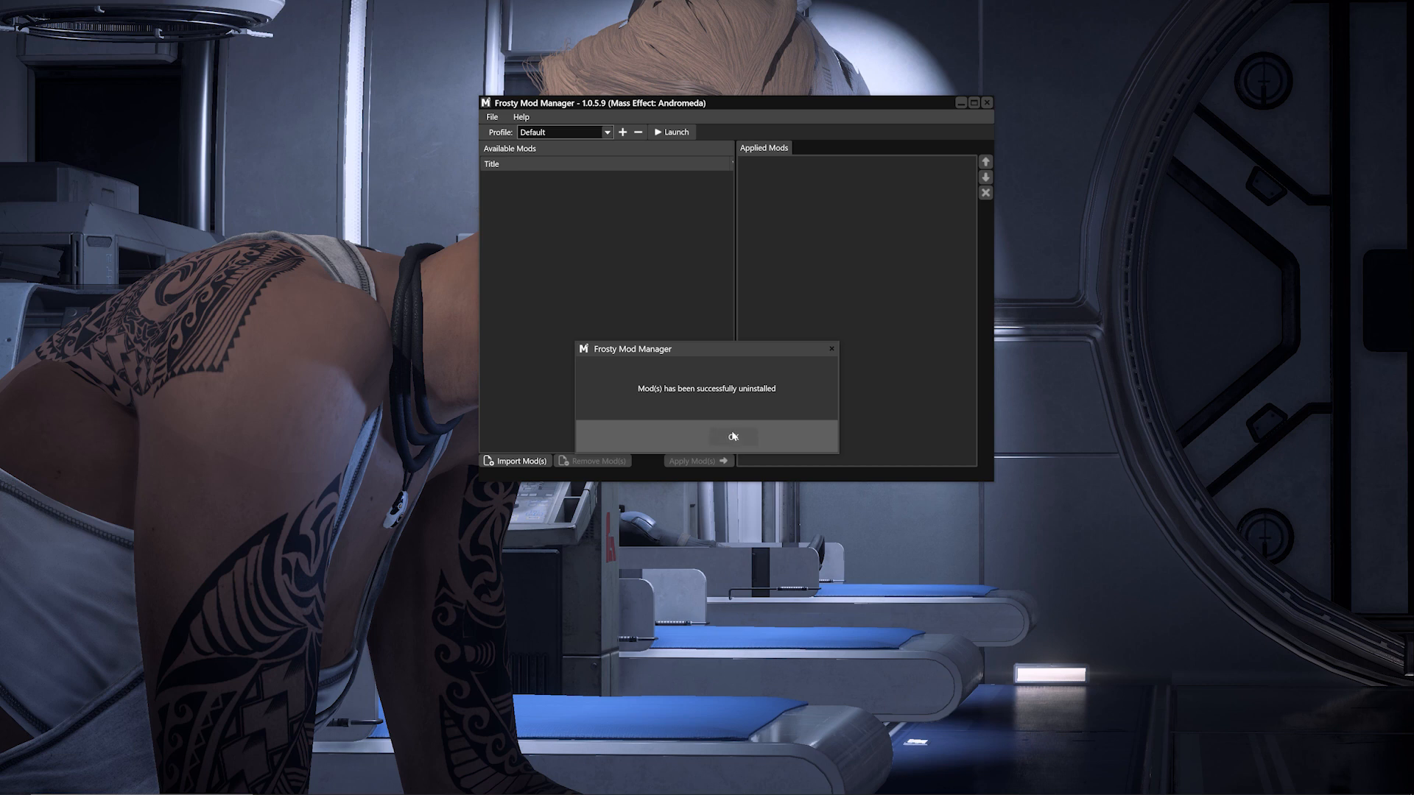
pyautogui.click(733, 436)
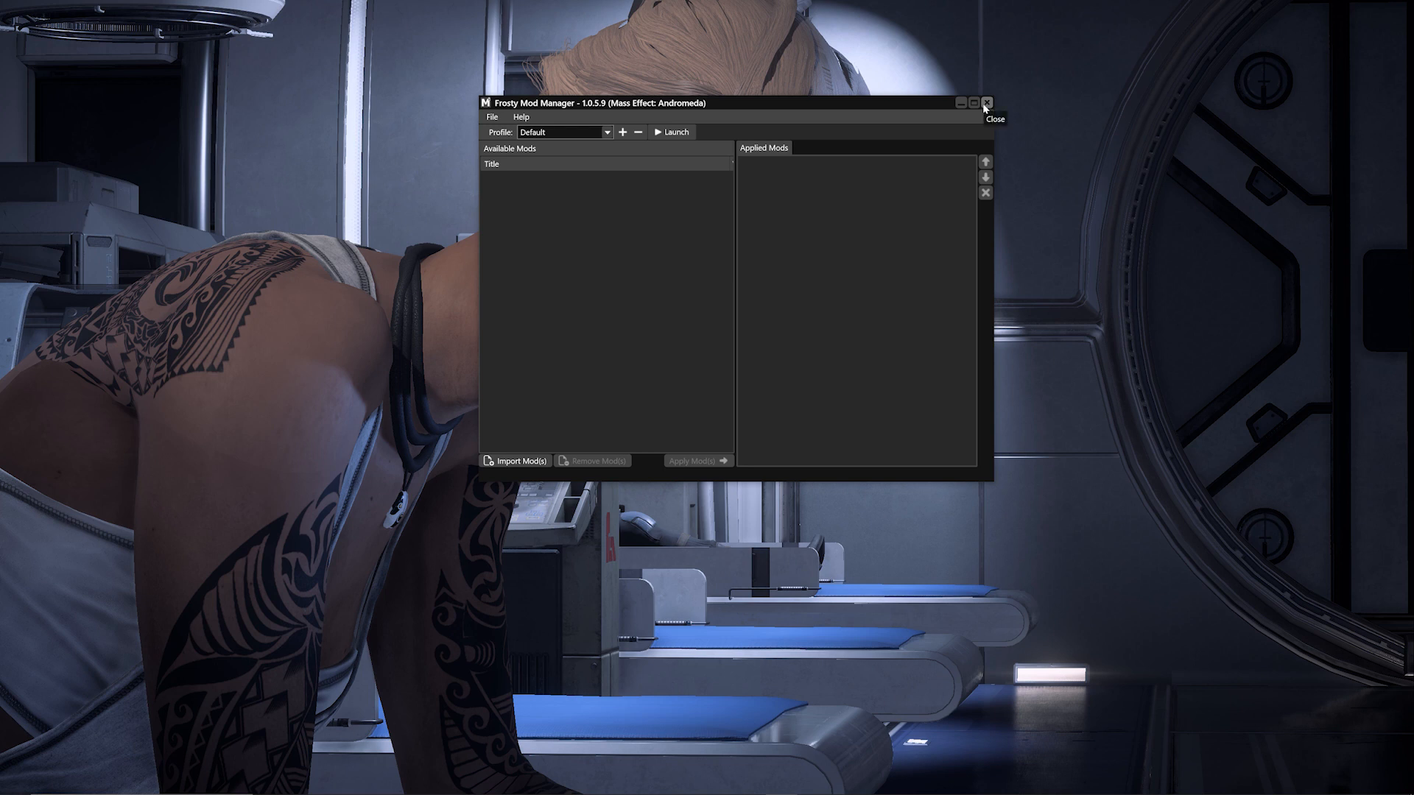
pyautogui.moveTo(498, 134)
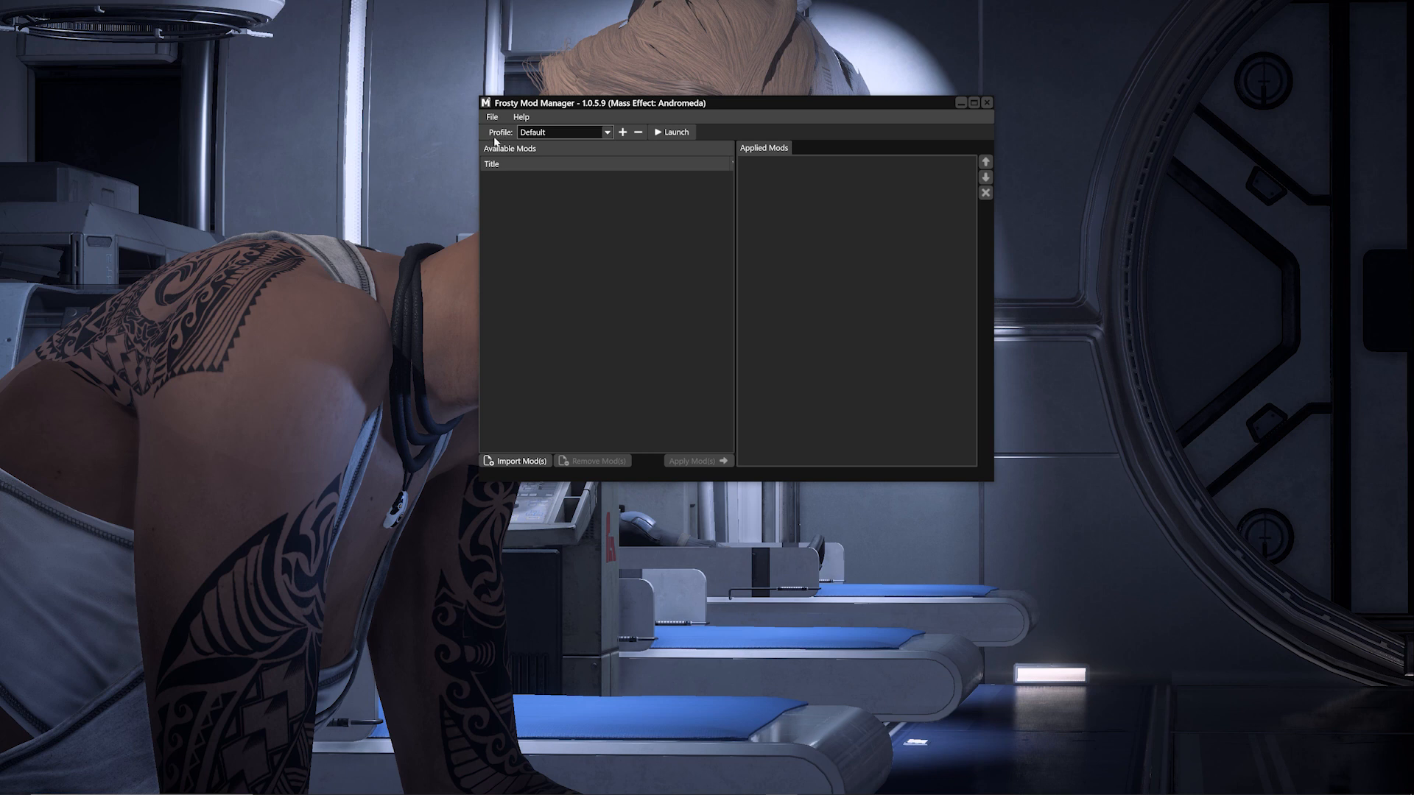
pyautogui.moveTo(561, 137)
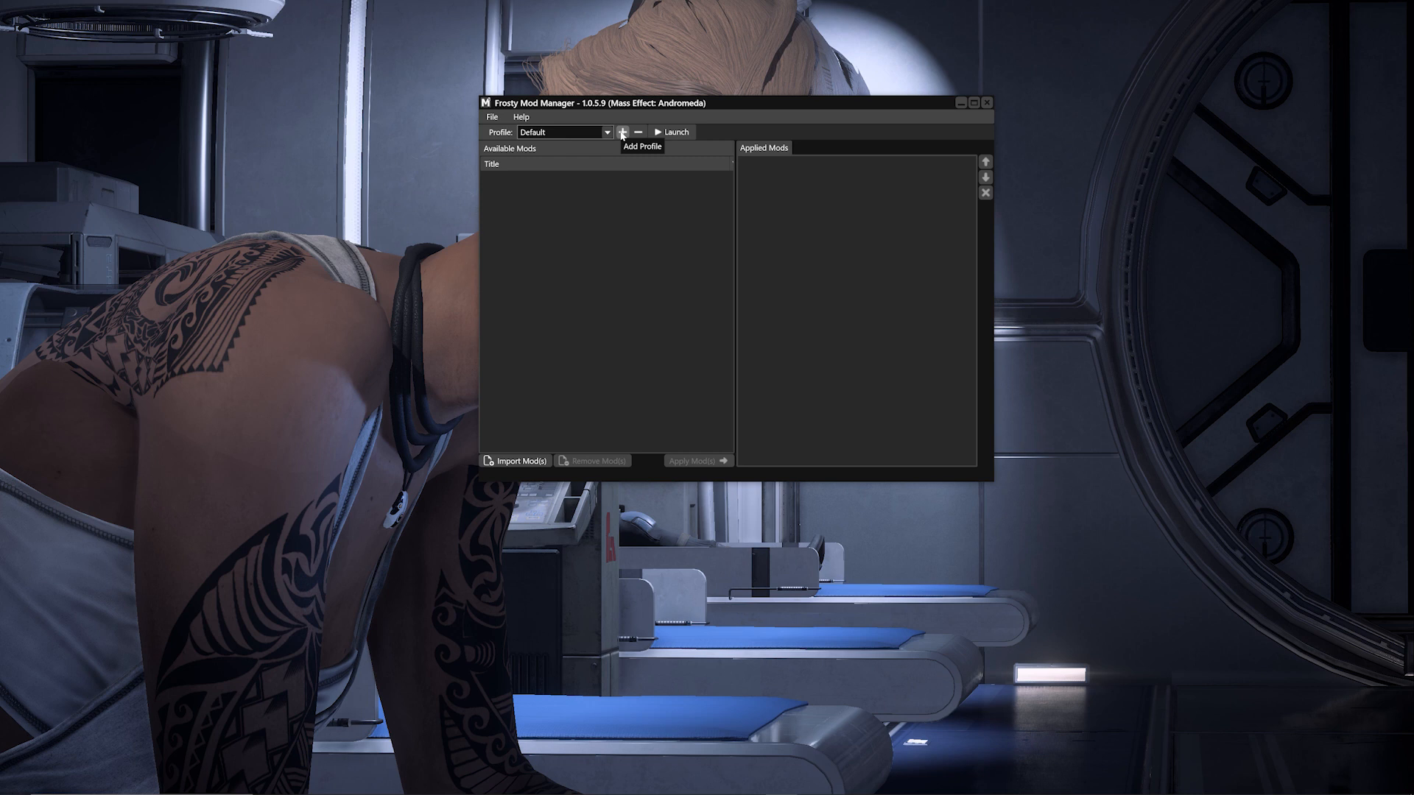
pyautogui.moveTo(629, 138)
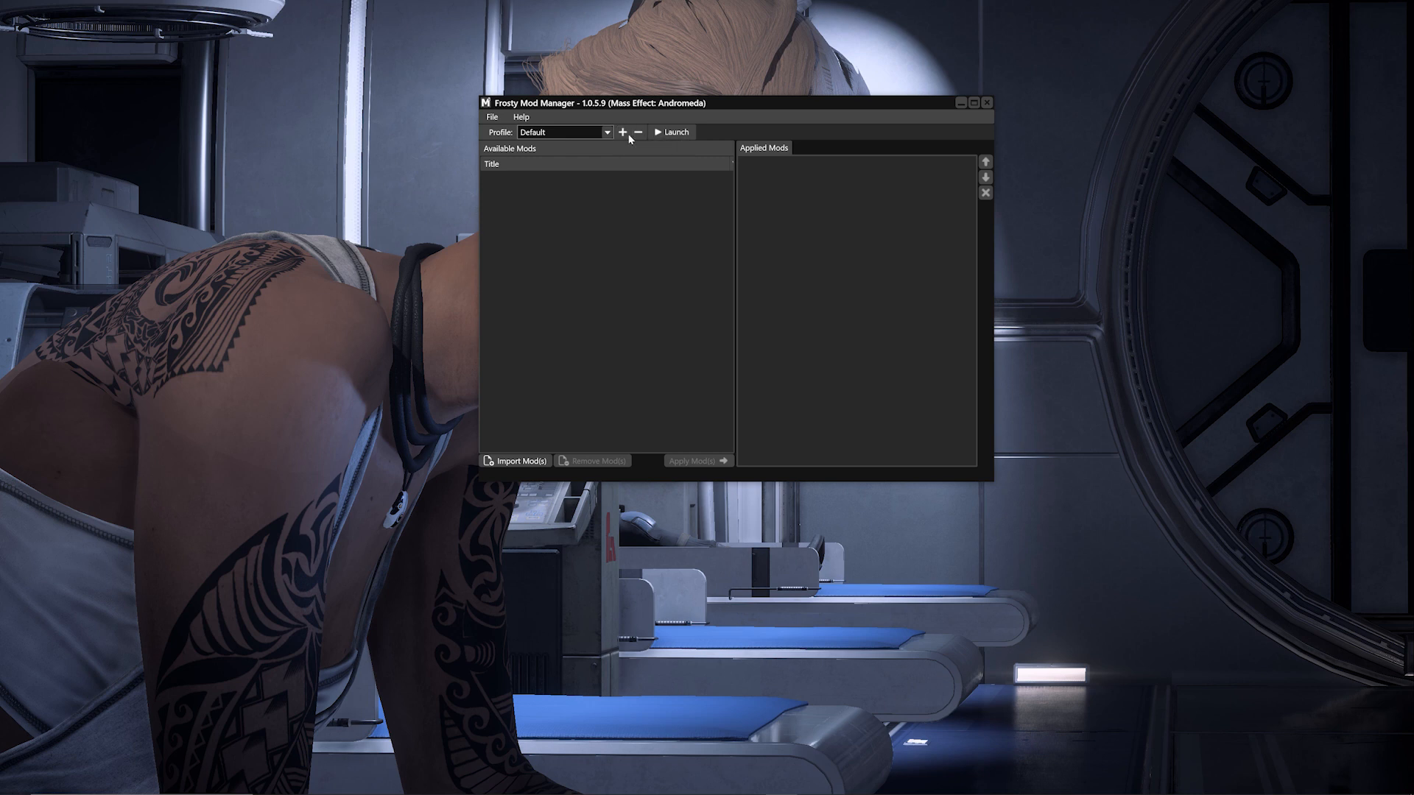
# Step: Create a new profile named 'Sara Ryder'
pyautogui.click(622, 132)
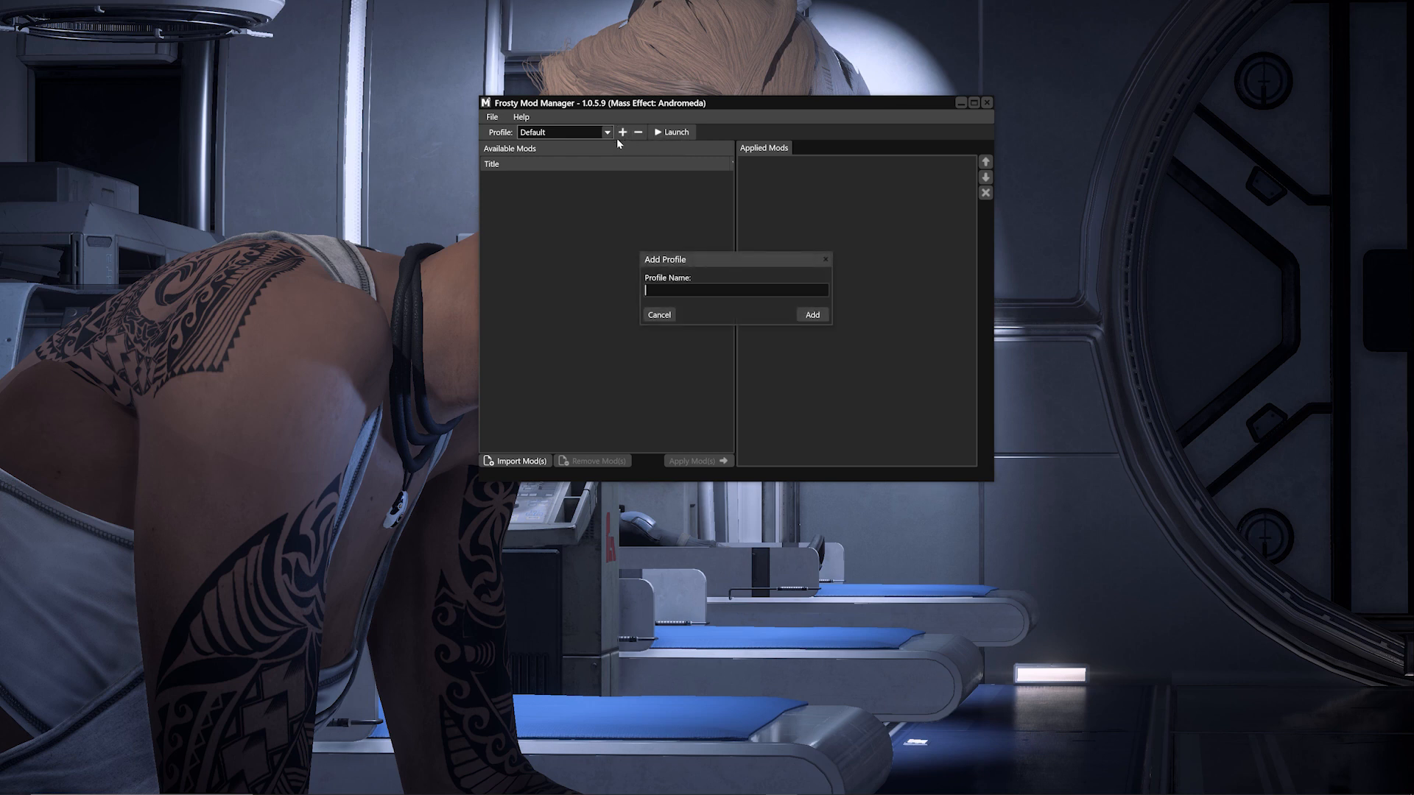
pyautogui.write('Sara Ryd')
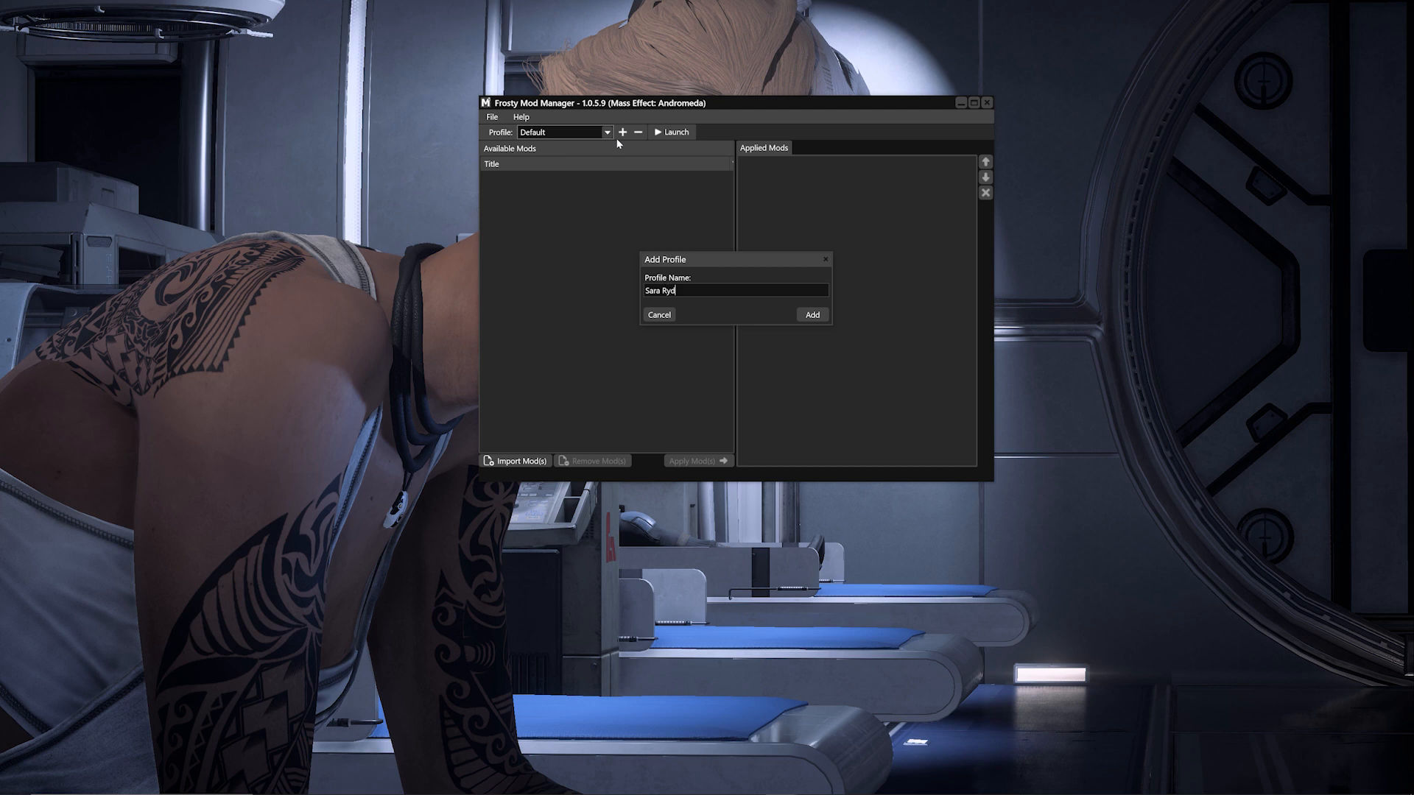
pyautogui.write('er')
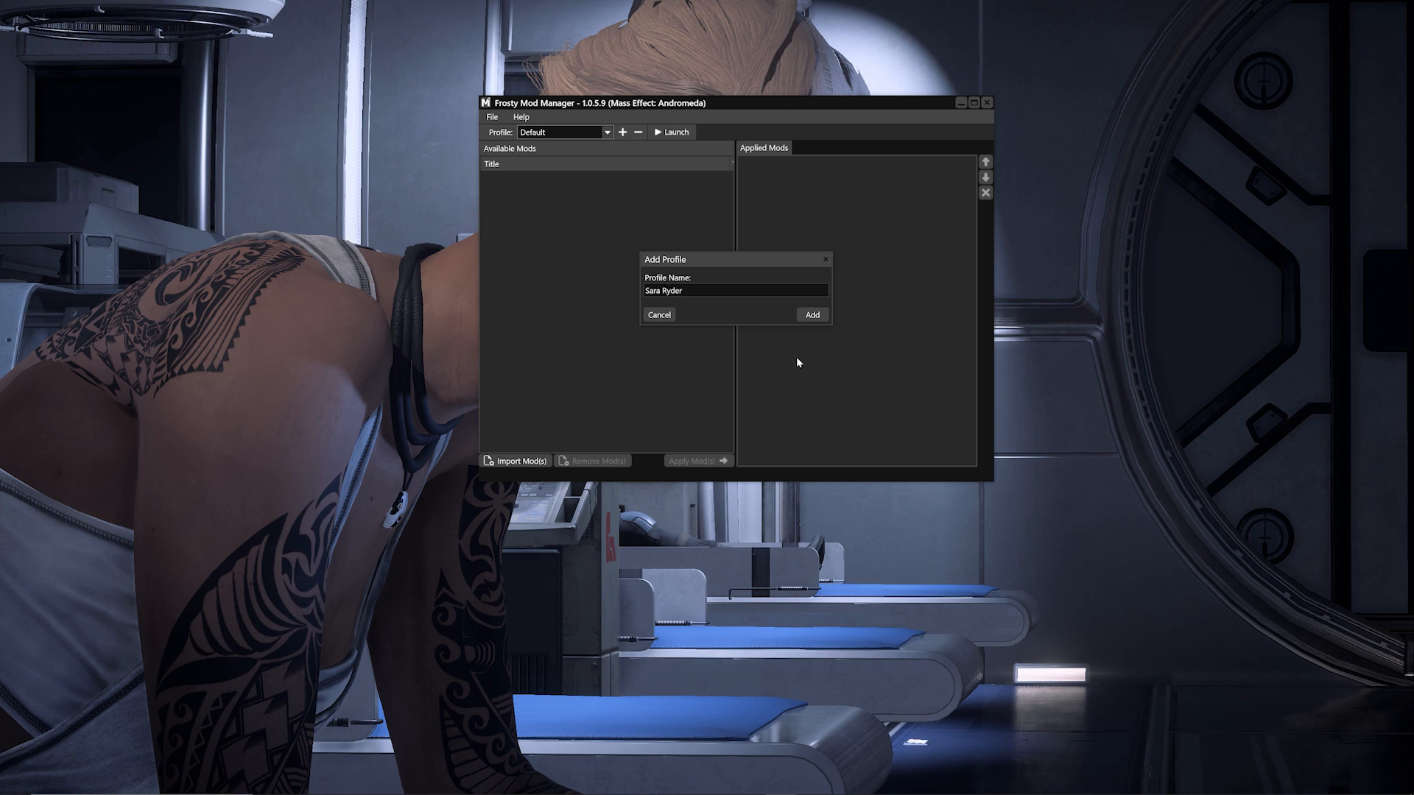
pyautogui.click(809, 314)
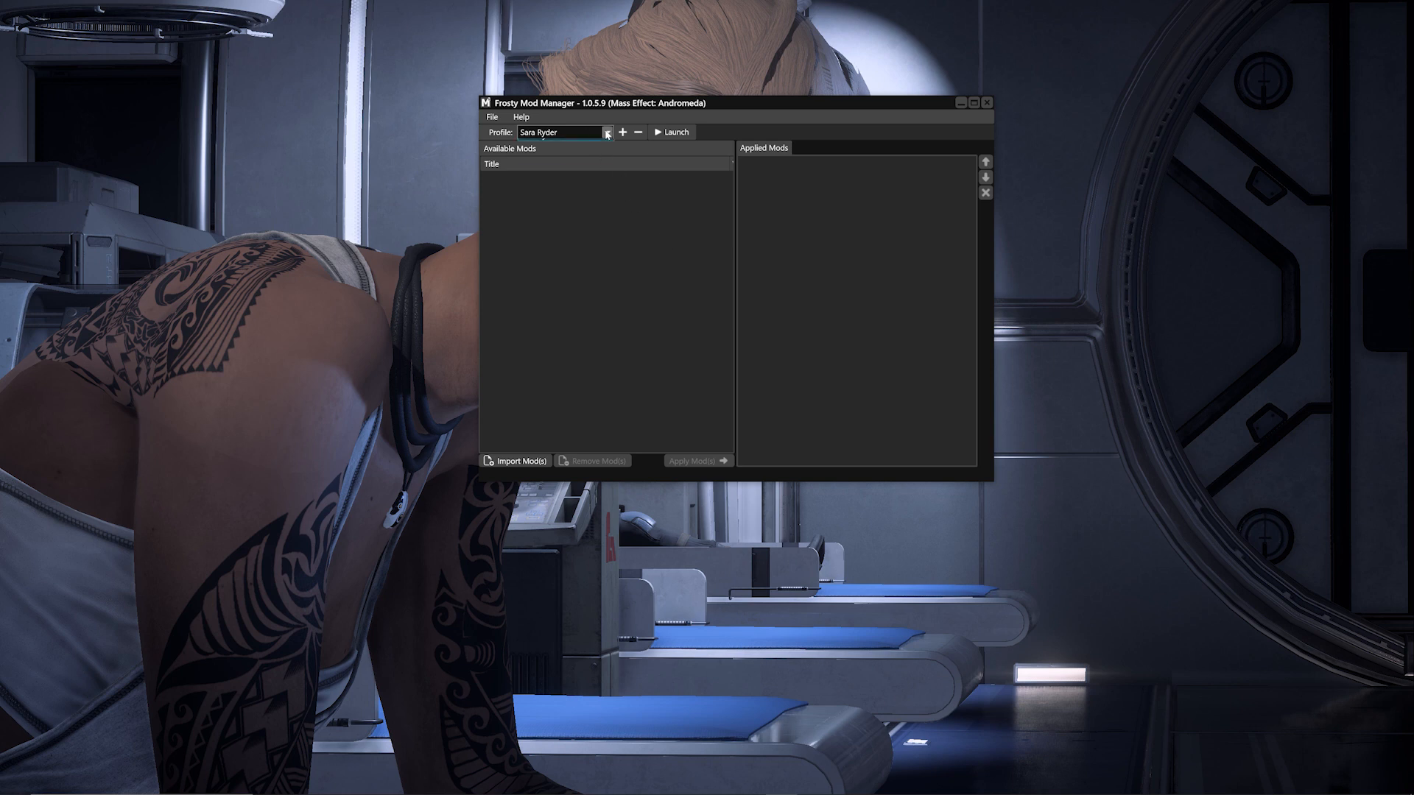
# Step: Switch the active profile from Default to Sara Ryder
pyautogui.click(605, 131)
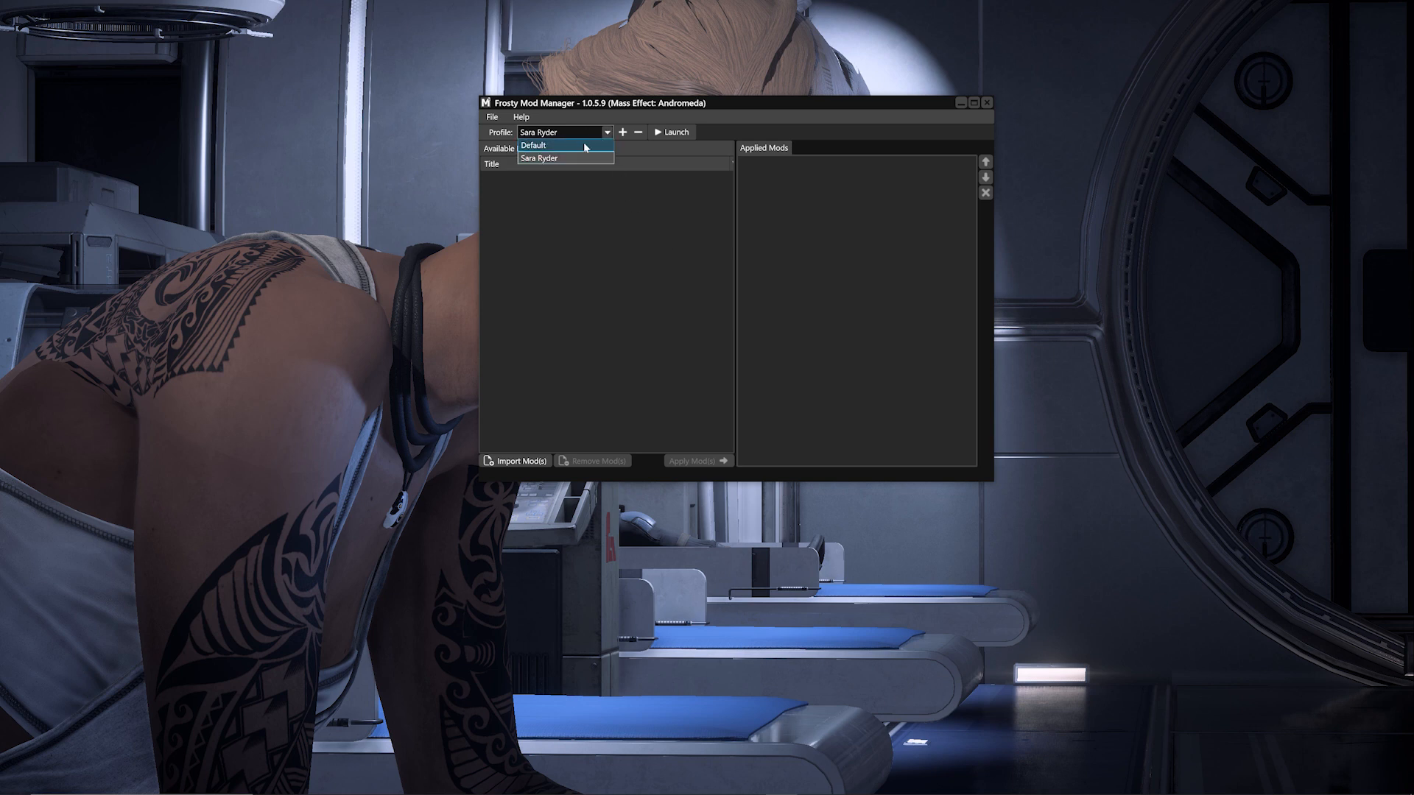
pyautogui.click(533, 146)
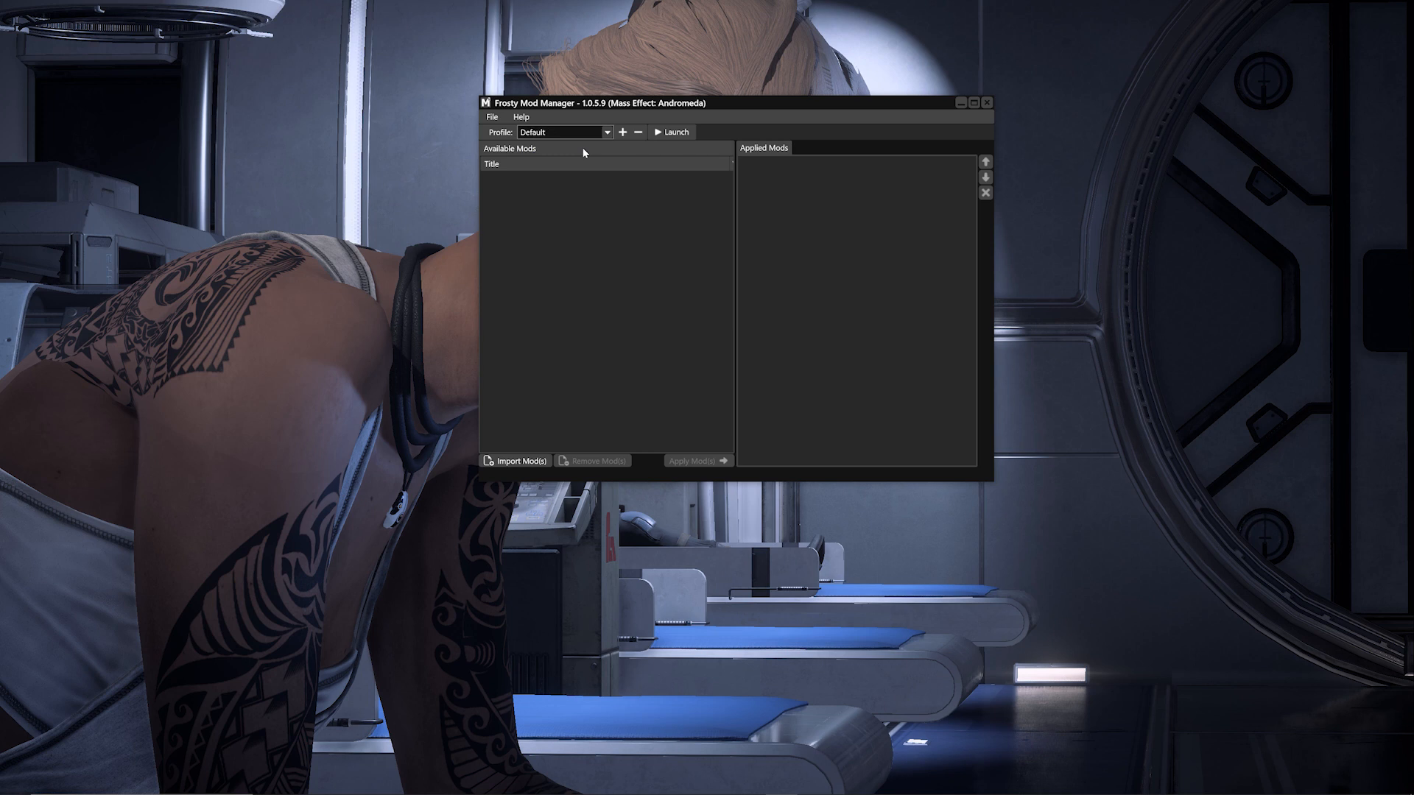
pyautogui.click(605, 131)
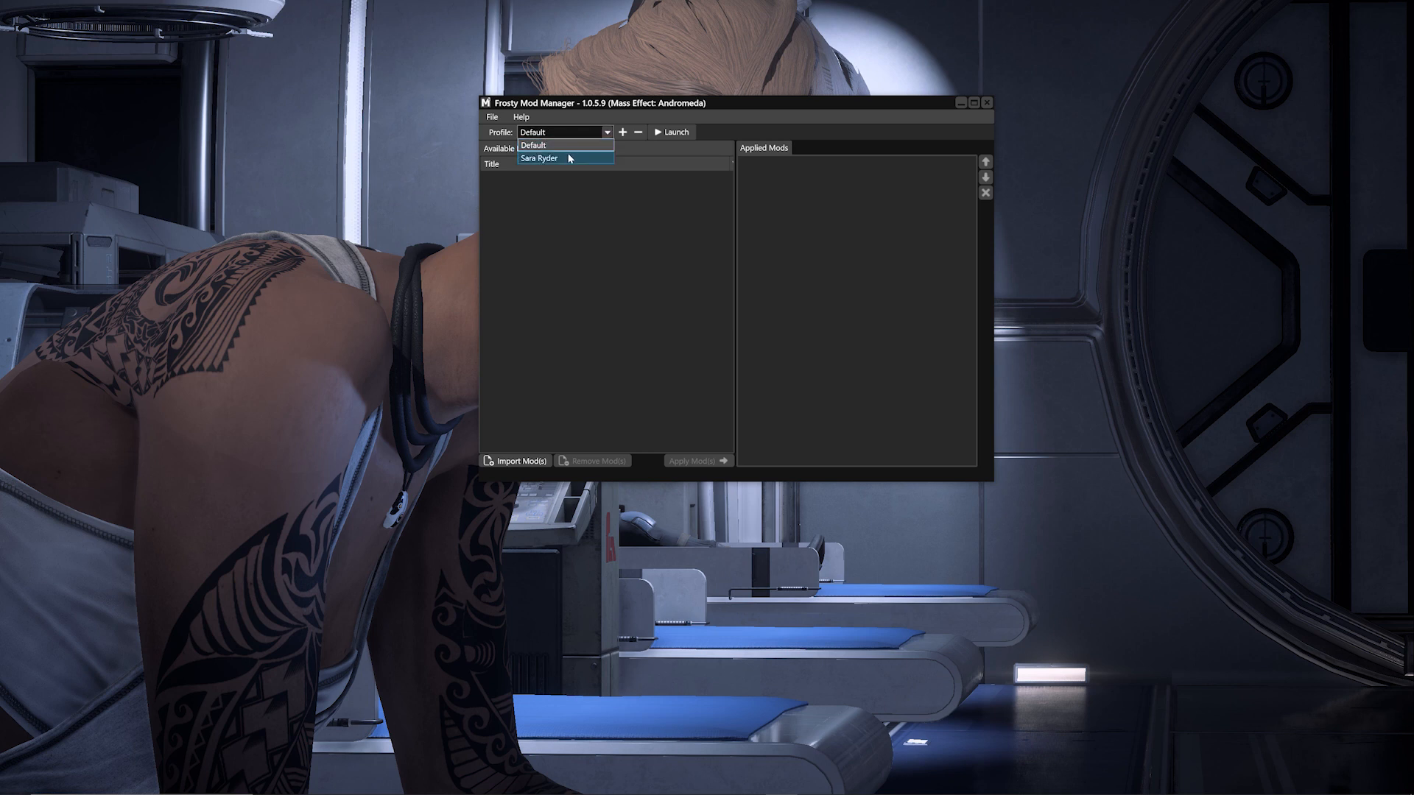
pyautogui.click(538, 158)
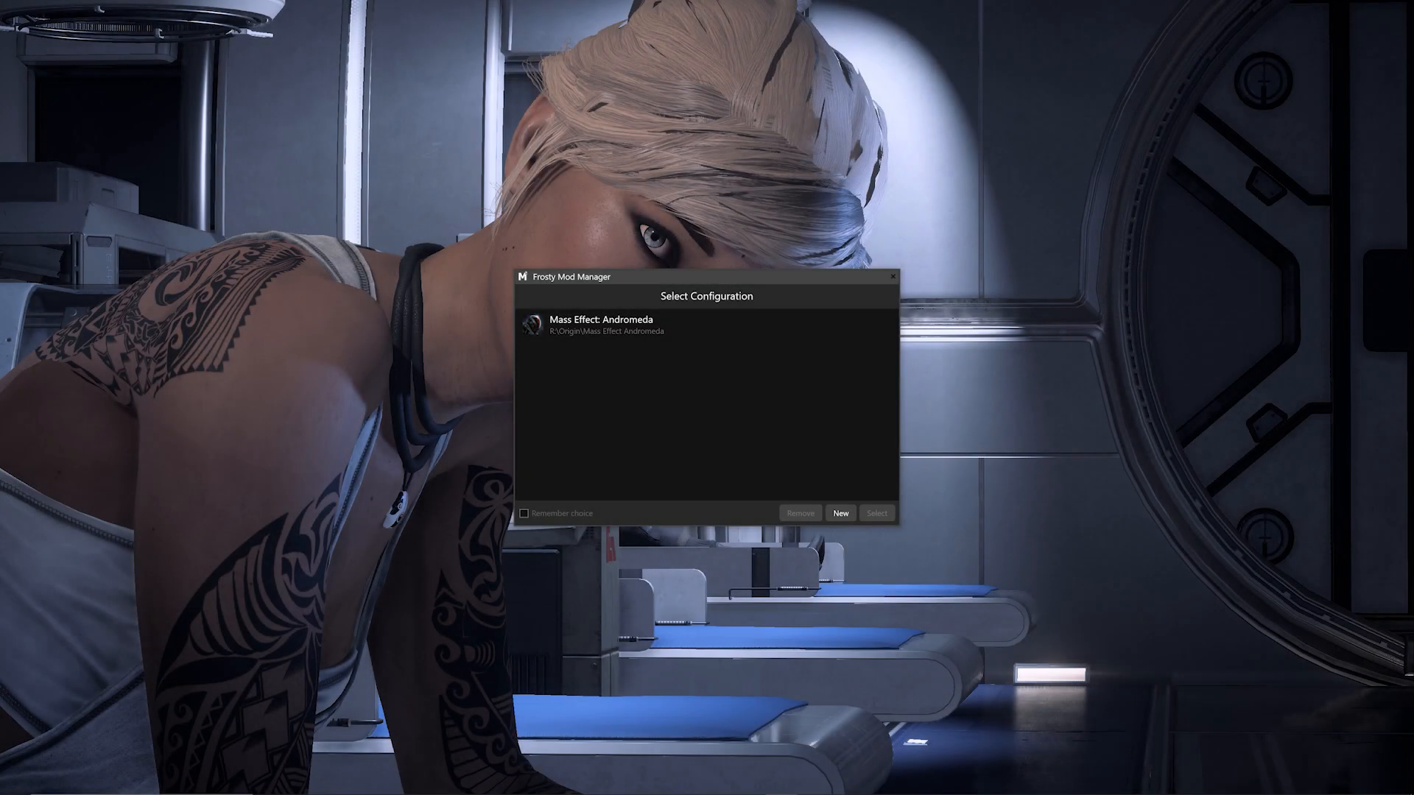
pyautogui.moveTo(1299, 688)
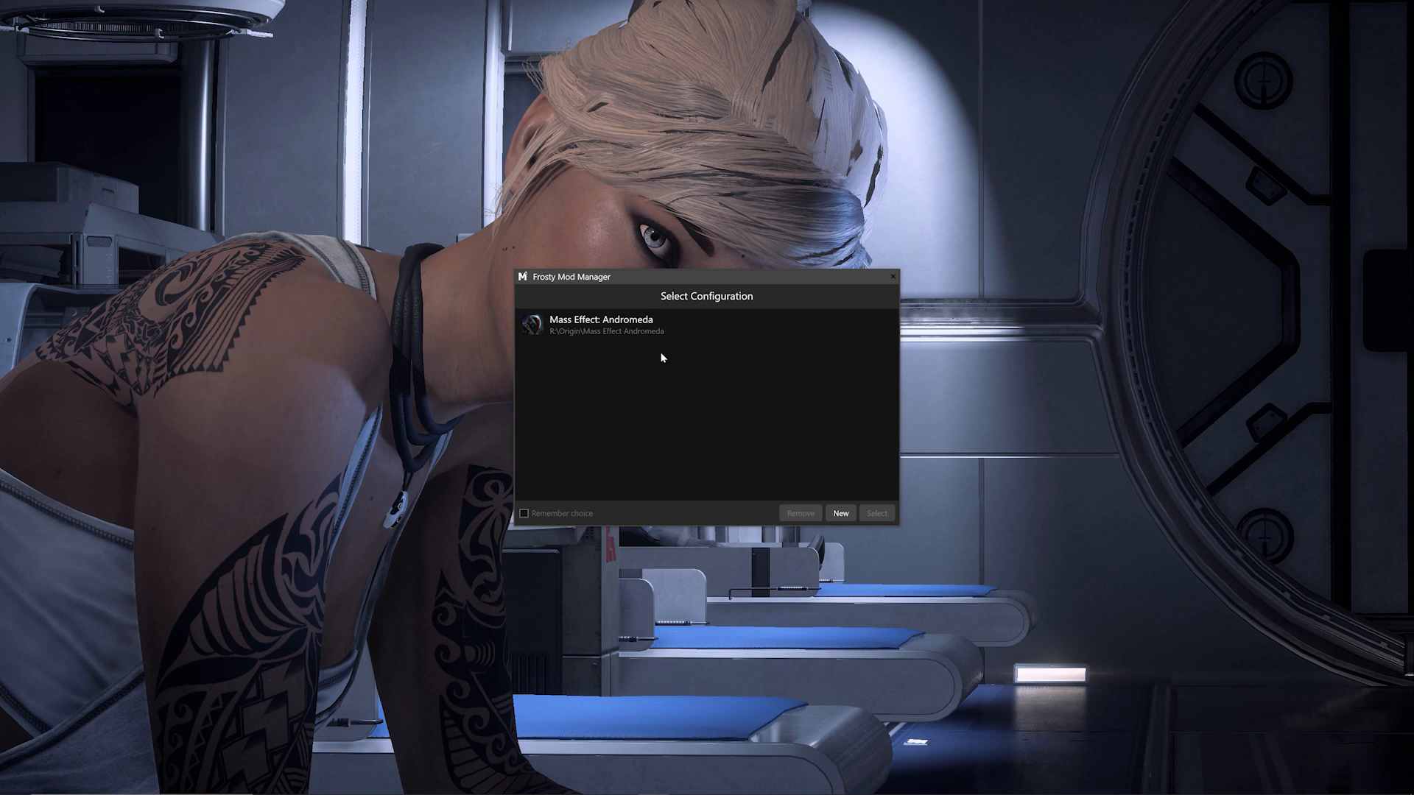
pyautogui.moveTo(938, 592)
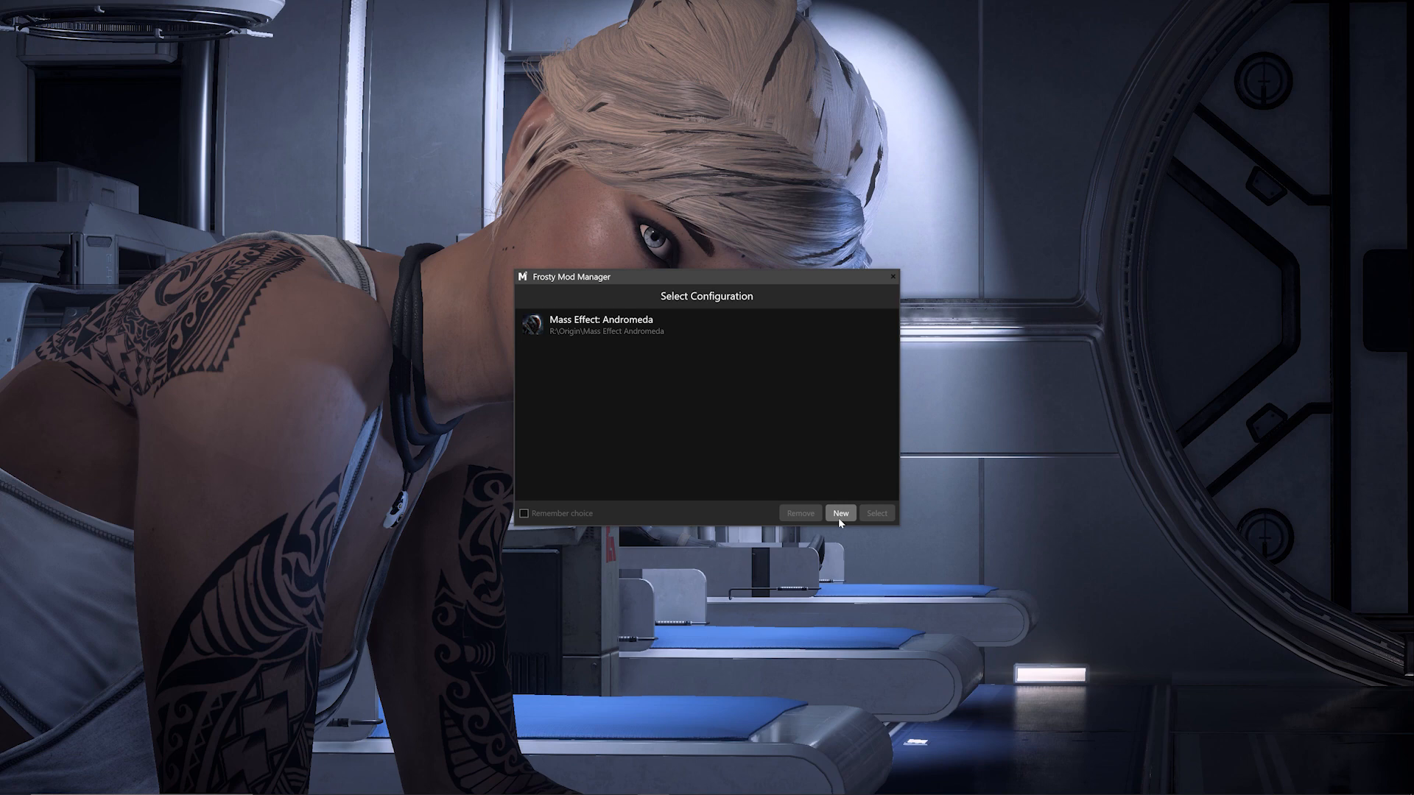
# Step: Add a Dragon Age: Inquisition configuration using DragonAgeInquisition.exe as the game executable
pyautogui.click(839, 513)
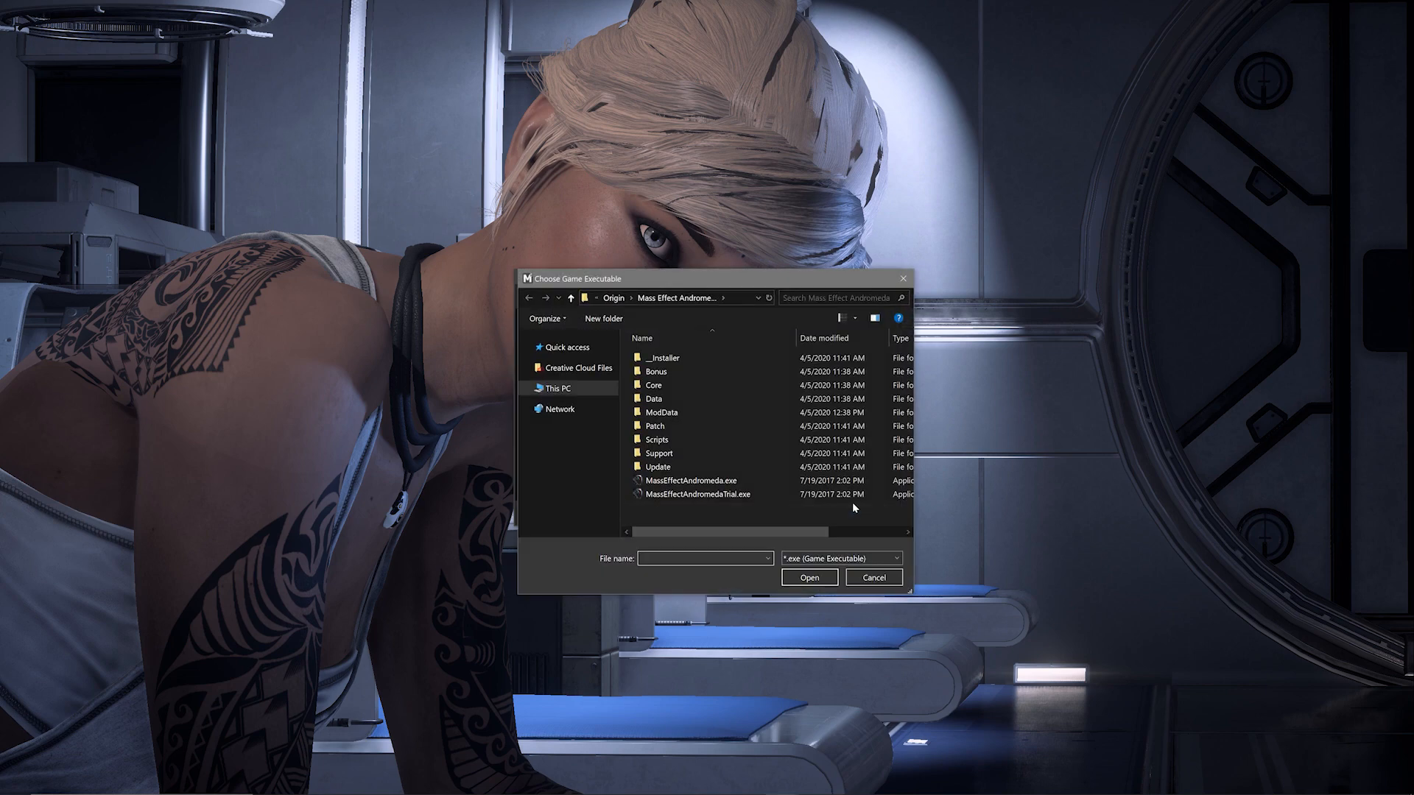
pyautogui.click(688, 480)
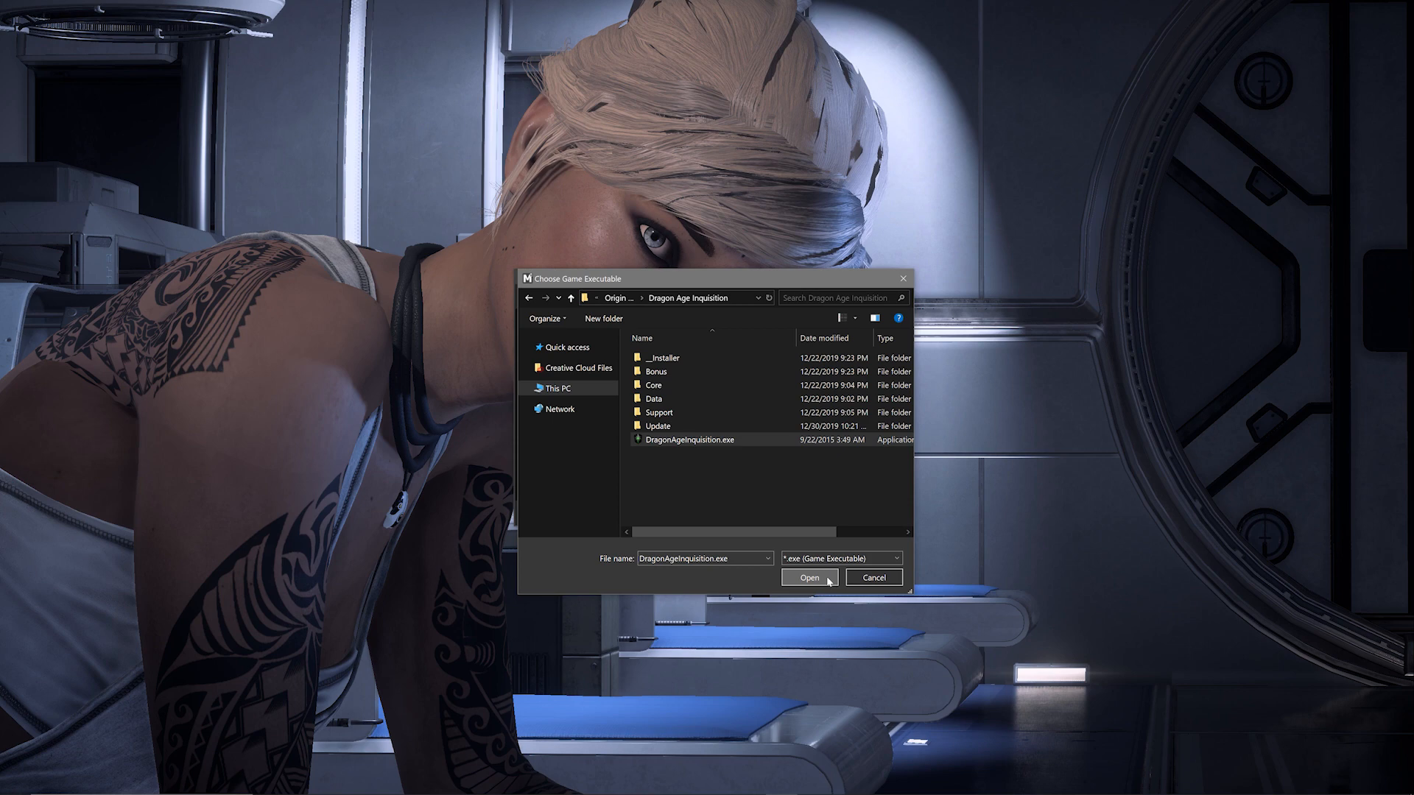
pyautogui.click(809, 577)
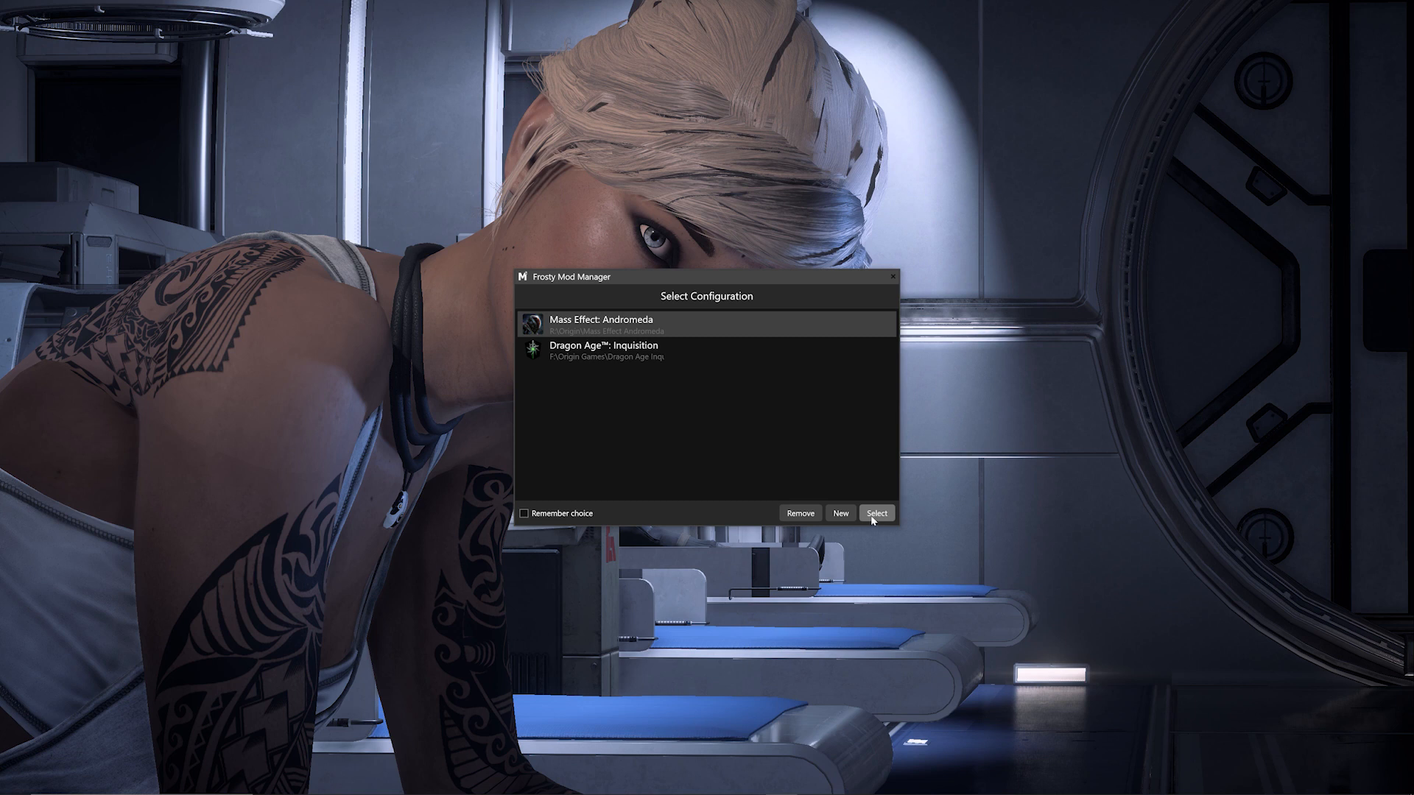
pyautogui.moveTo(603, 516)
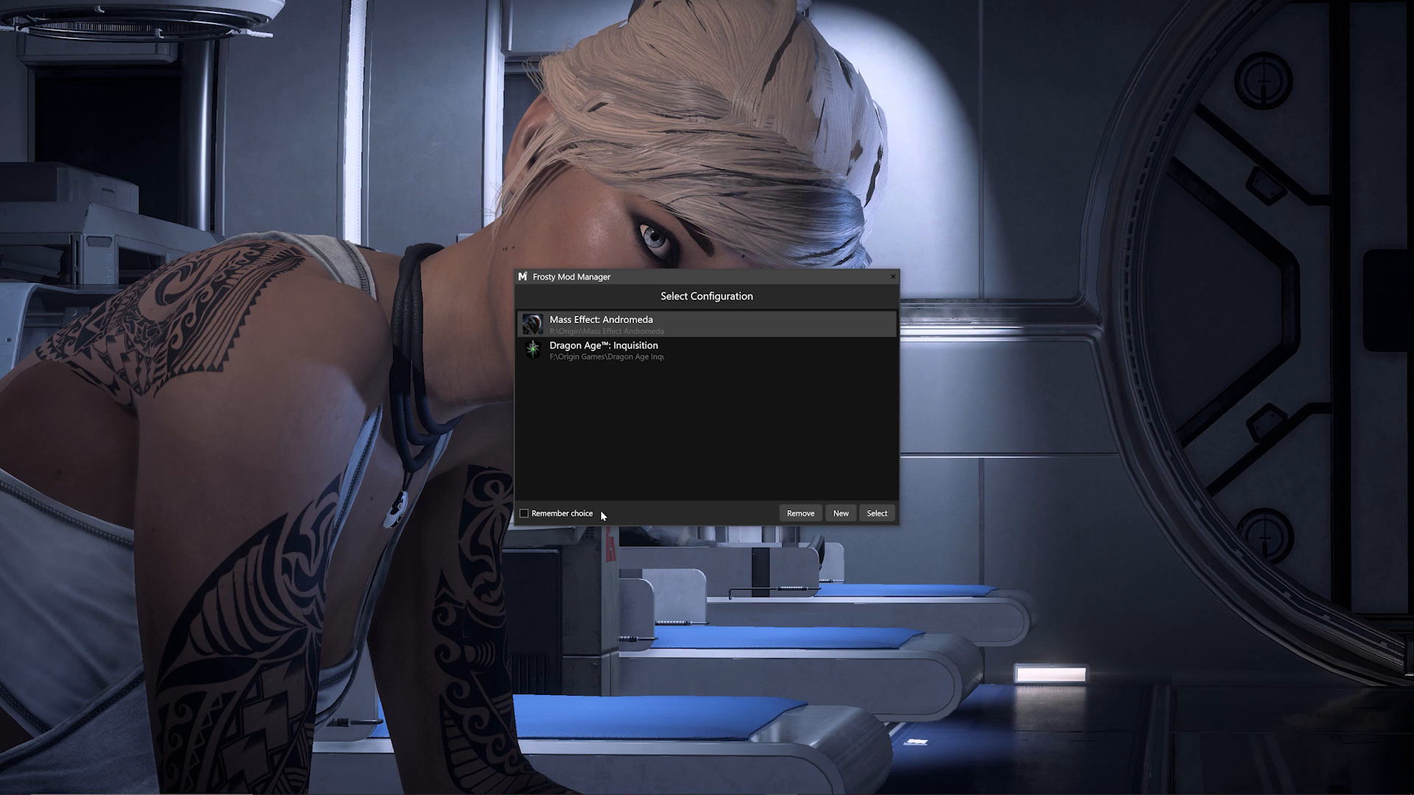
pyautogui.moveTo(605, 520)
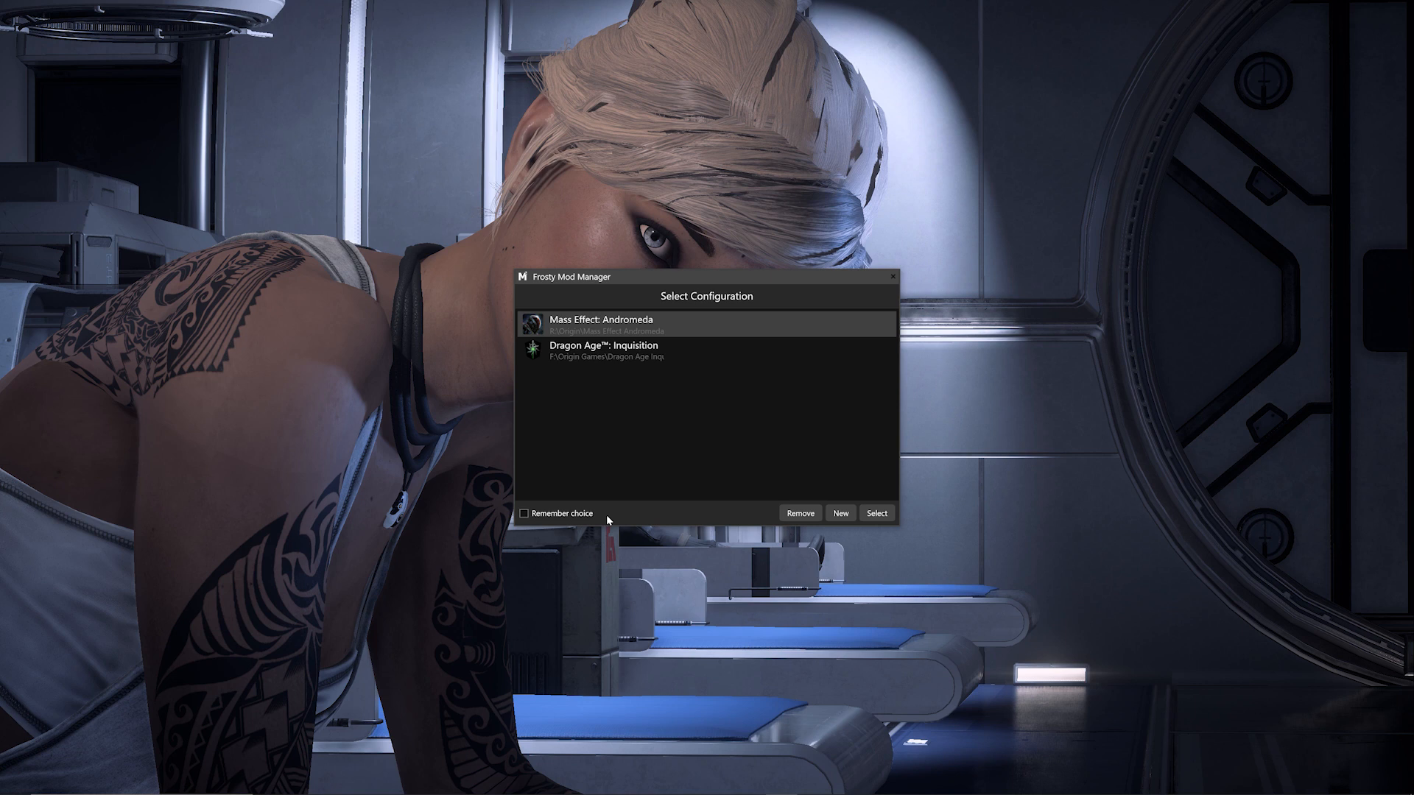
pyautogui.moveTo(562, 522)
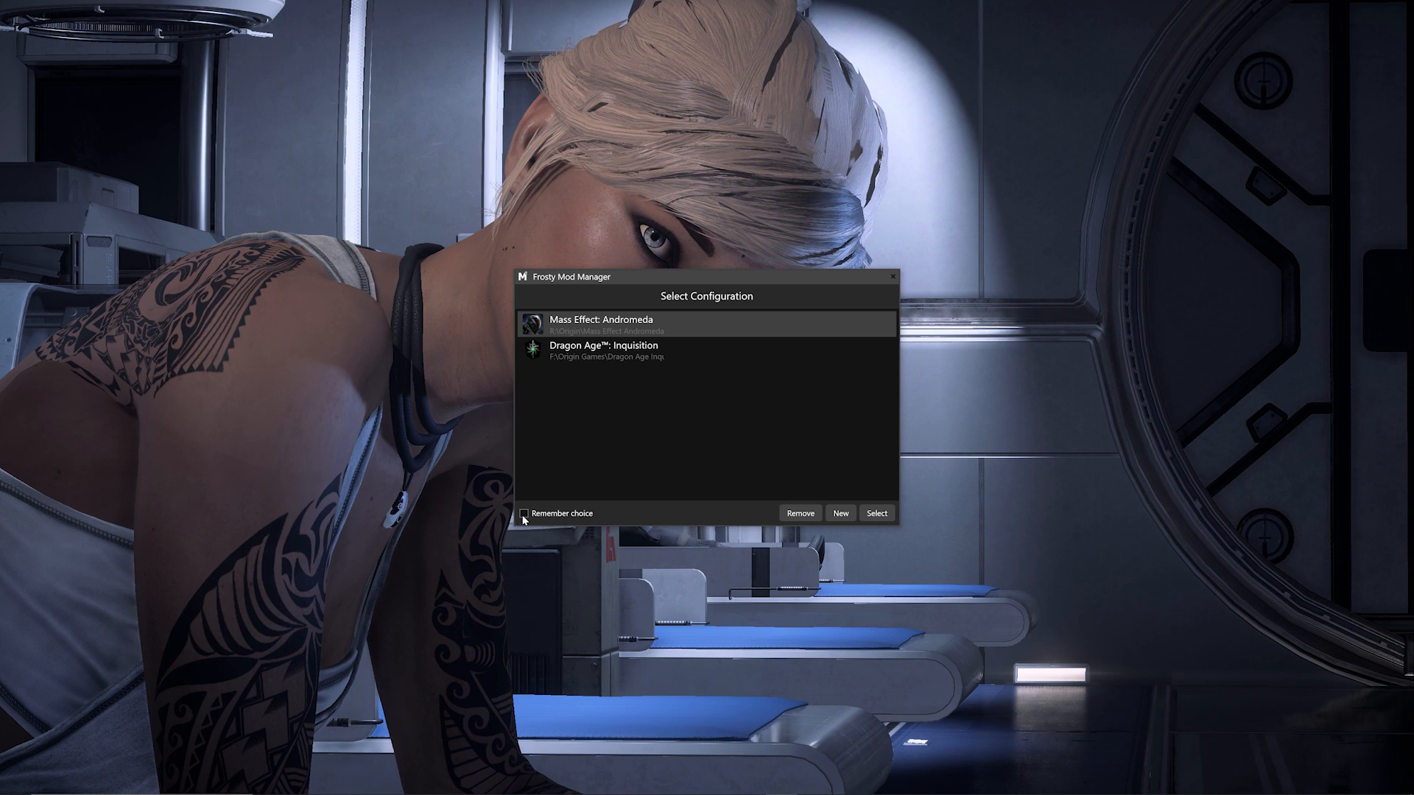
# Step: Check Remember choice and open the manager with the Mass Effect: Andromeda configuration
pyautogui.click(523, 513)
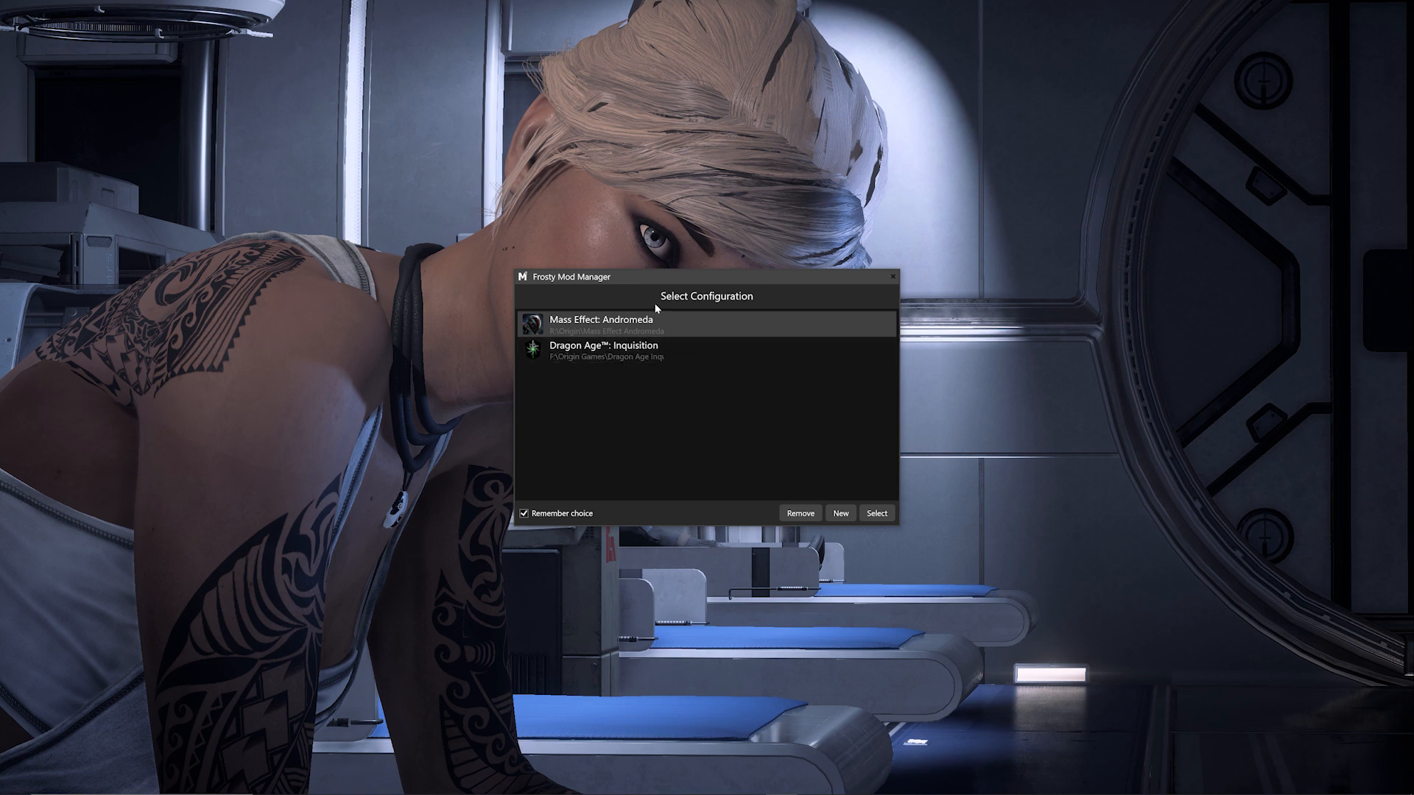
pyautogui.moveTo(959, 476)
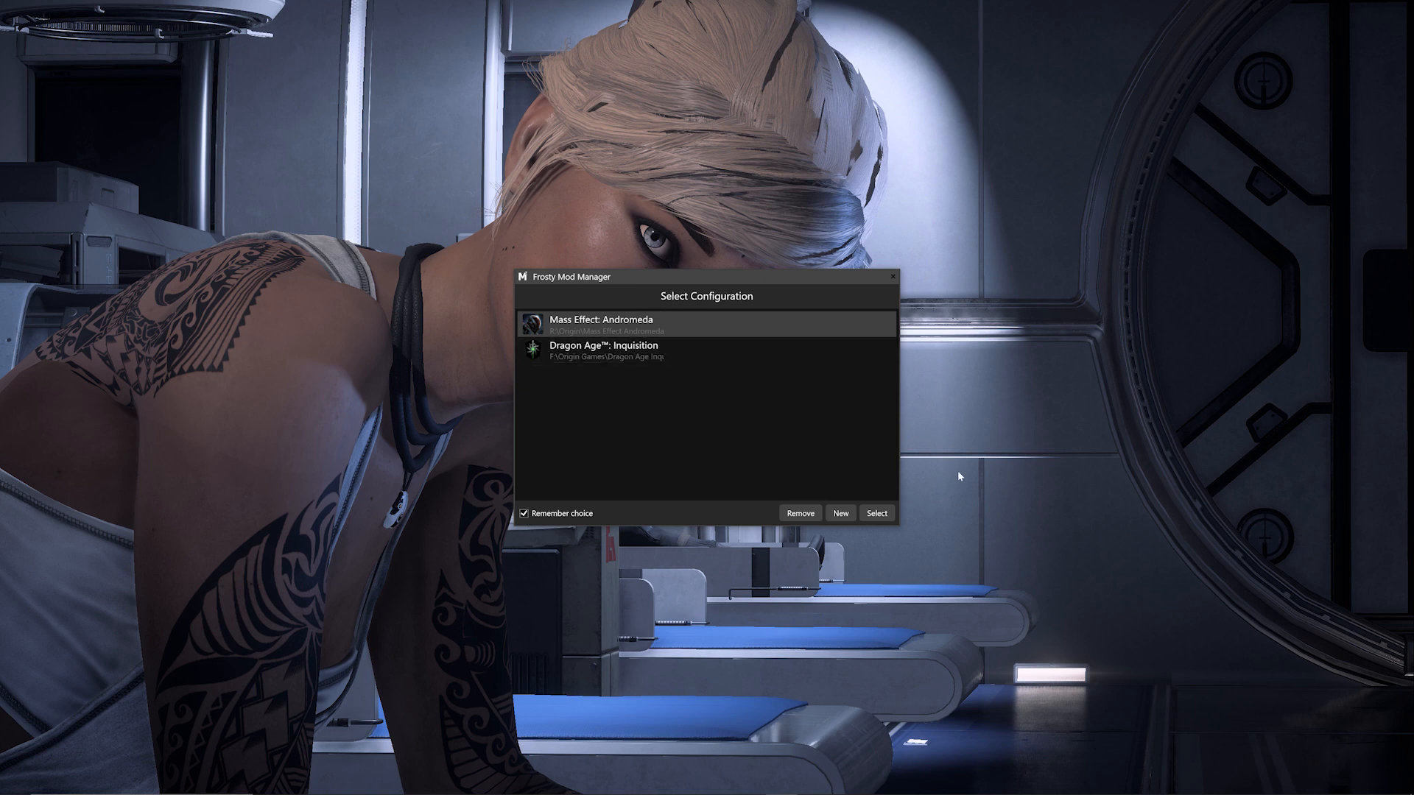
pyautogui.click(875, 512)
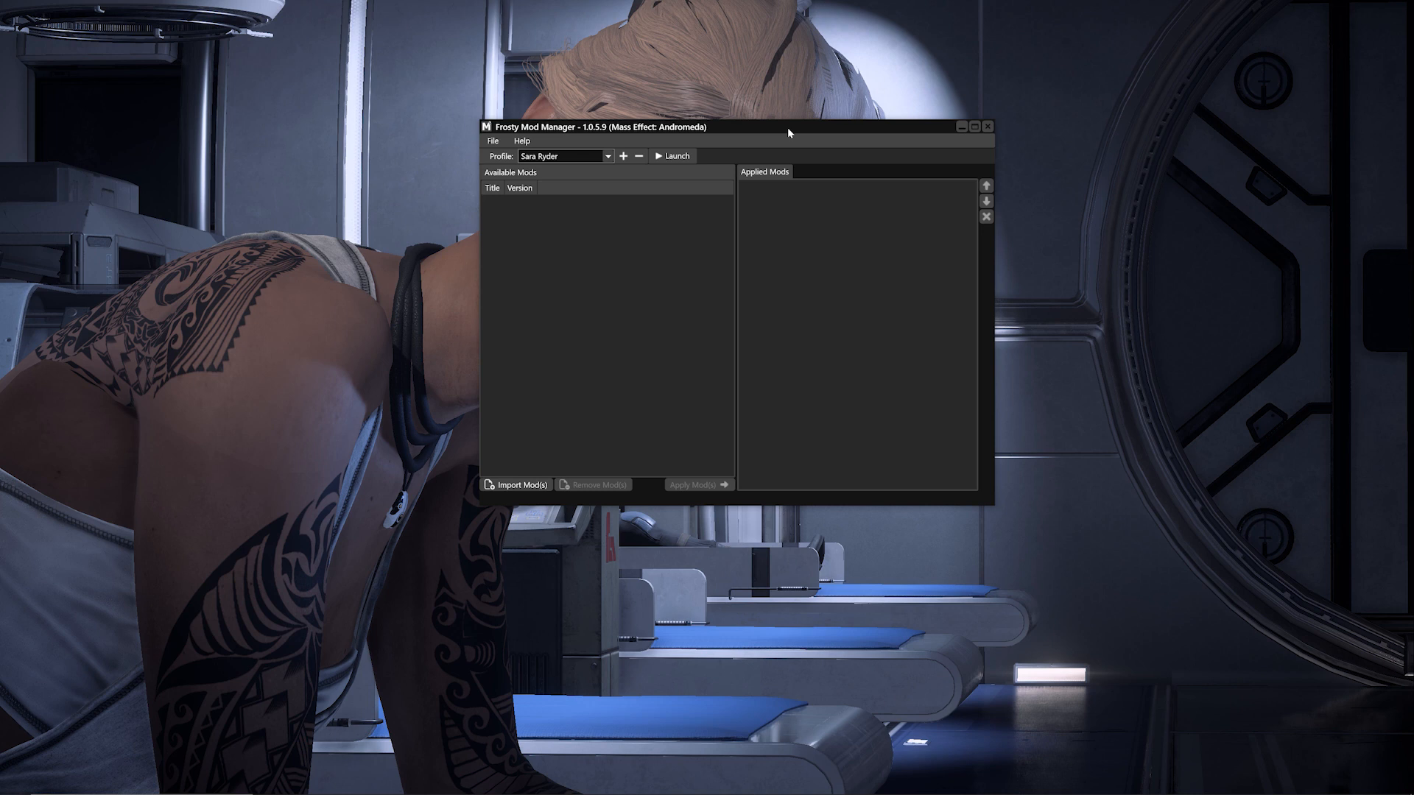
pyautogui.moveTo(461, 146)
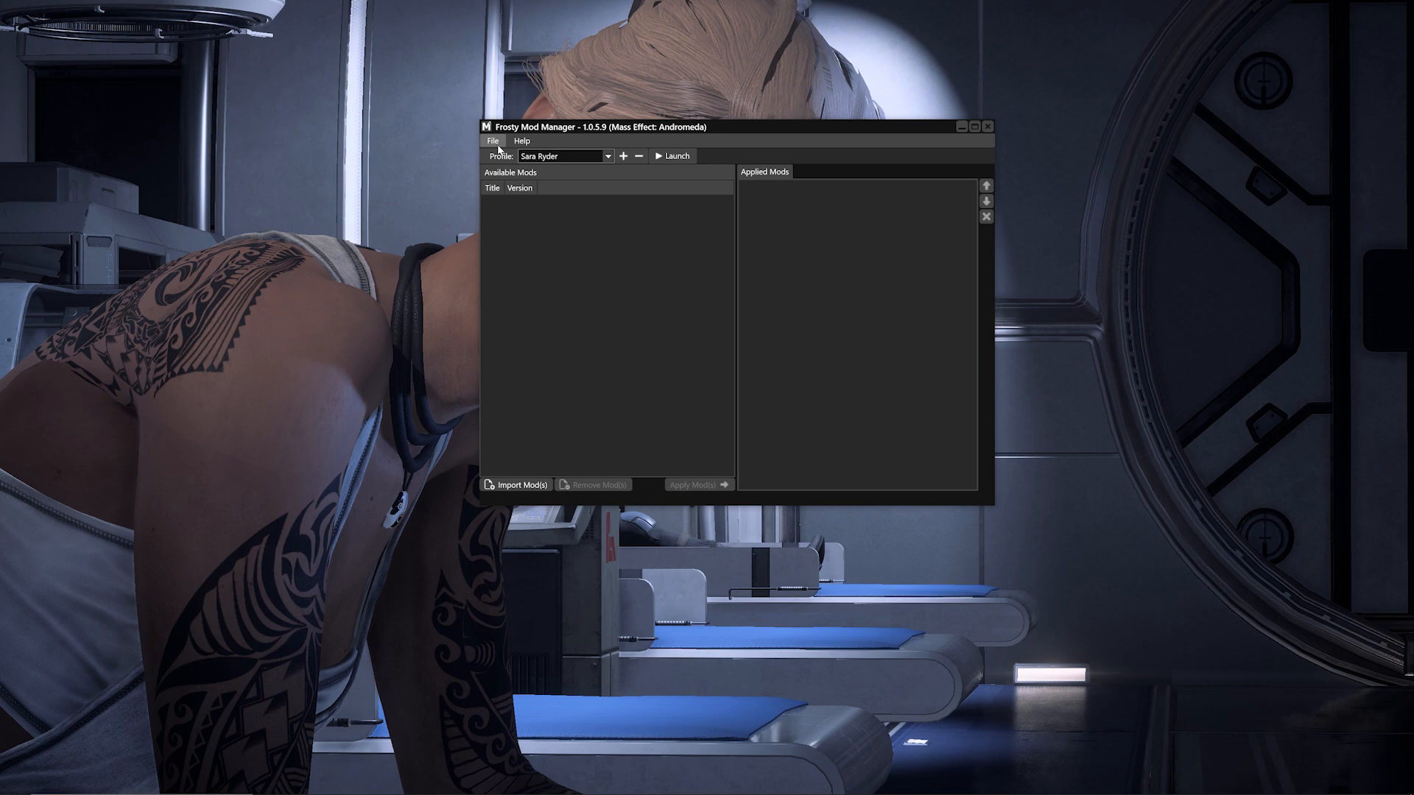
# Step: Reopen Select Configuration from the File menu and select the configuration again
pyautogui.click(492, 142)
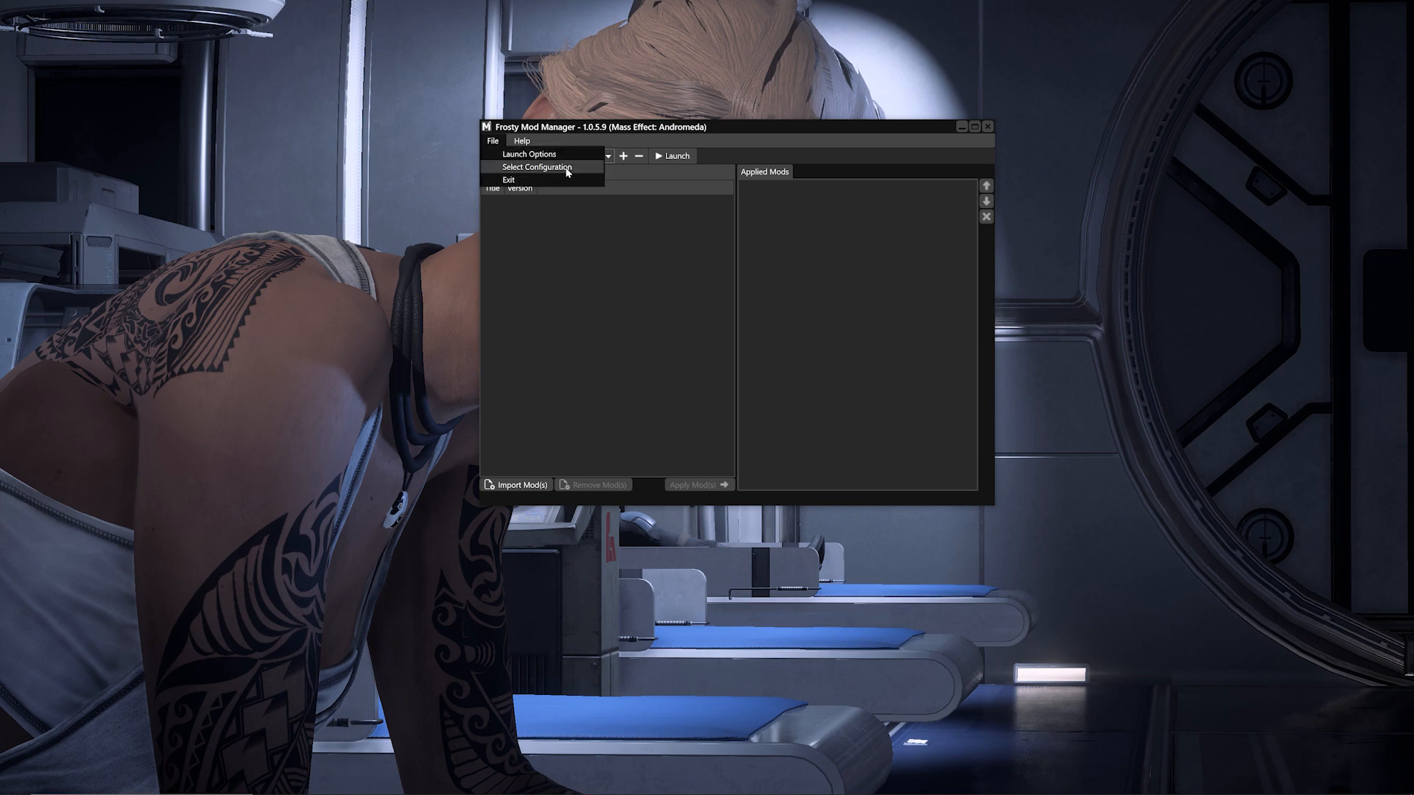
pyautogui.click(536, 166)
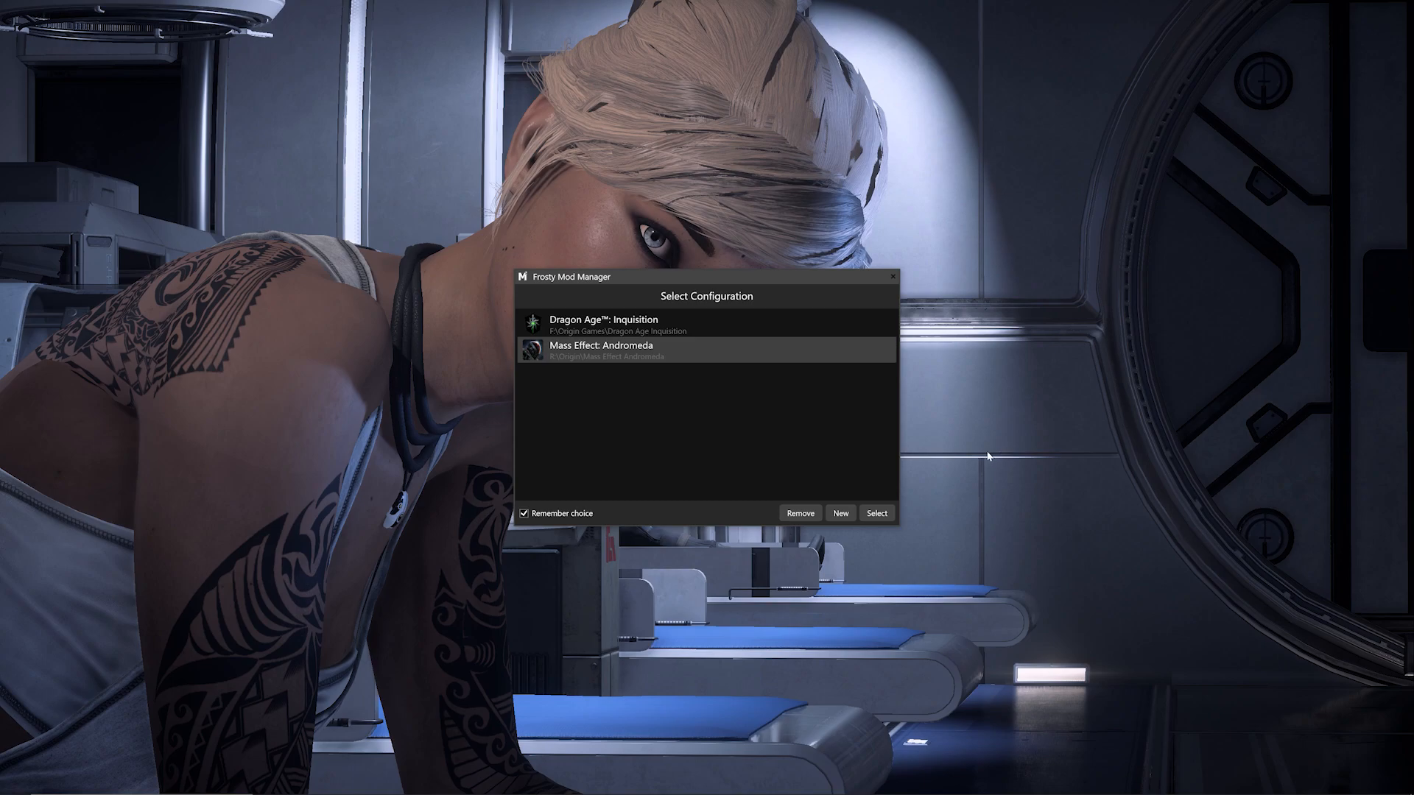
pyautogui.click(875, 512)
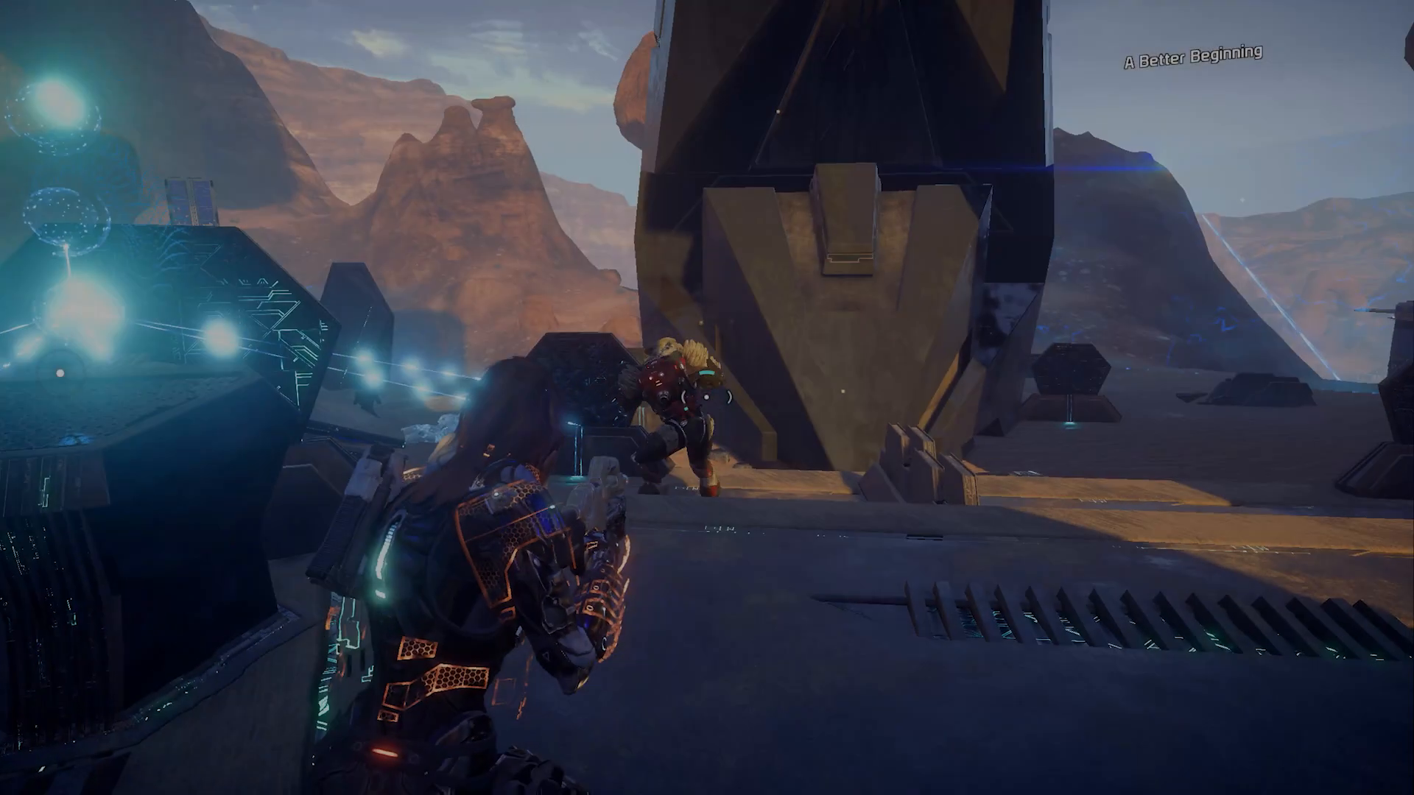